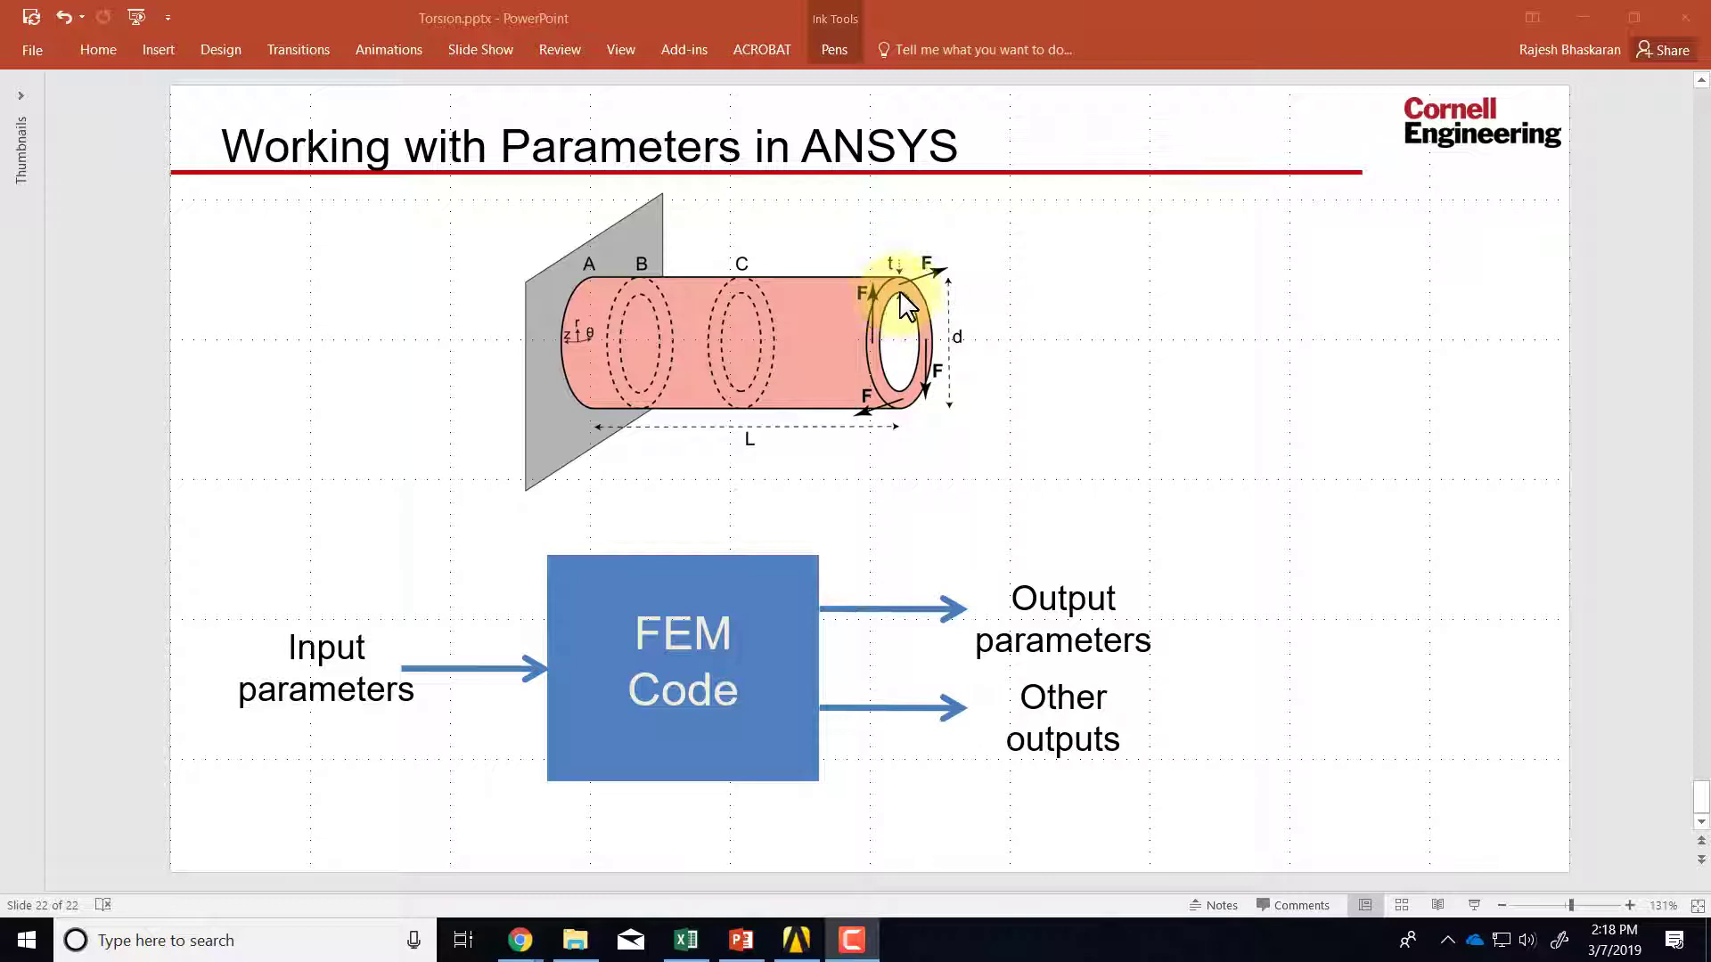
pyautogui.moveTo(904, 303)
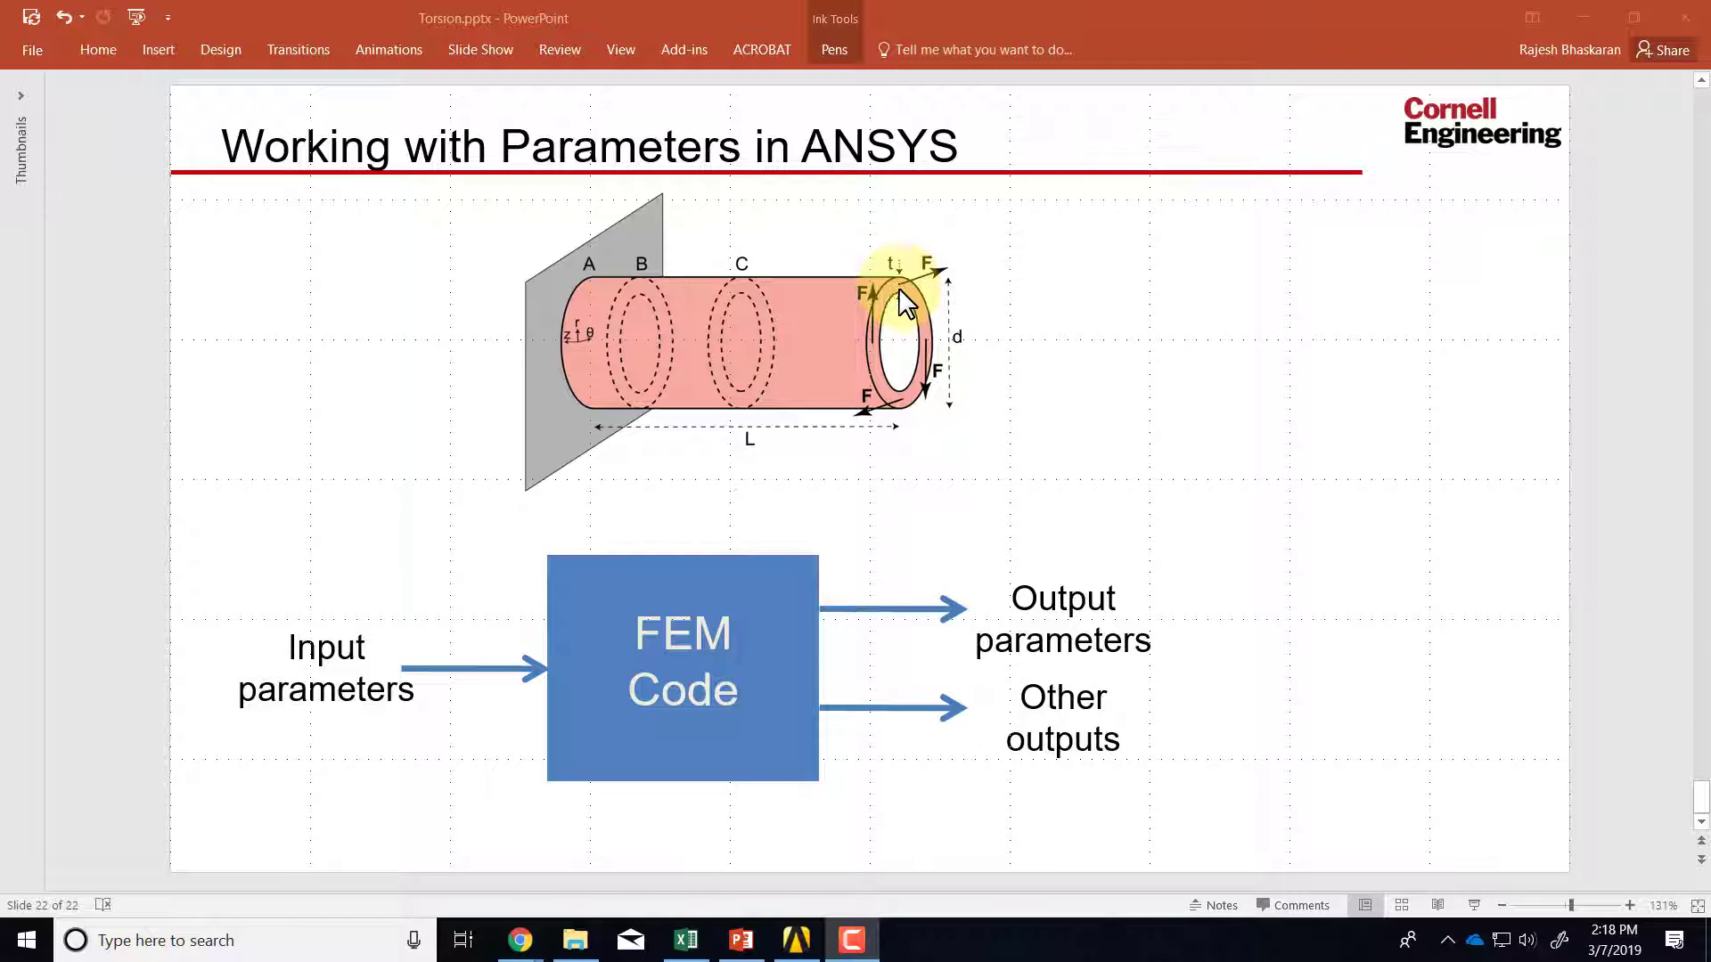
pyautogui.moveTo(902, 293)
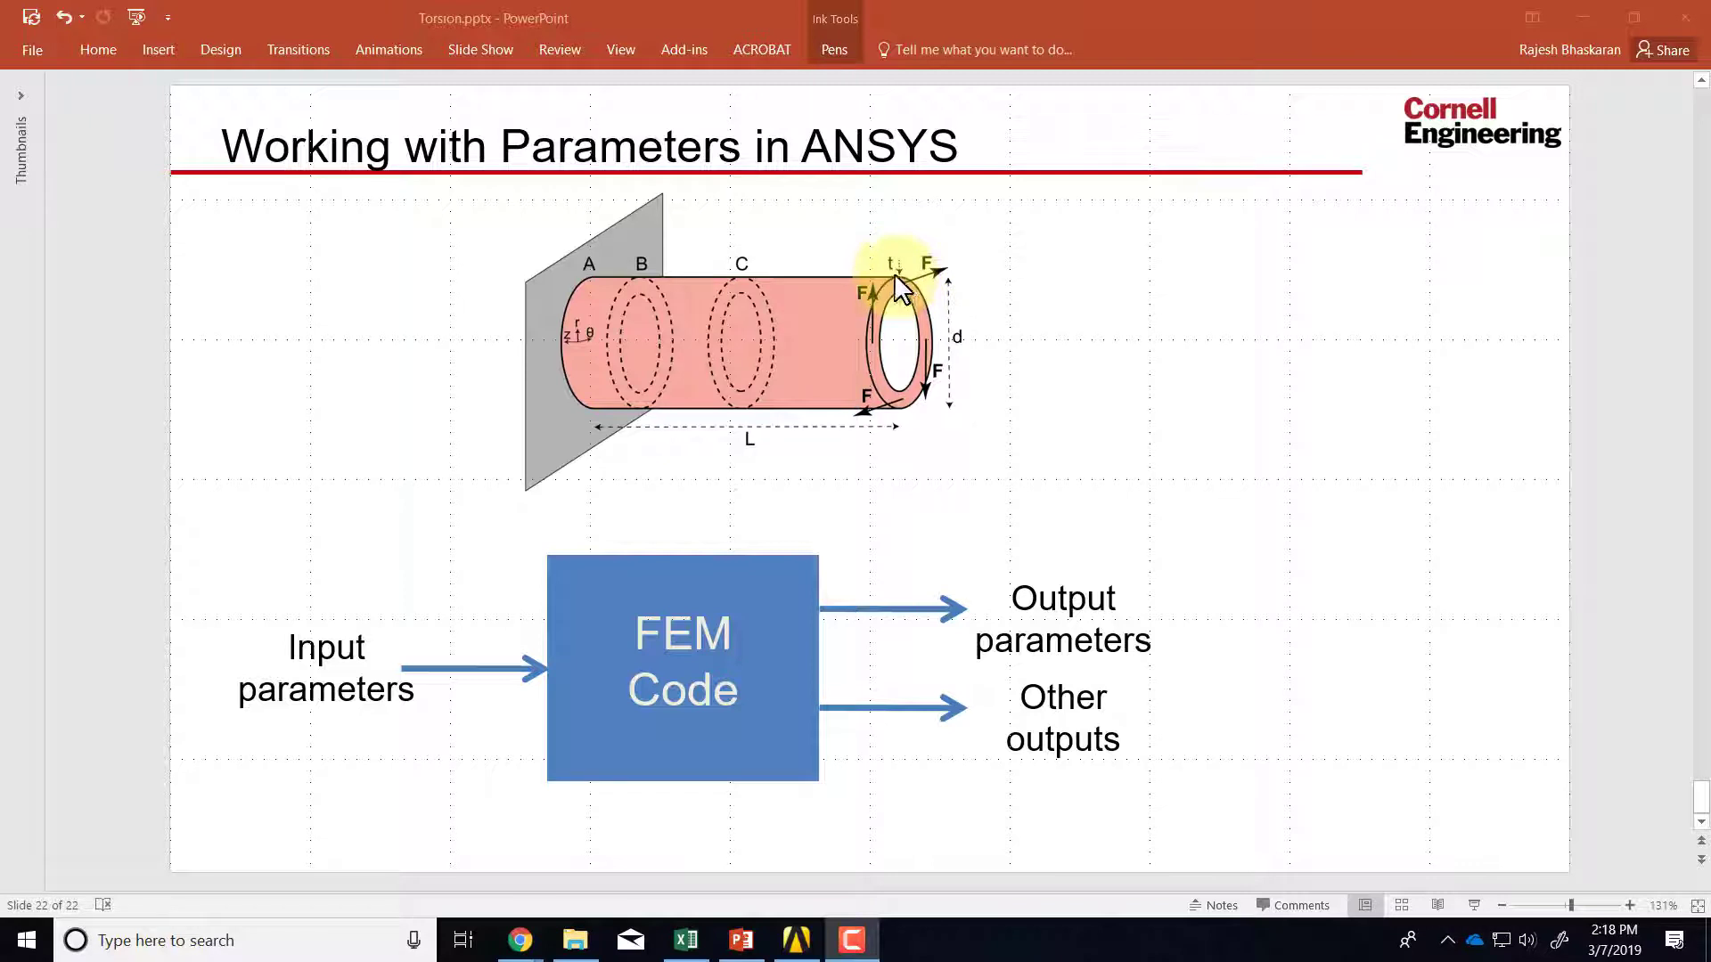
pyautogui.moveTo(683, 300)
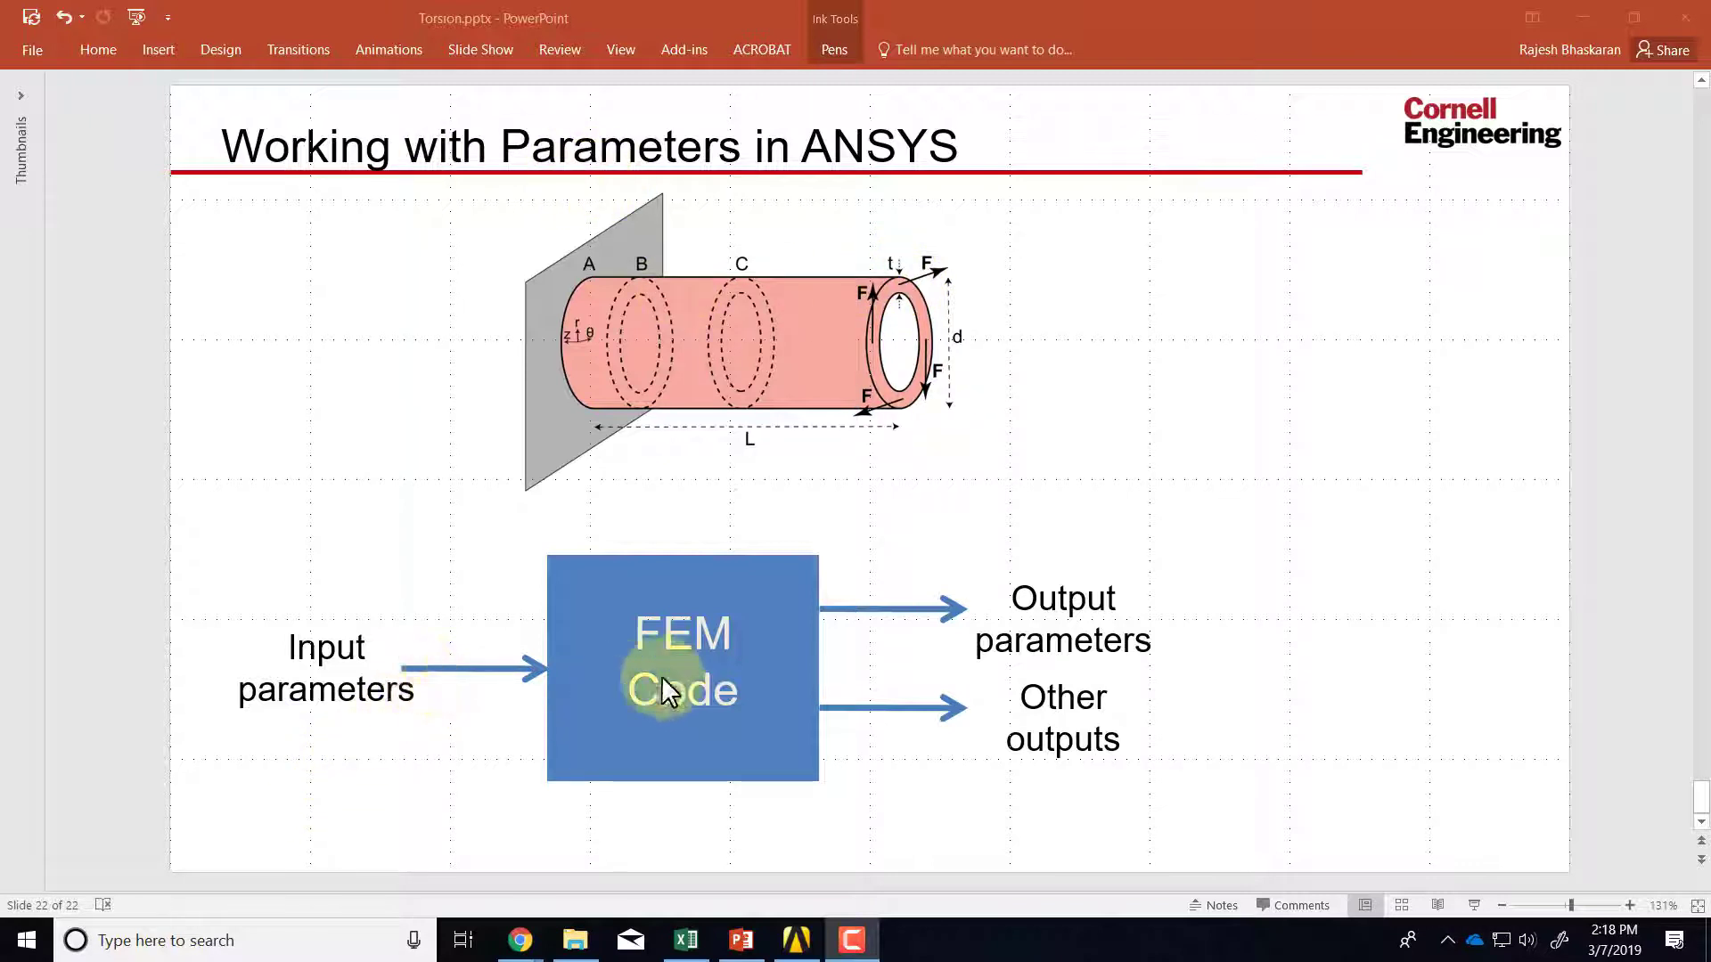
pyautogui.moveTo(333, 699)
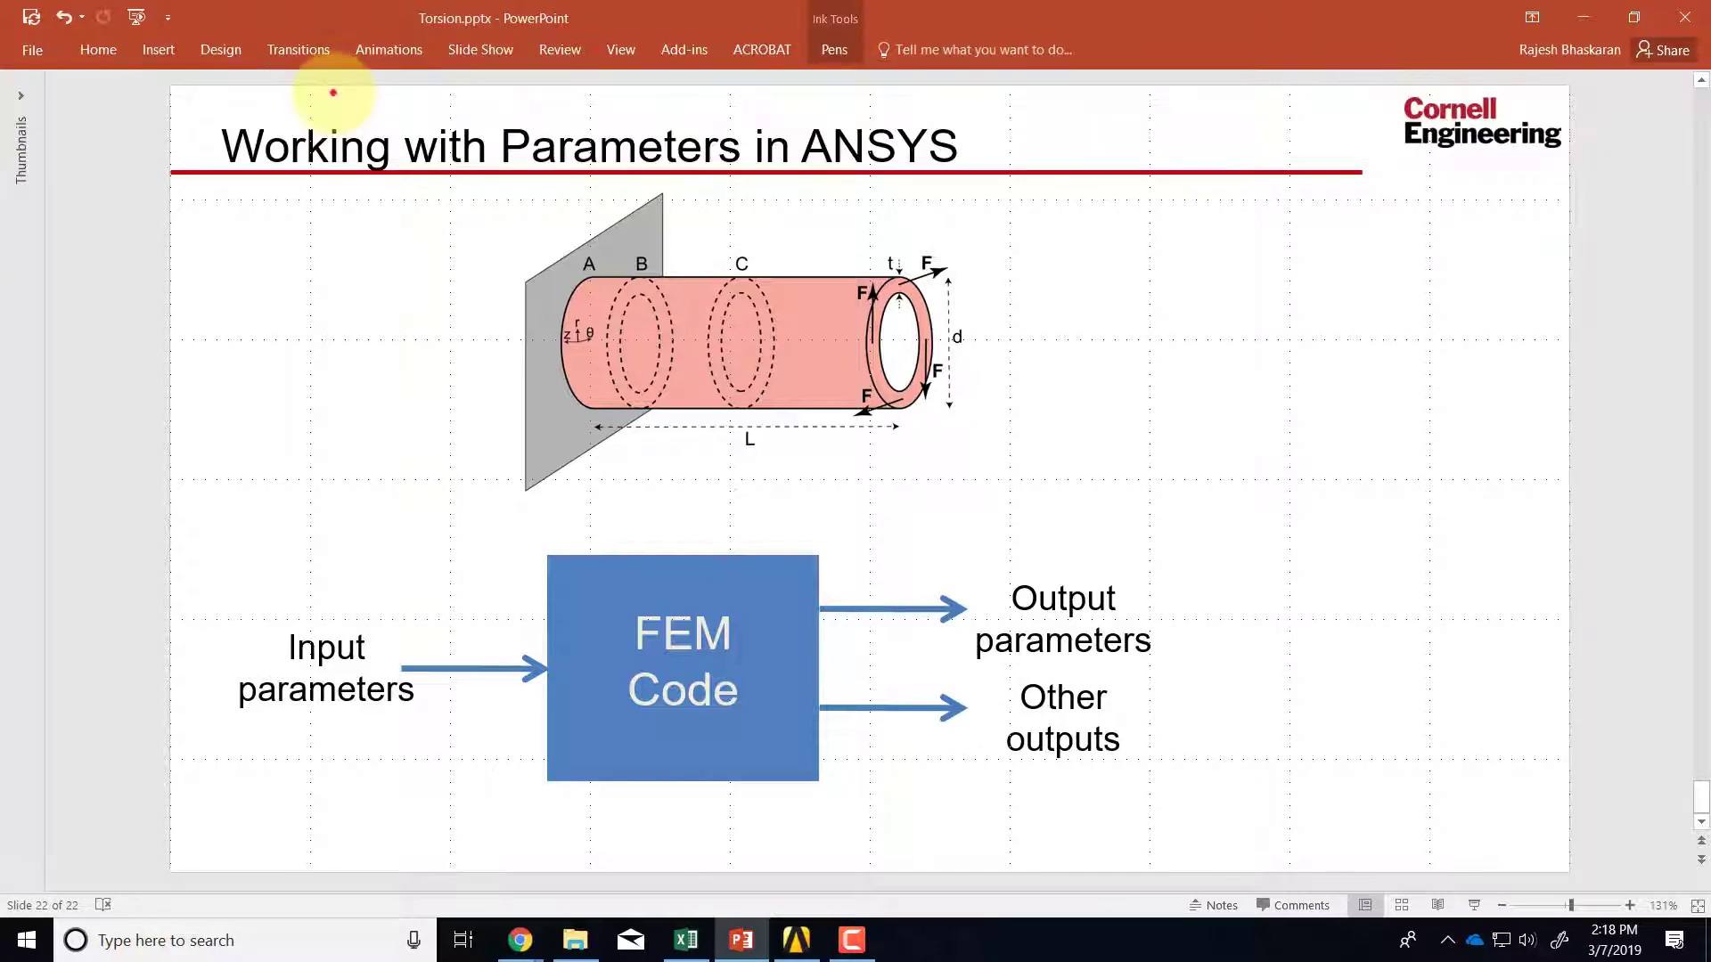
# Handwrite r_i under Input parameters and τ contours beside Other outputs on the slide
pyautogui.moveTo(299, 720); pyautogui.dragTo(317, 752)
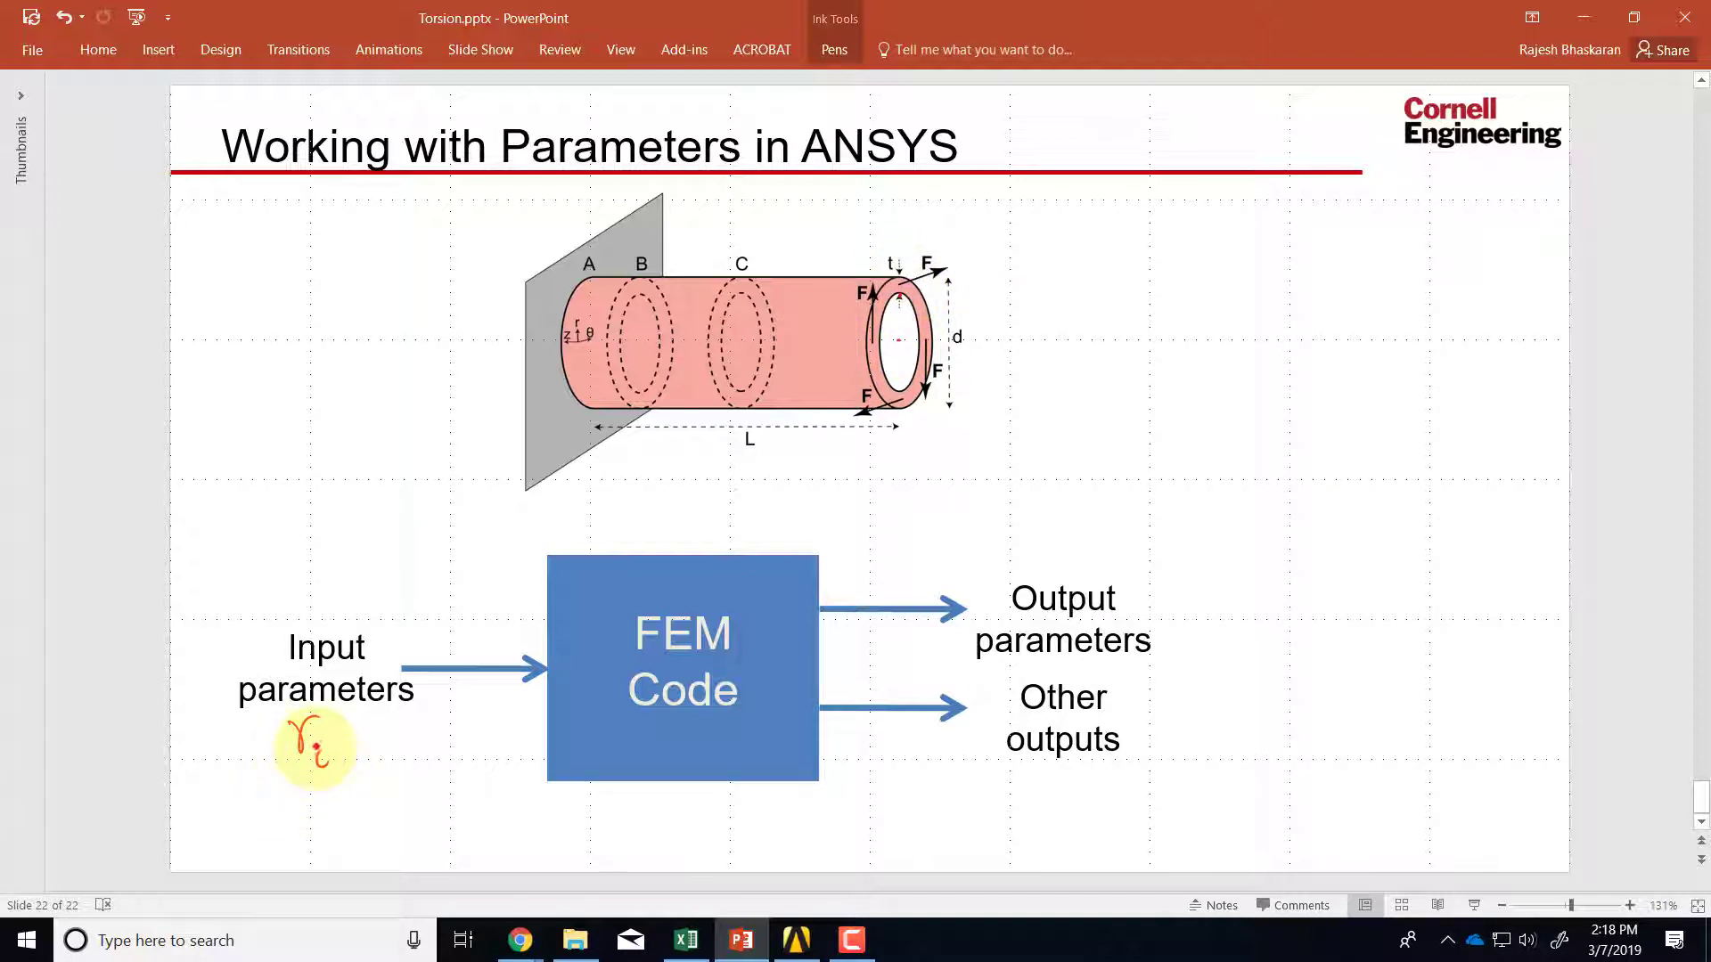
pyautogui.moveTo(308, 731); pyautogui.dragTo(318, 764)
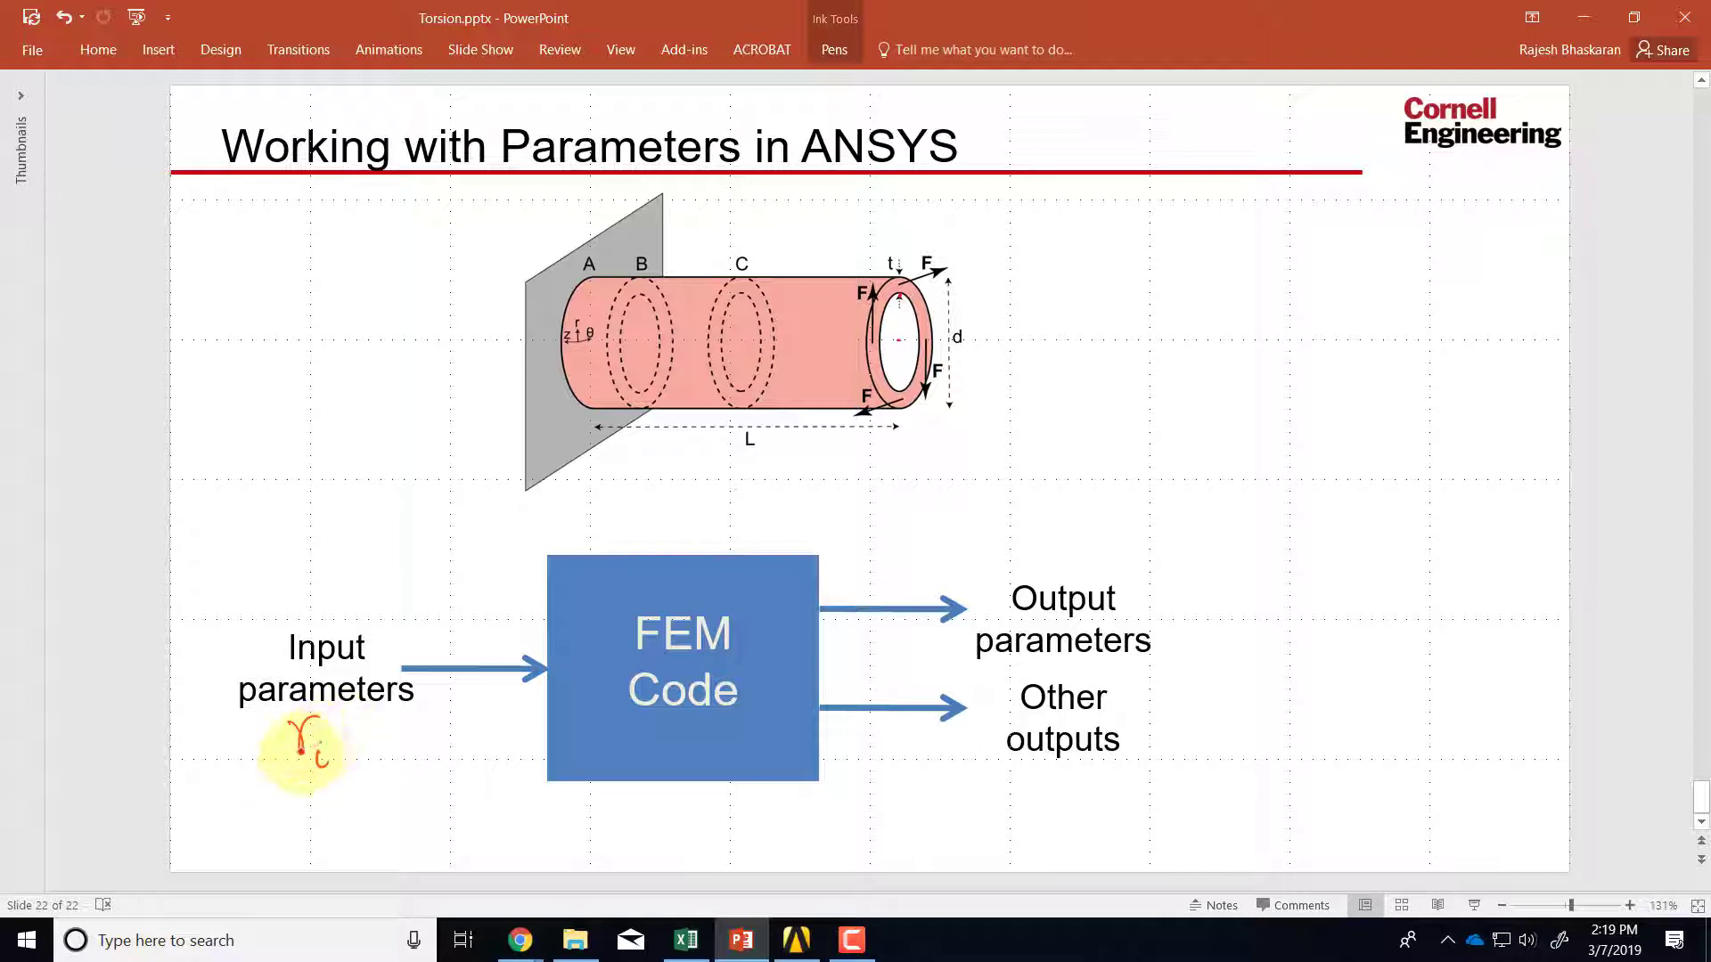
pyautogui.moveTo(747, 717)
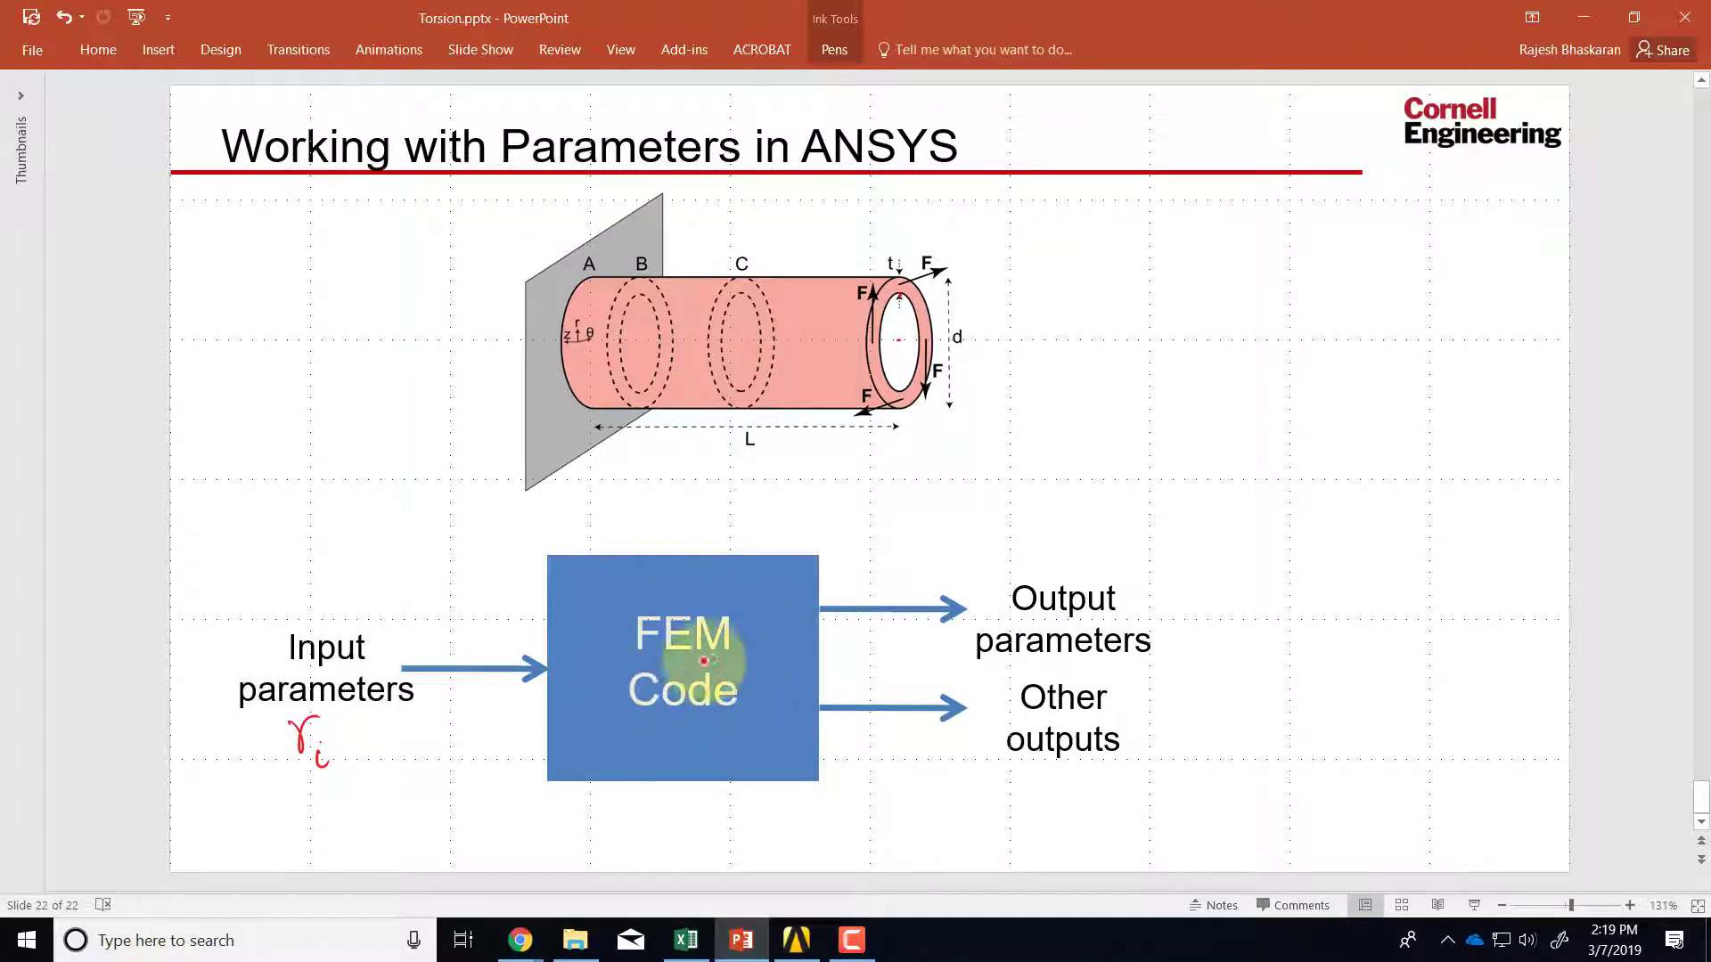
pyautogui.moveTo(1085, 639)
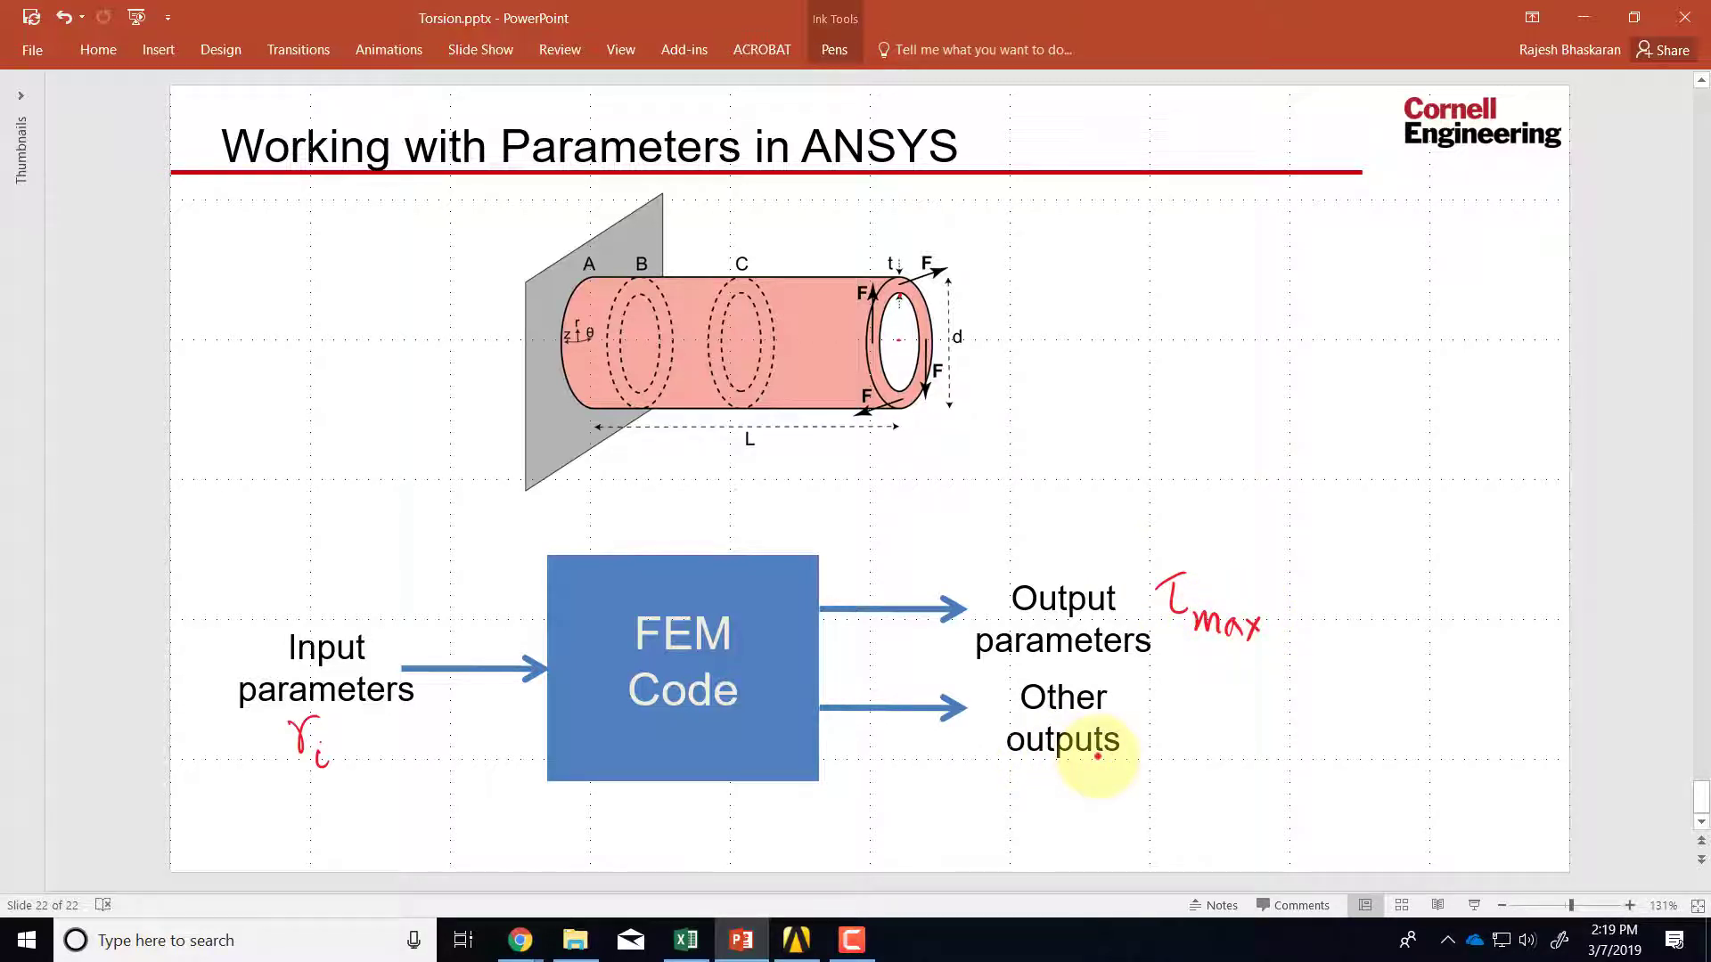
pyautogui.moveTo(1090, 745)
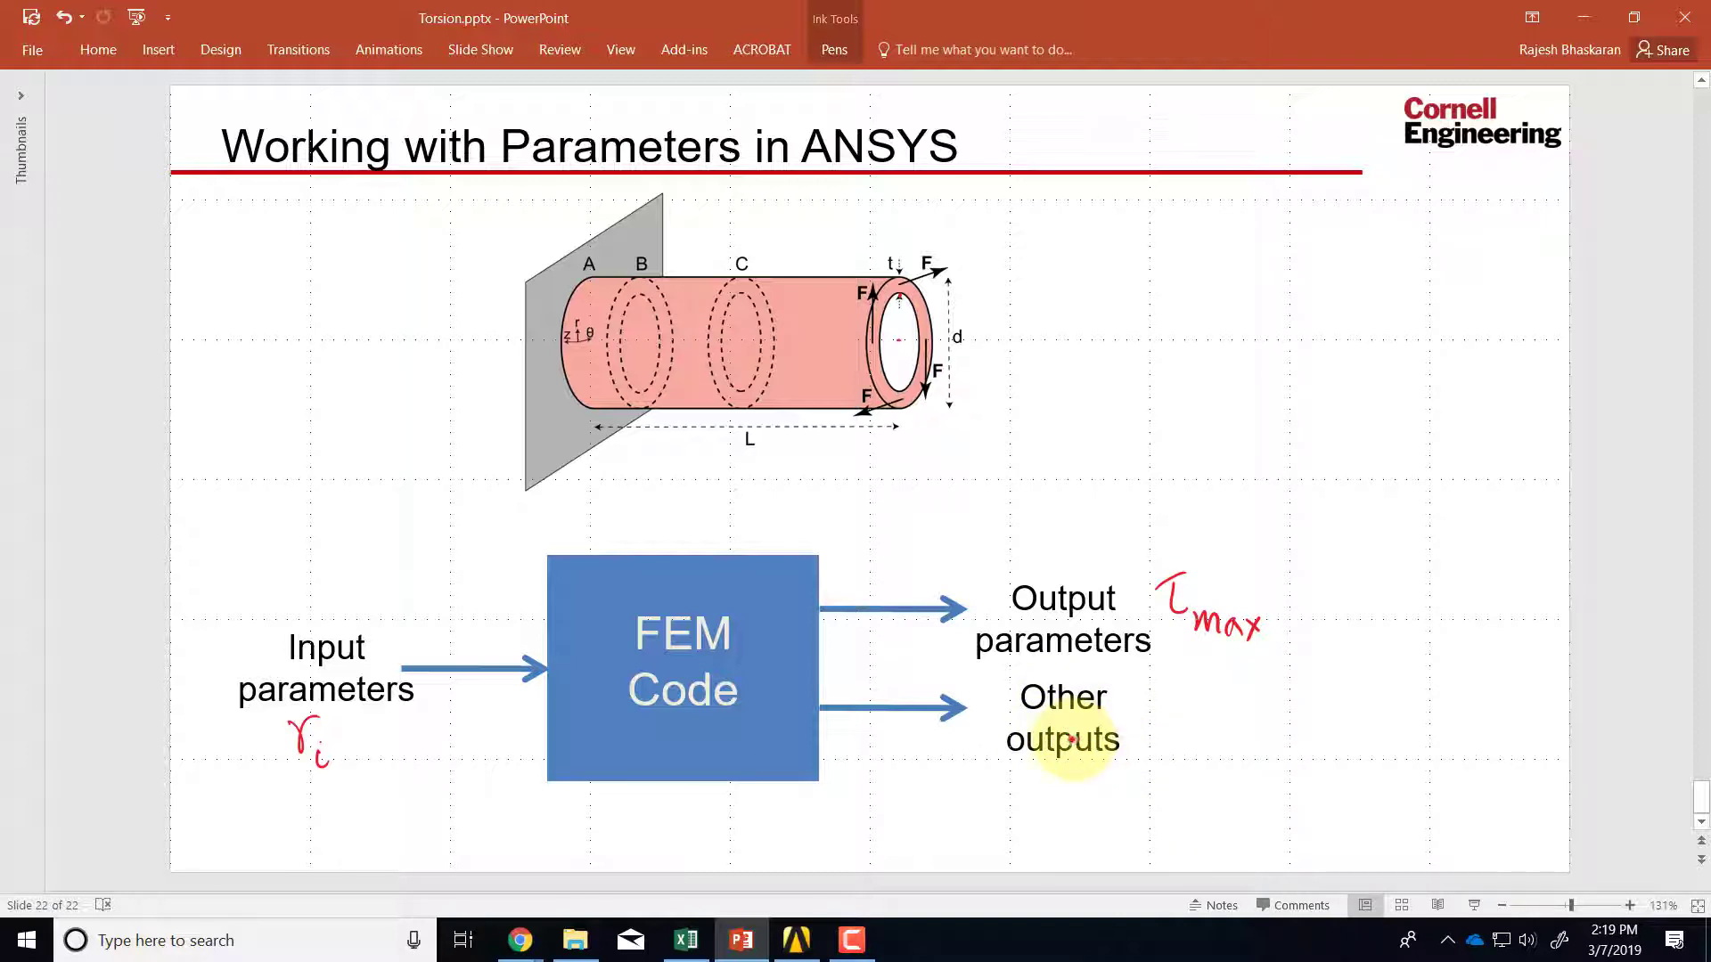
pyautogui.moveTo(376, 688)
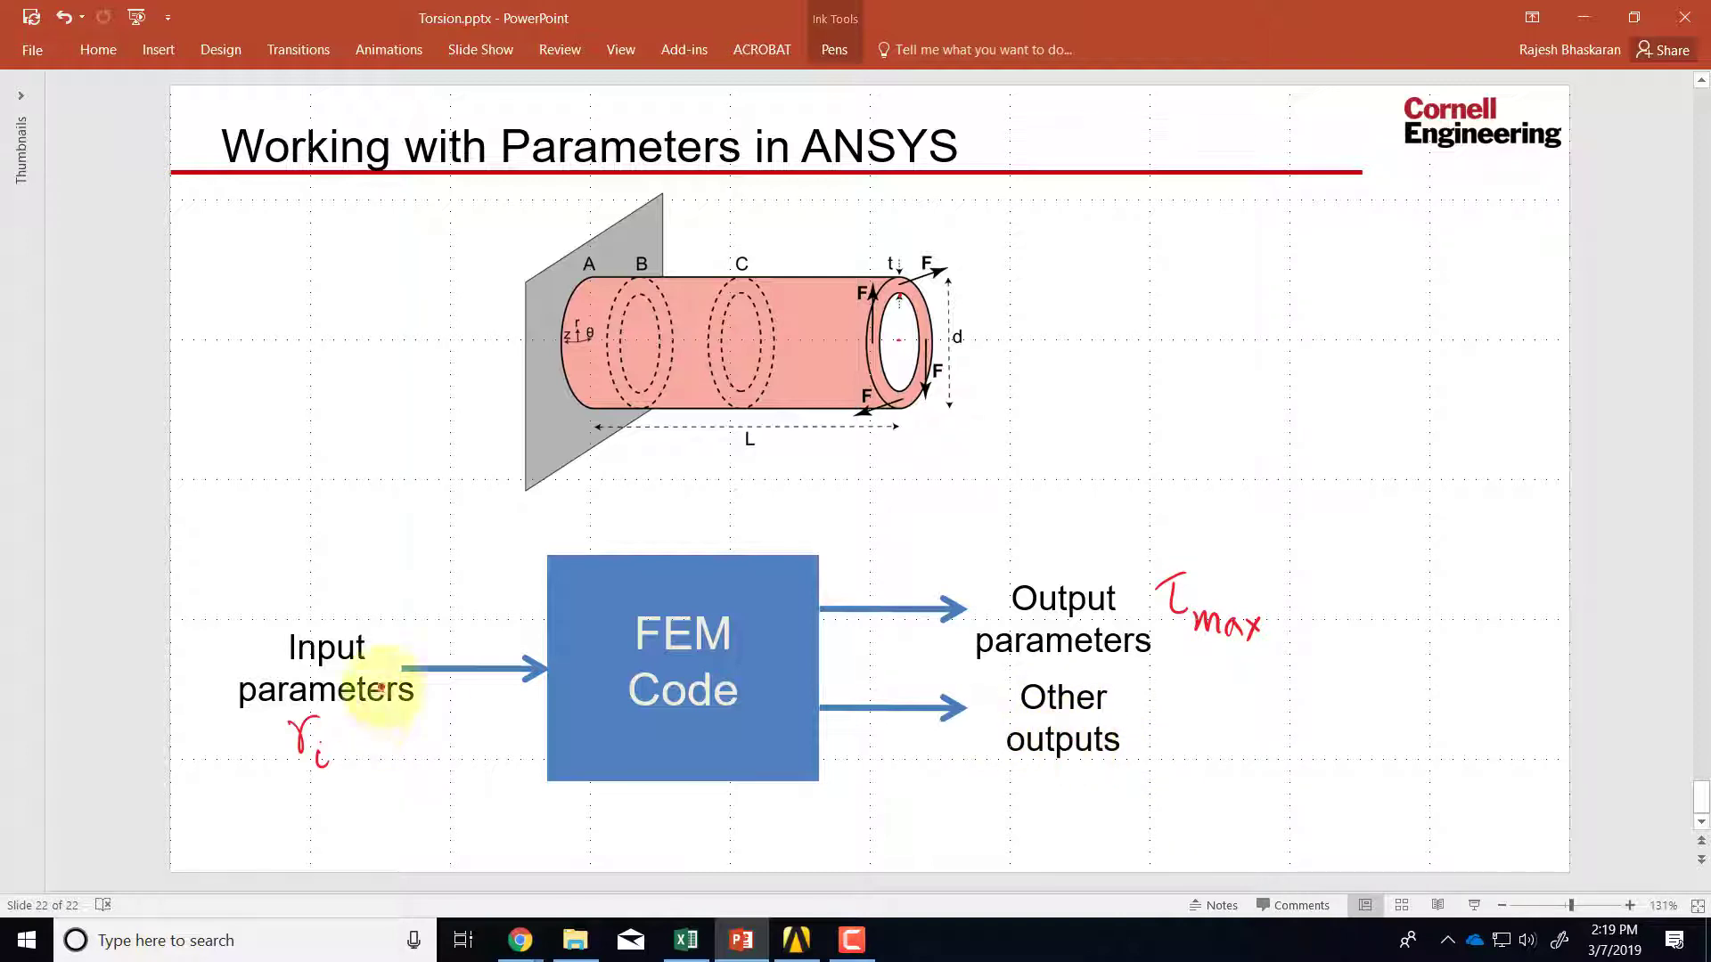
pyautogui.moveTo(1125, 740)
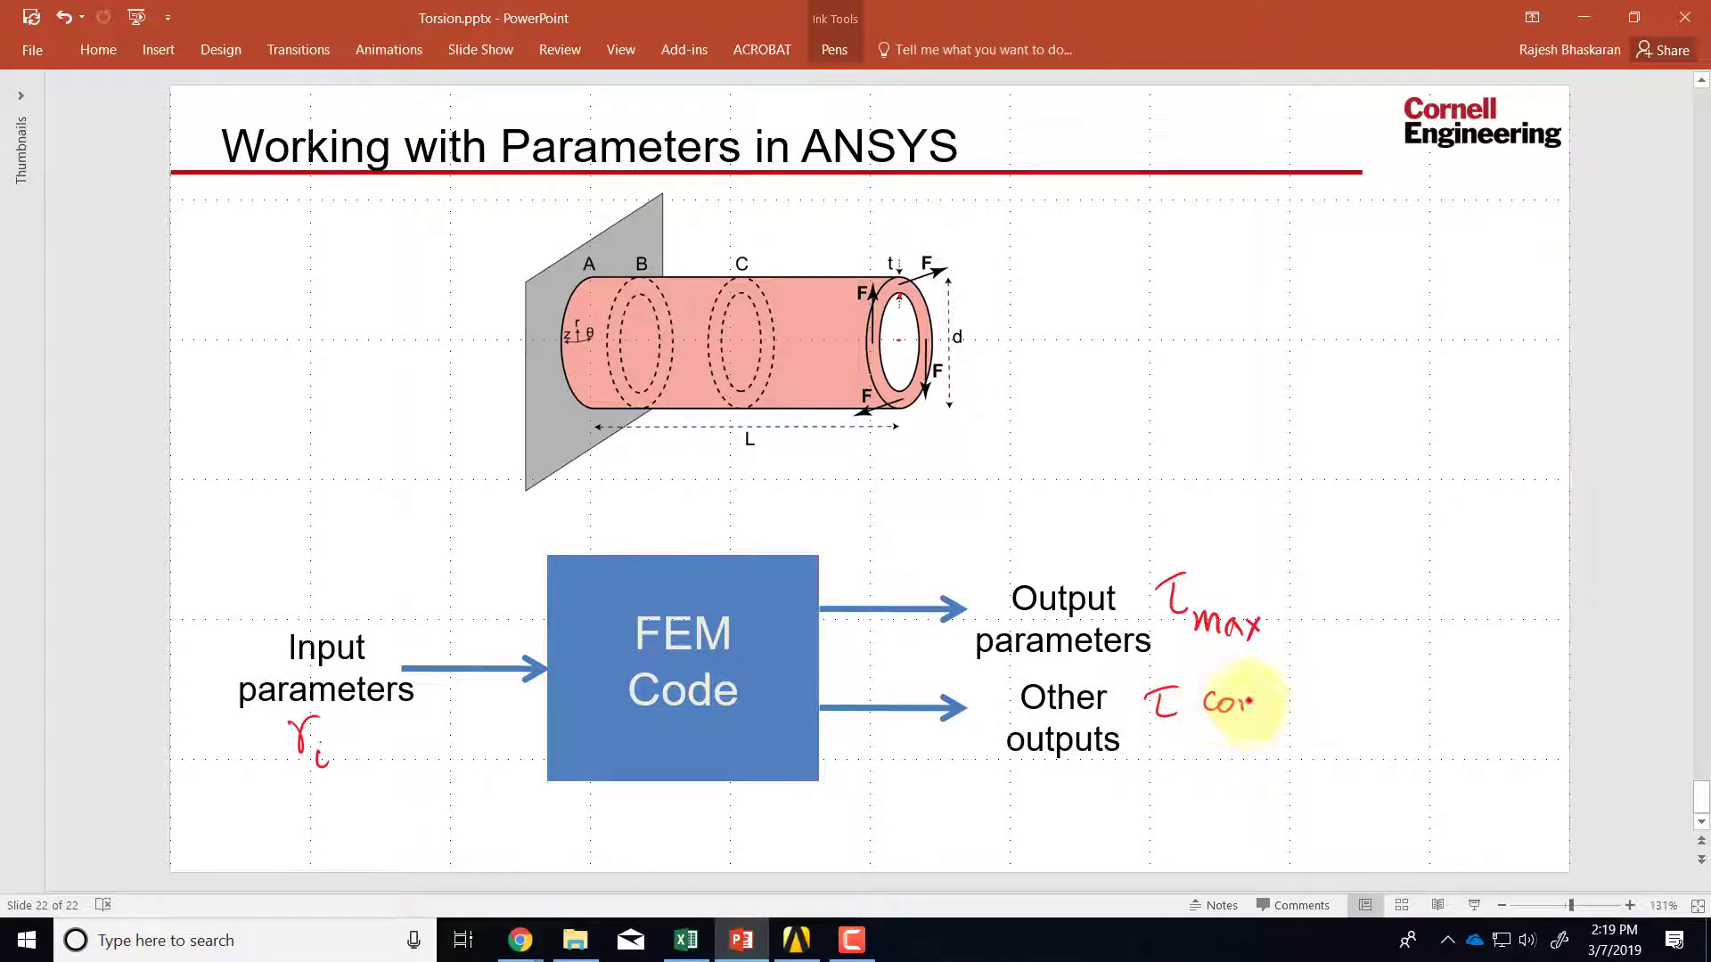
pyautogui.moveTo(1199, 704); pyautogui.dragTo(1320, 704)
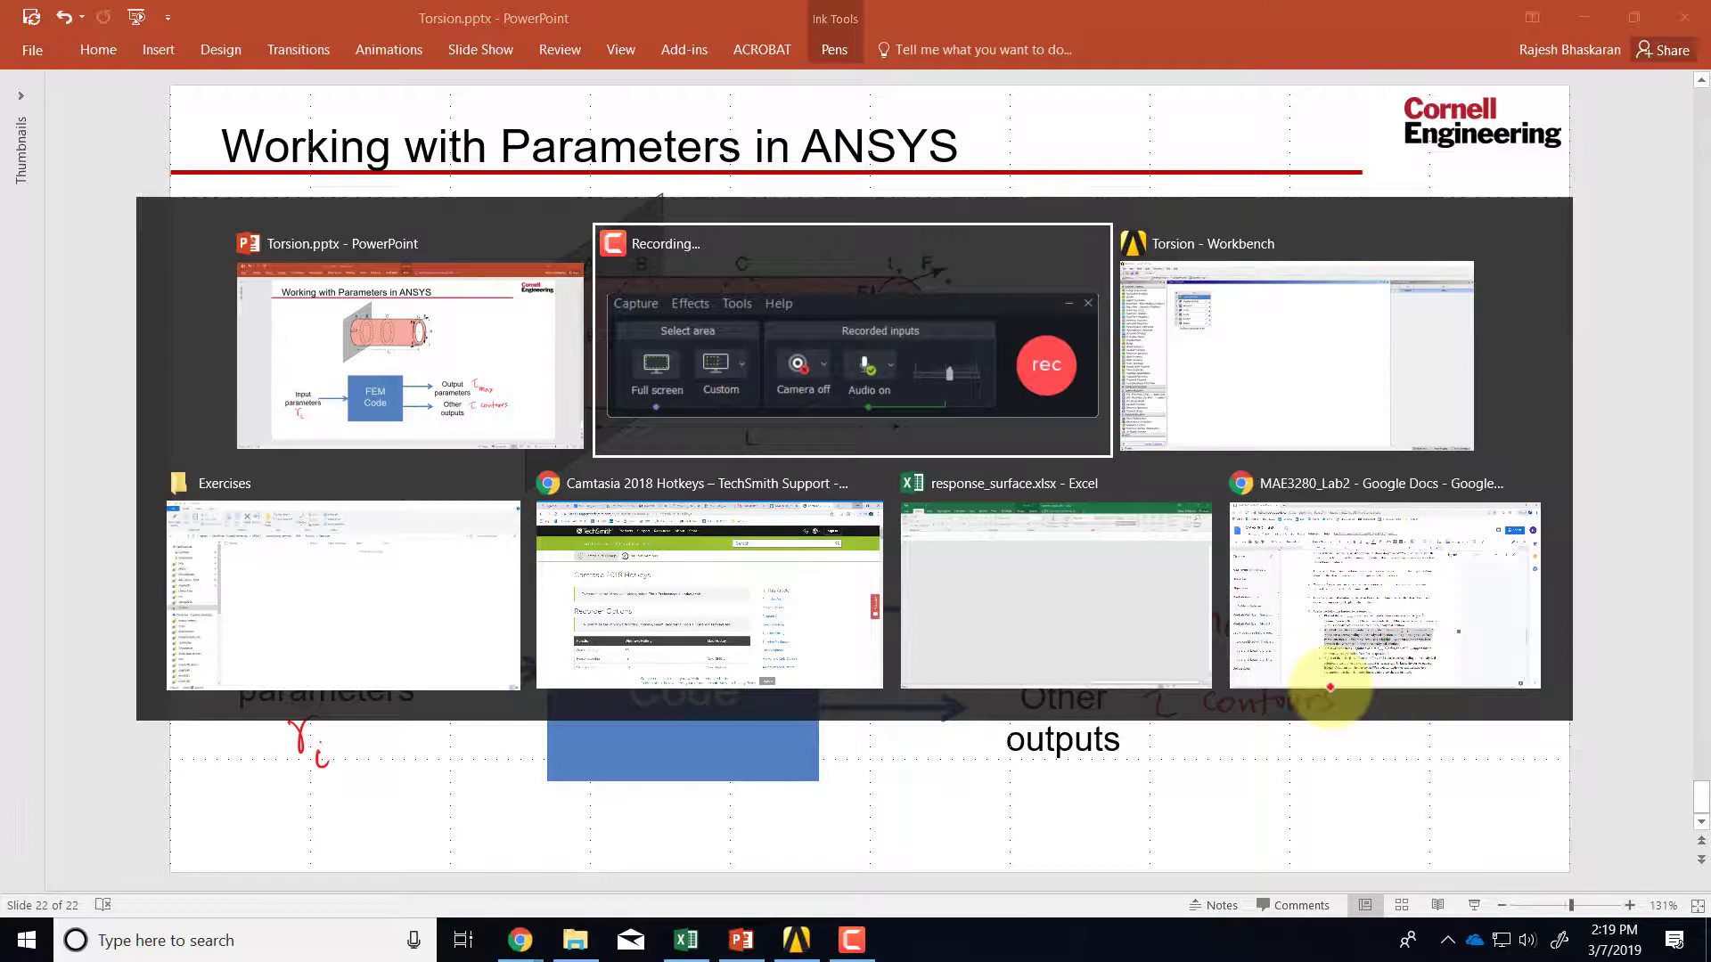
# Duplicate the Hollow cylindrical shaft static structural system in the Torsion project
pyautogui.click(1296, 354)
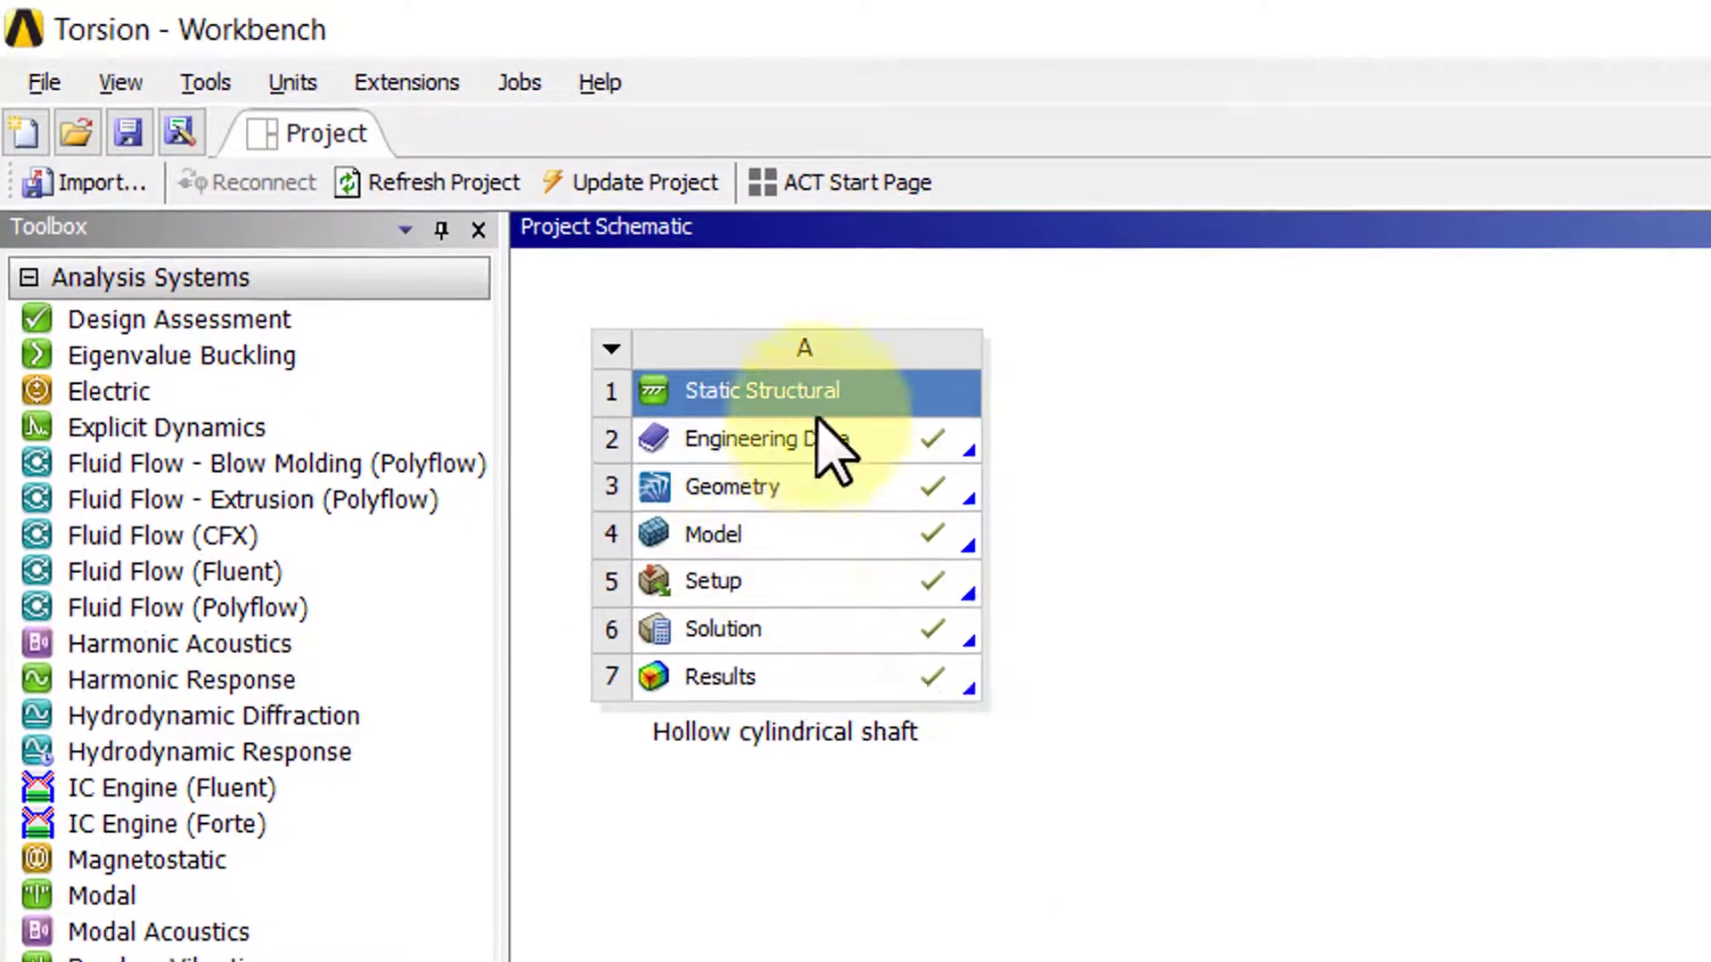
pyautogui.moveTo(845, 497)
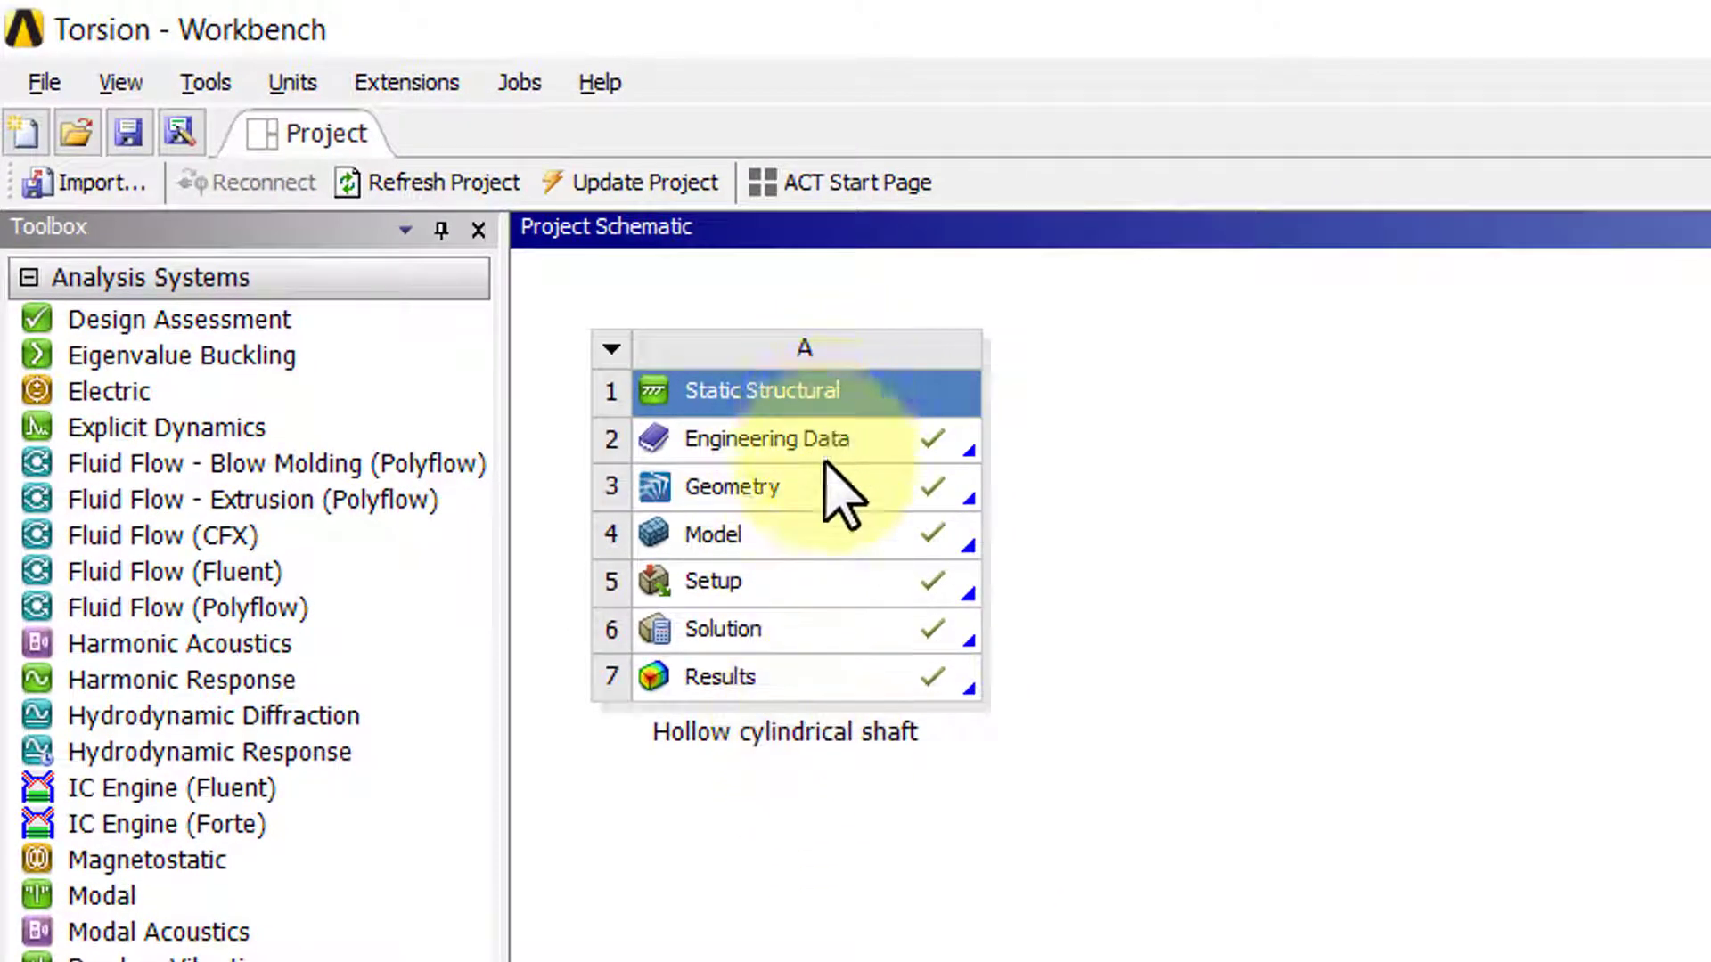
pyautogui.moveTo(813, 760)
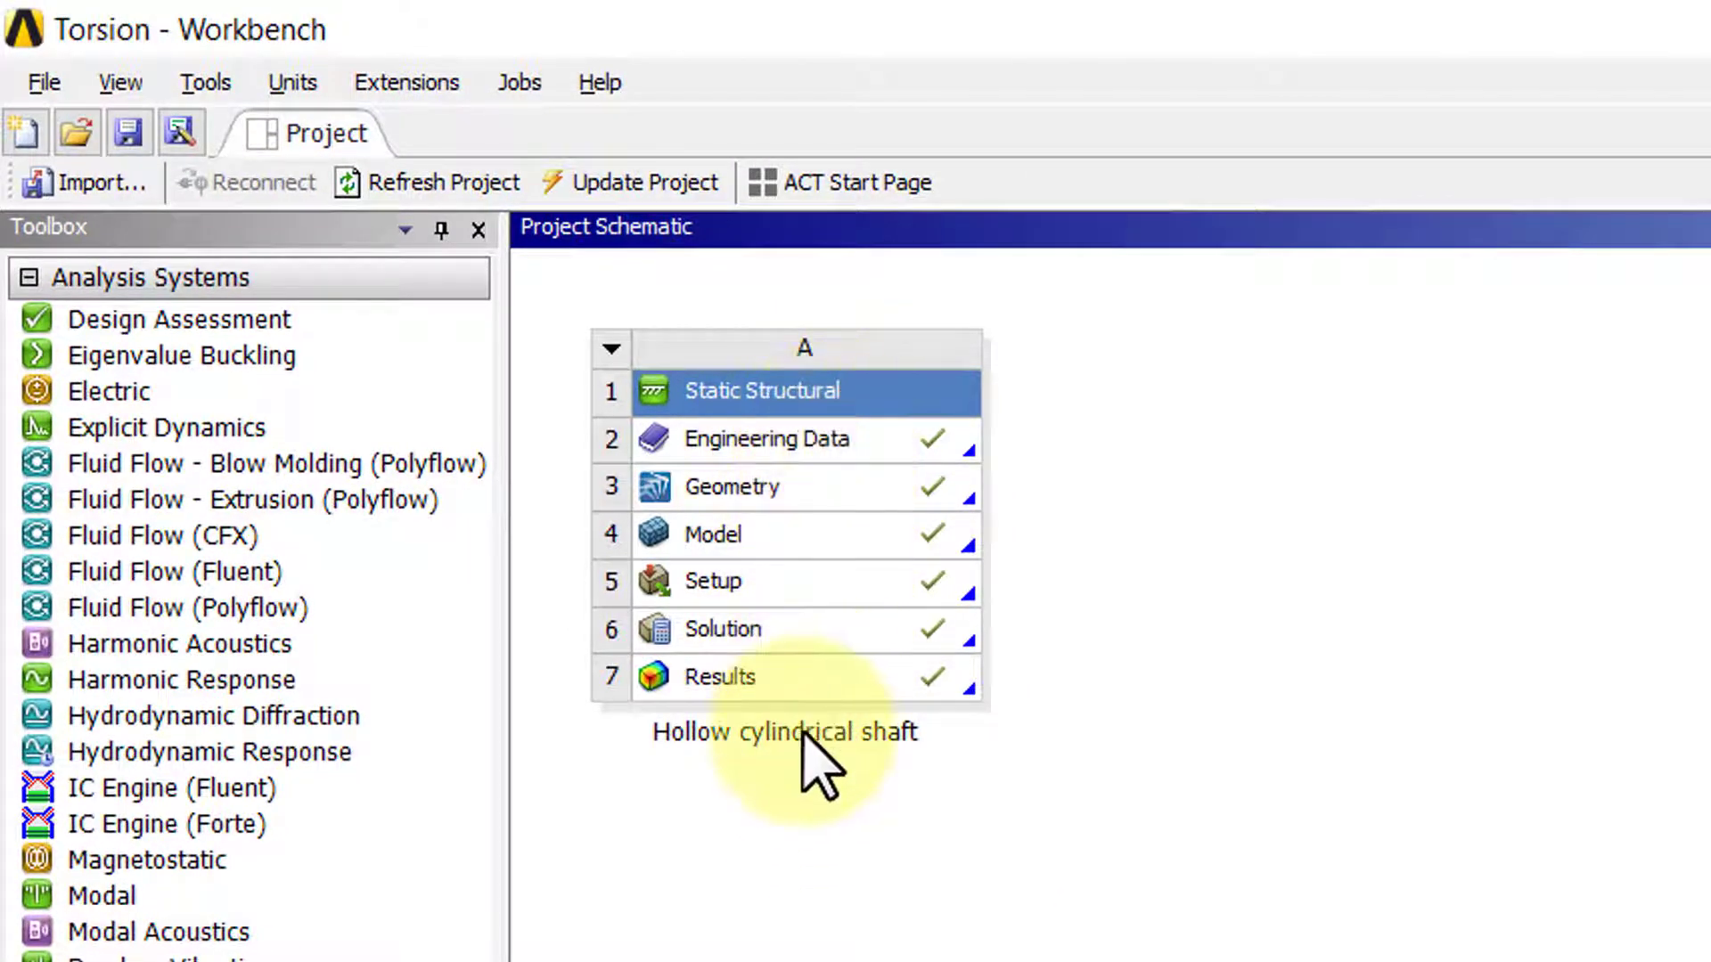
pyautogui.moveTo(862, 405)
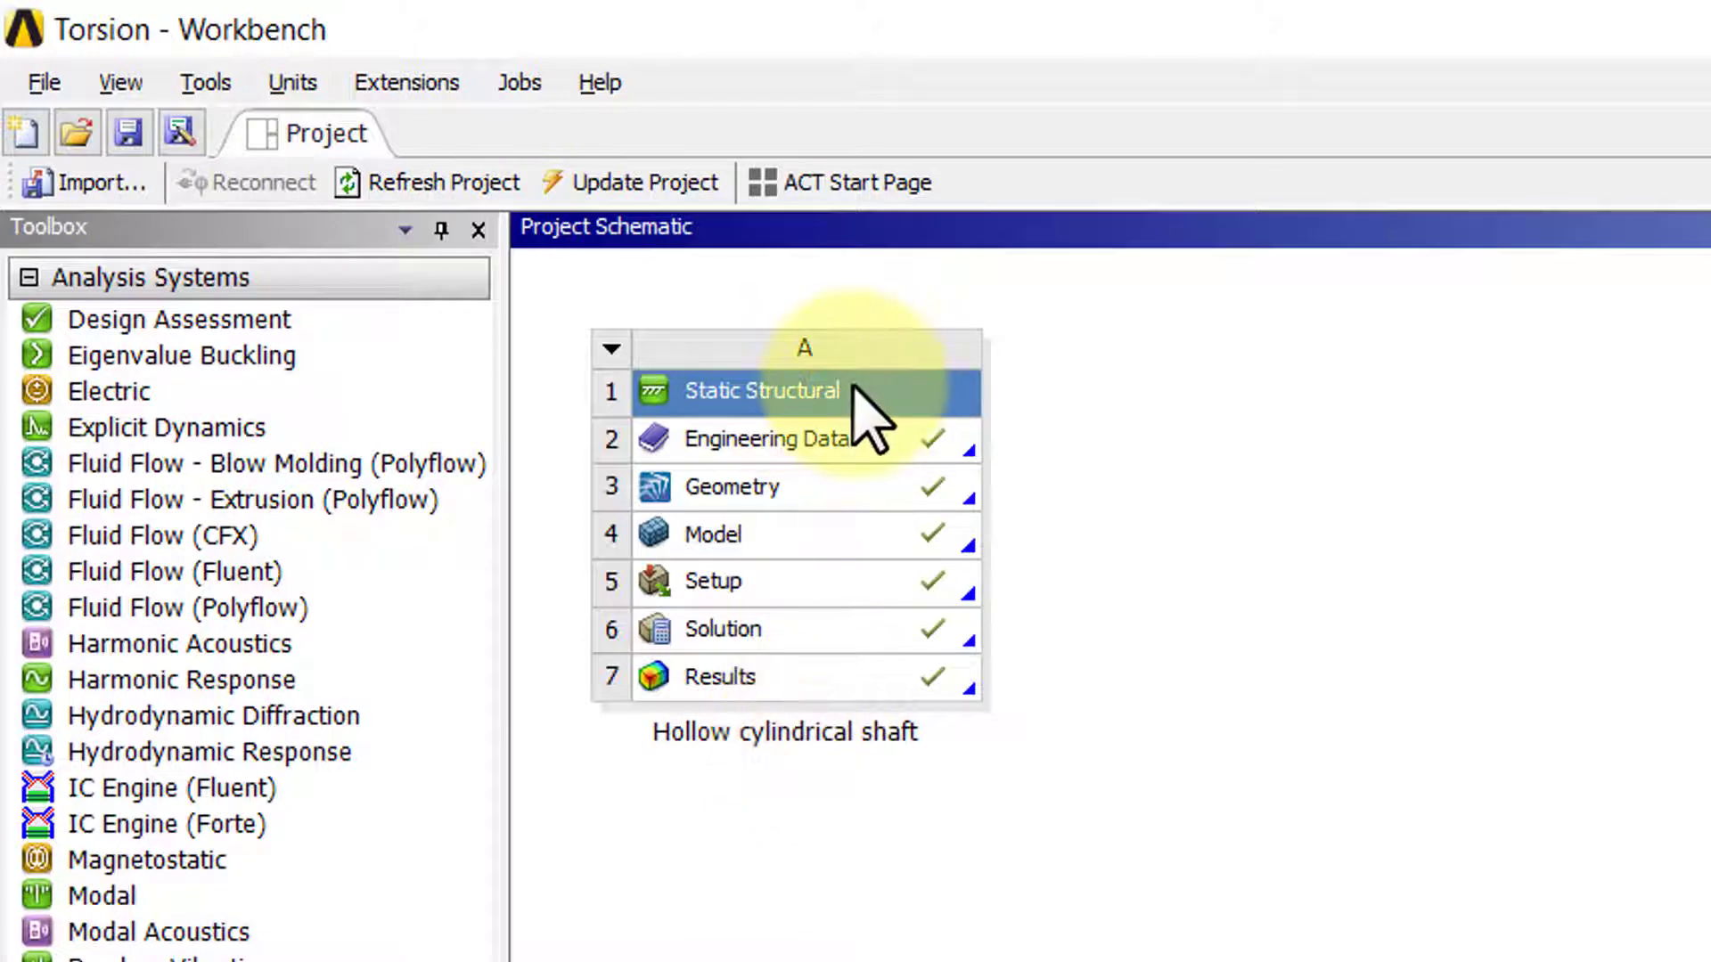
pyautogui.rightClick(761, 390)
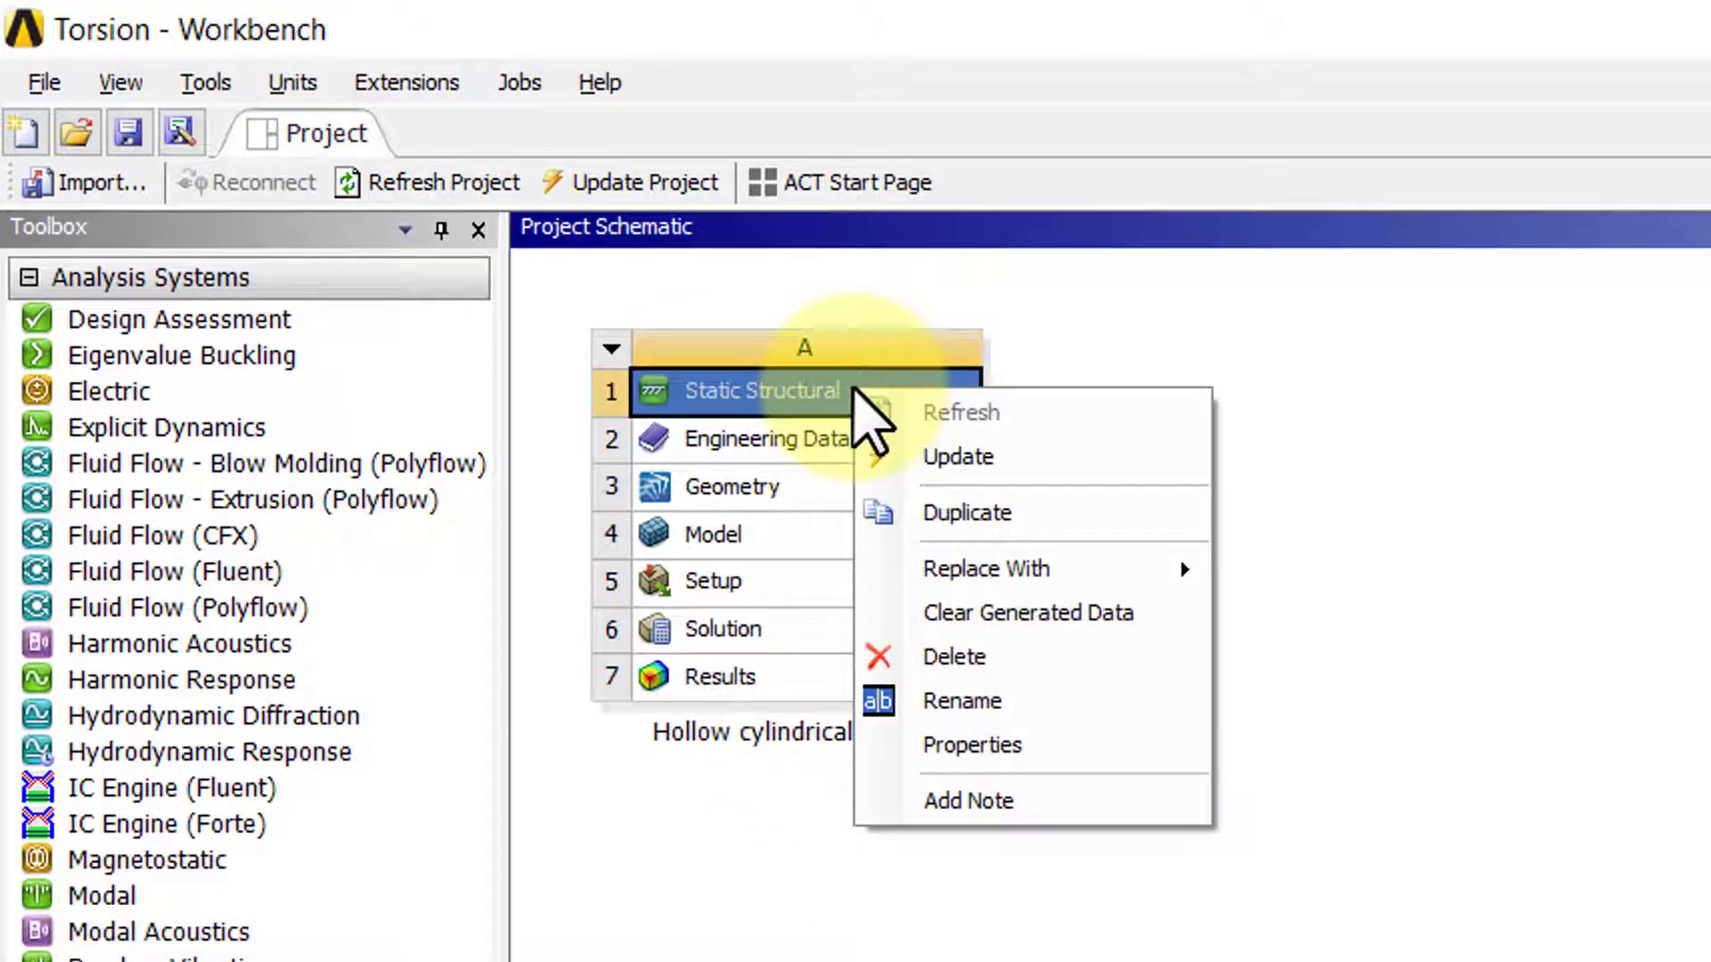
pyautogui.moveTo(998, 608)
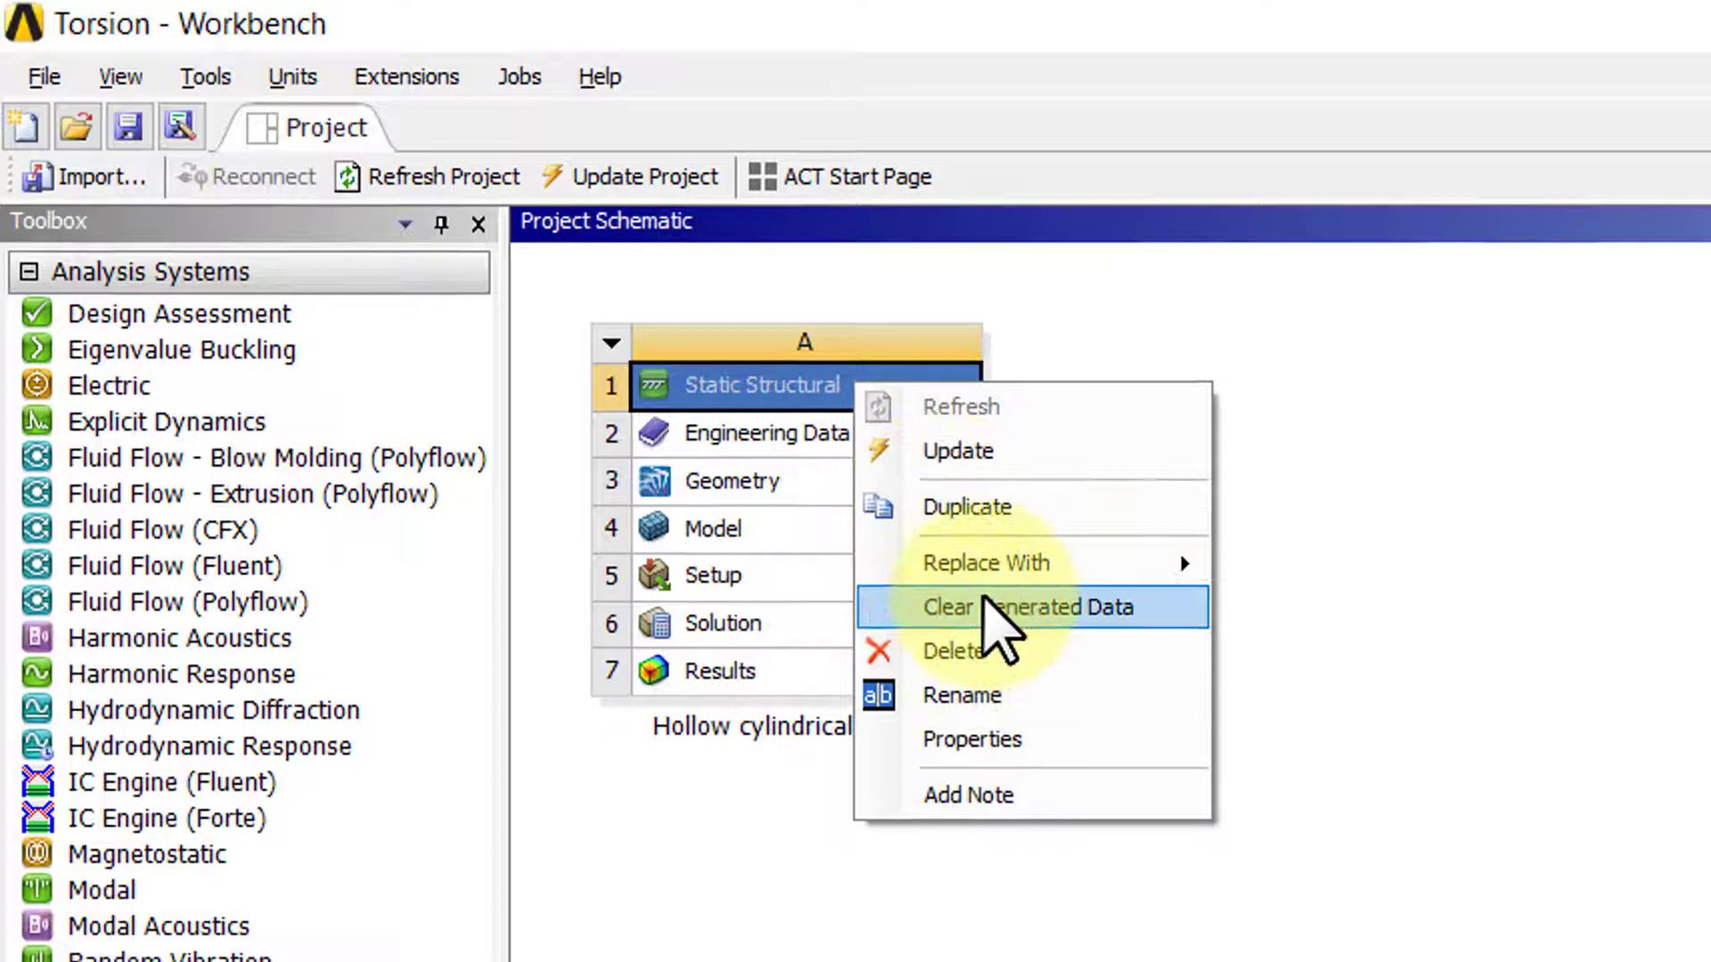
pyautogui.click(1029, 606)
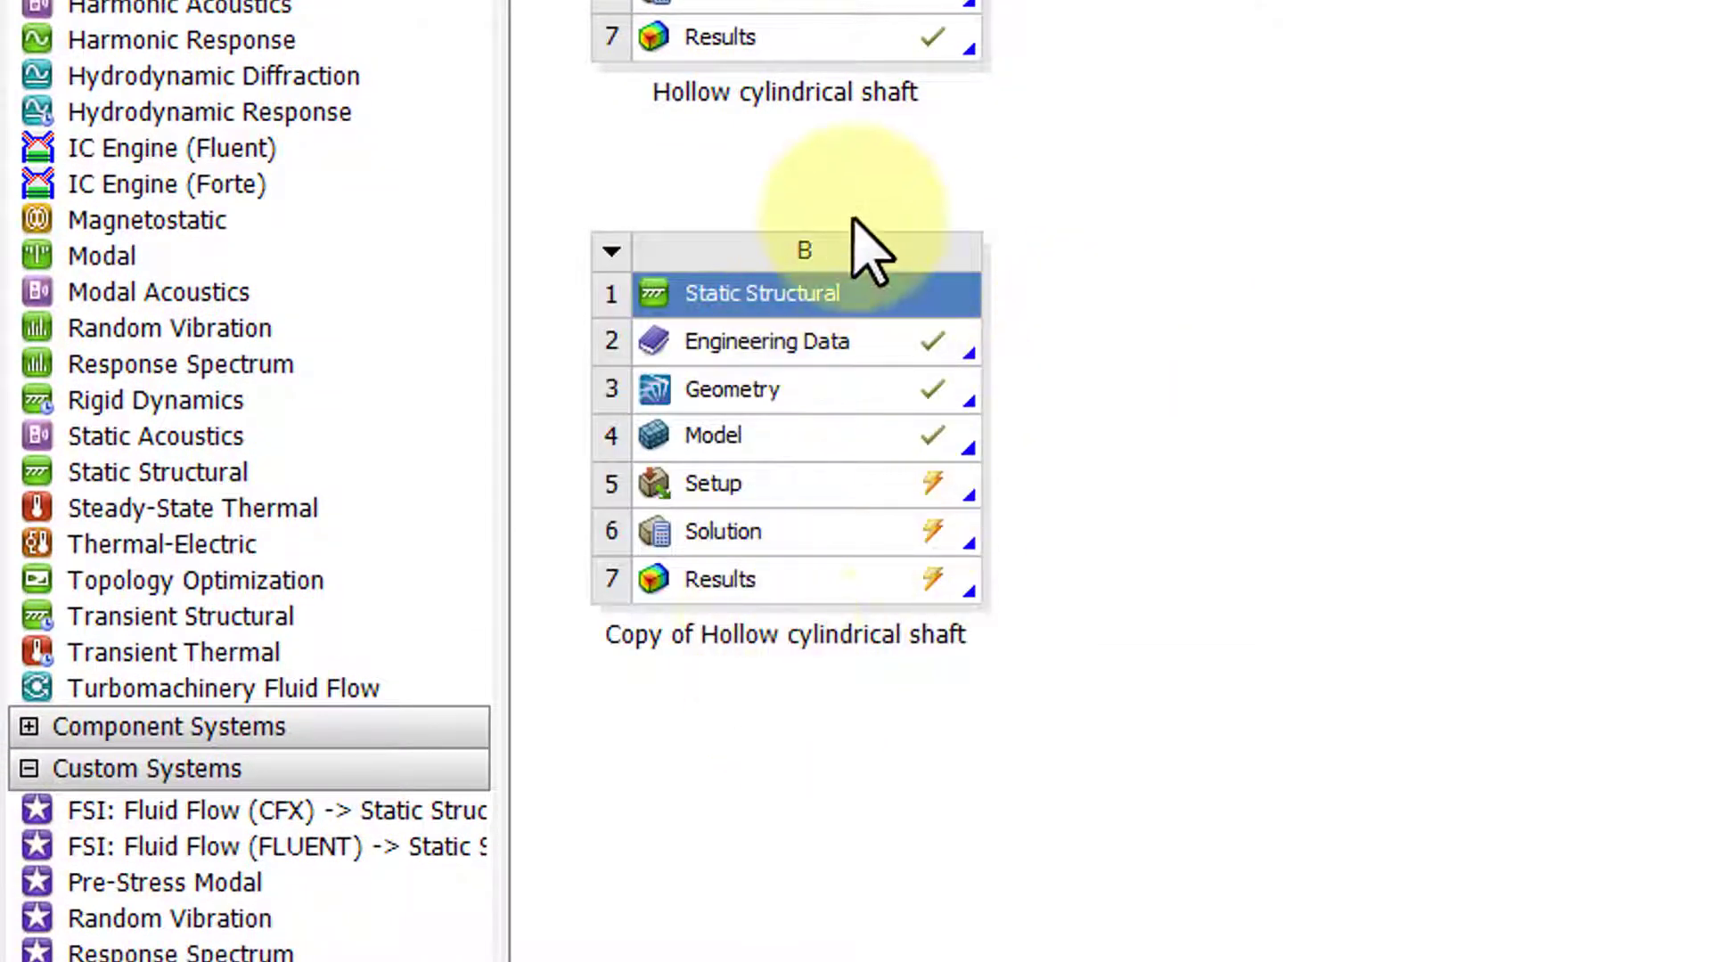
pyautogui.moveTo(796, 513)
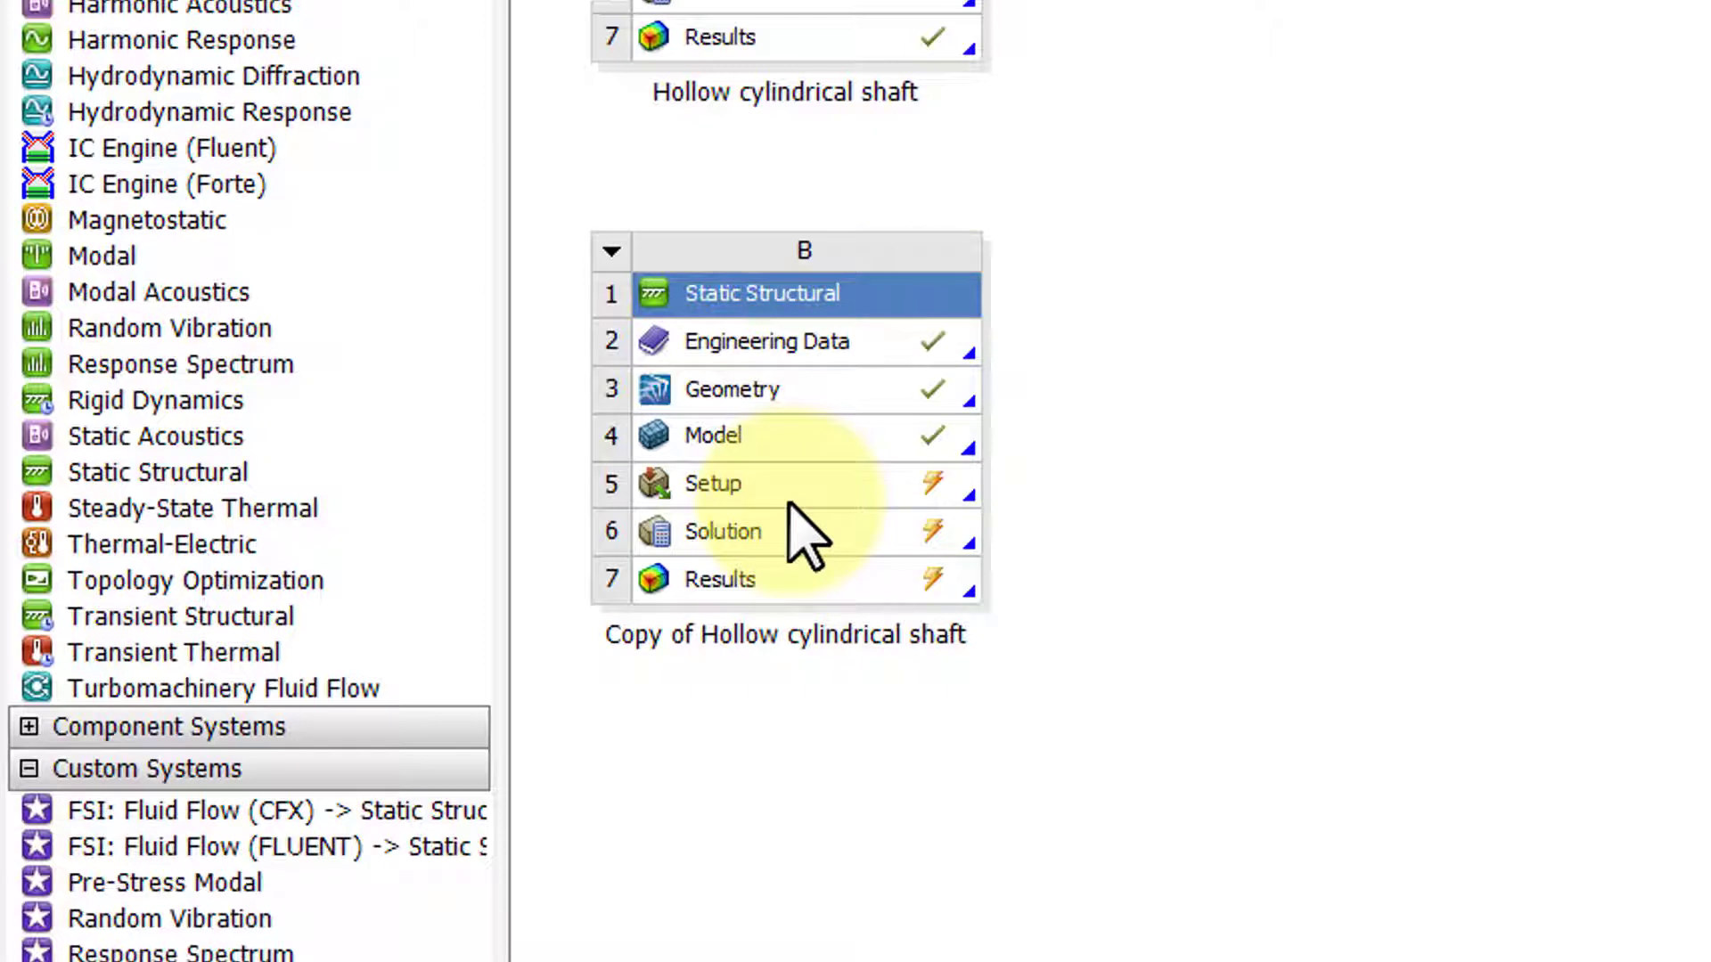
pyautogui.moveTo(839, 654)
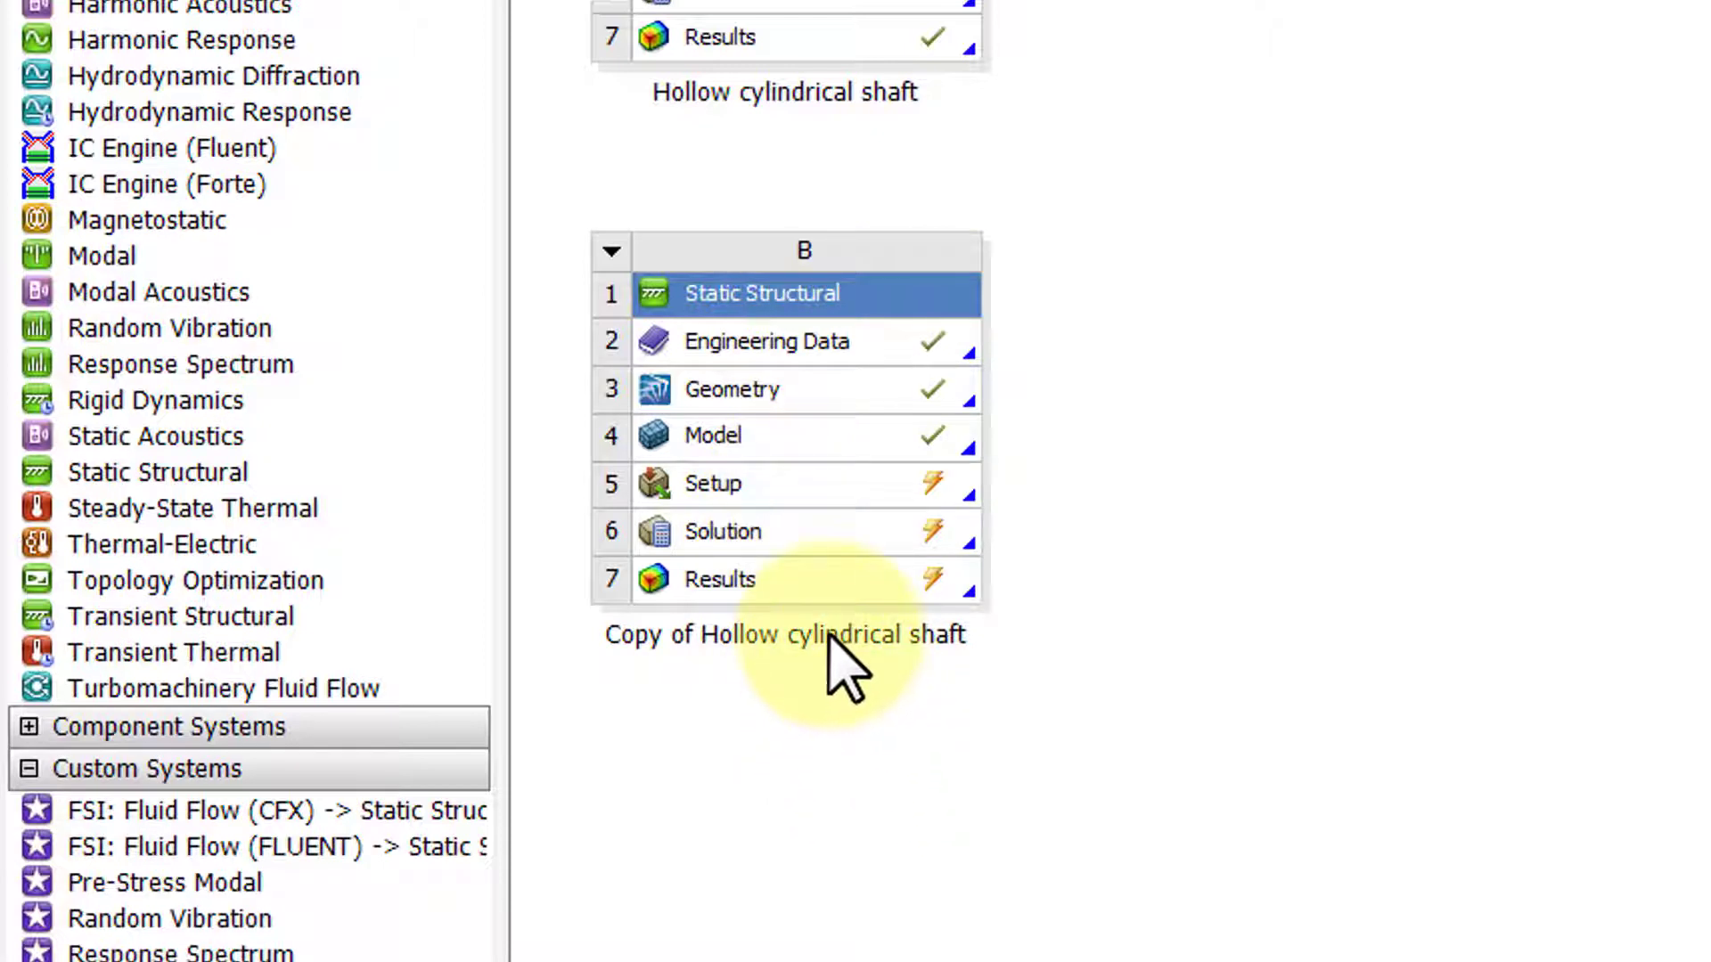
# Rename the copy 'Hollow cylindrical shaft, parametric study' and select its Results cell
pyautogui.doubleClick(782, 634)
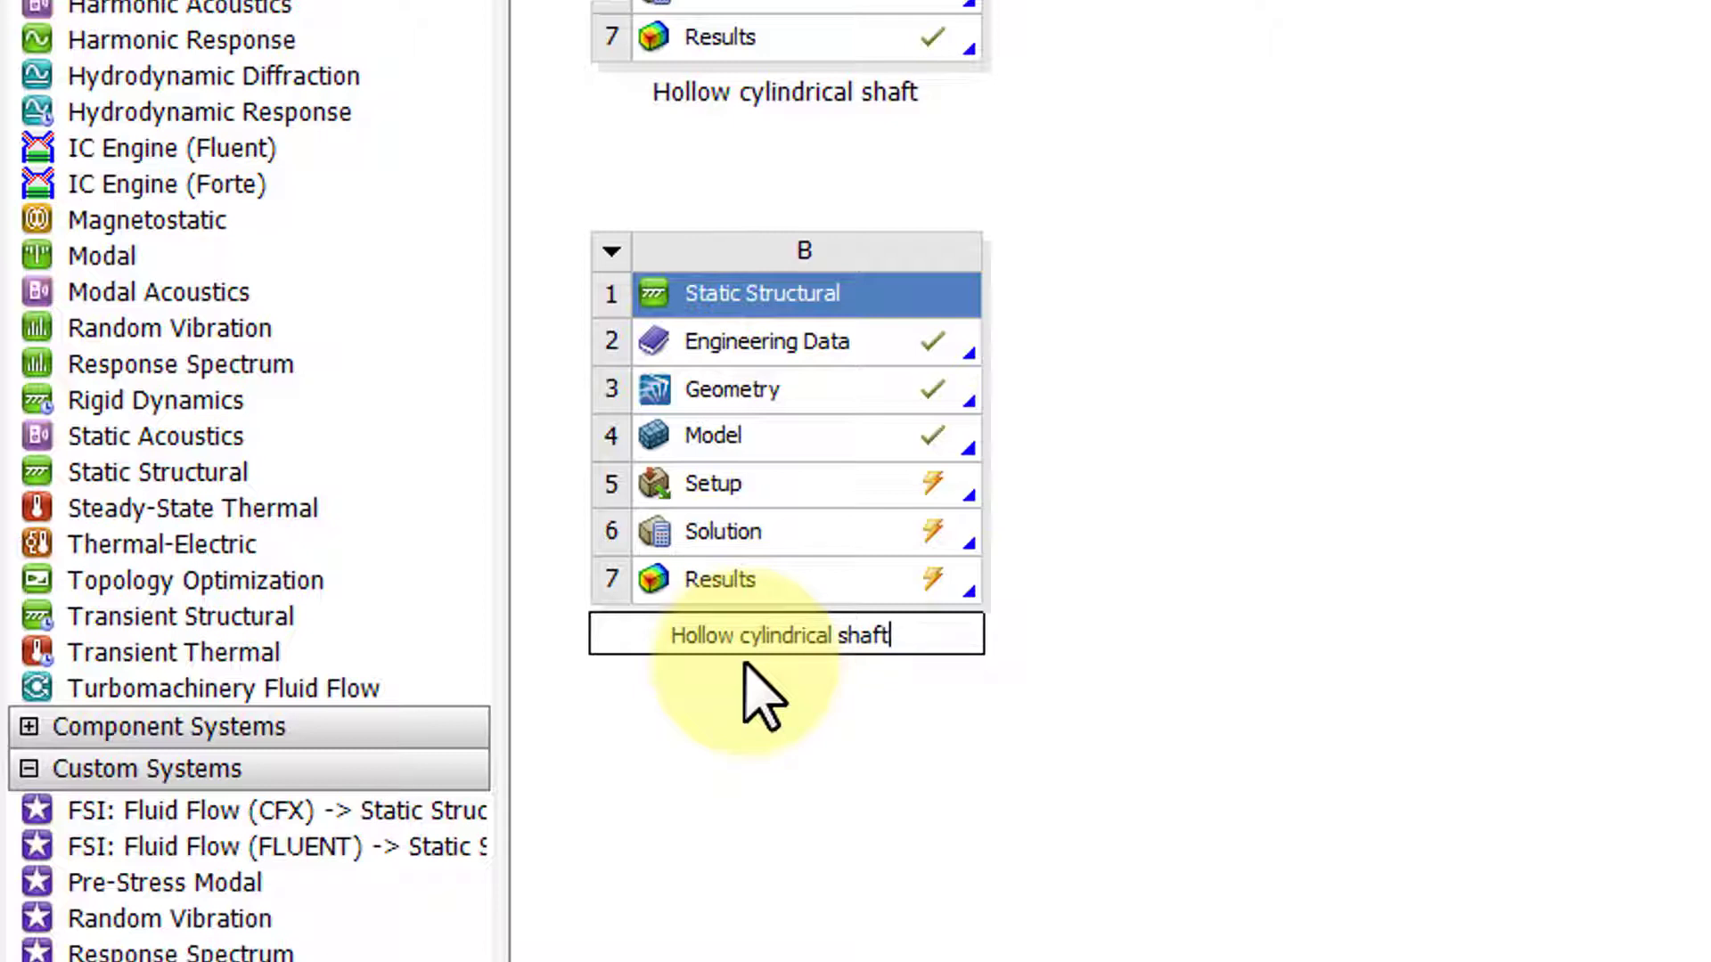
pyautogui.write(', parametric study')
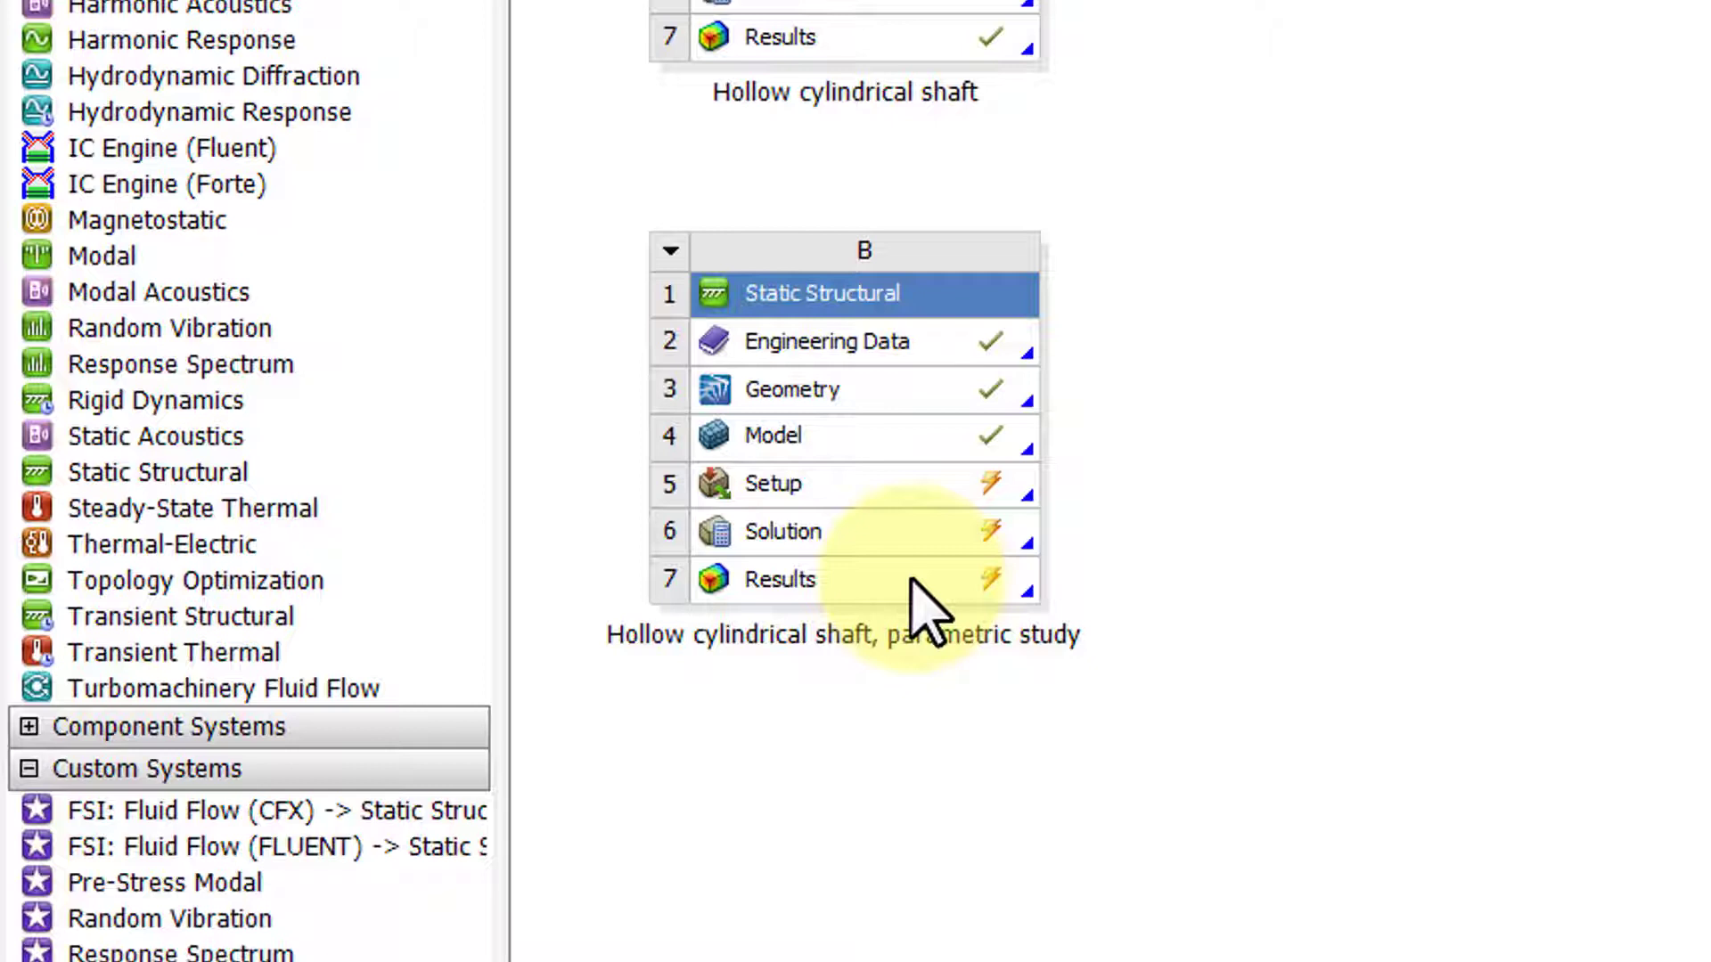
pyautogui.click(779, 579)
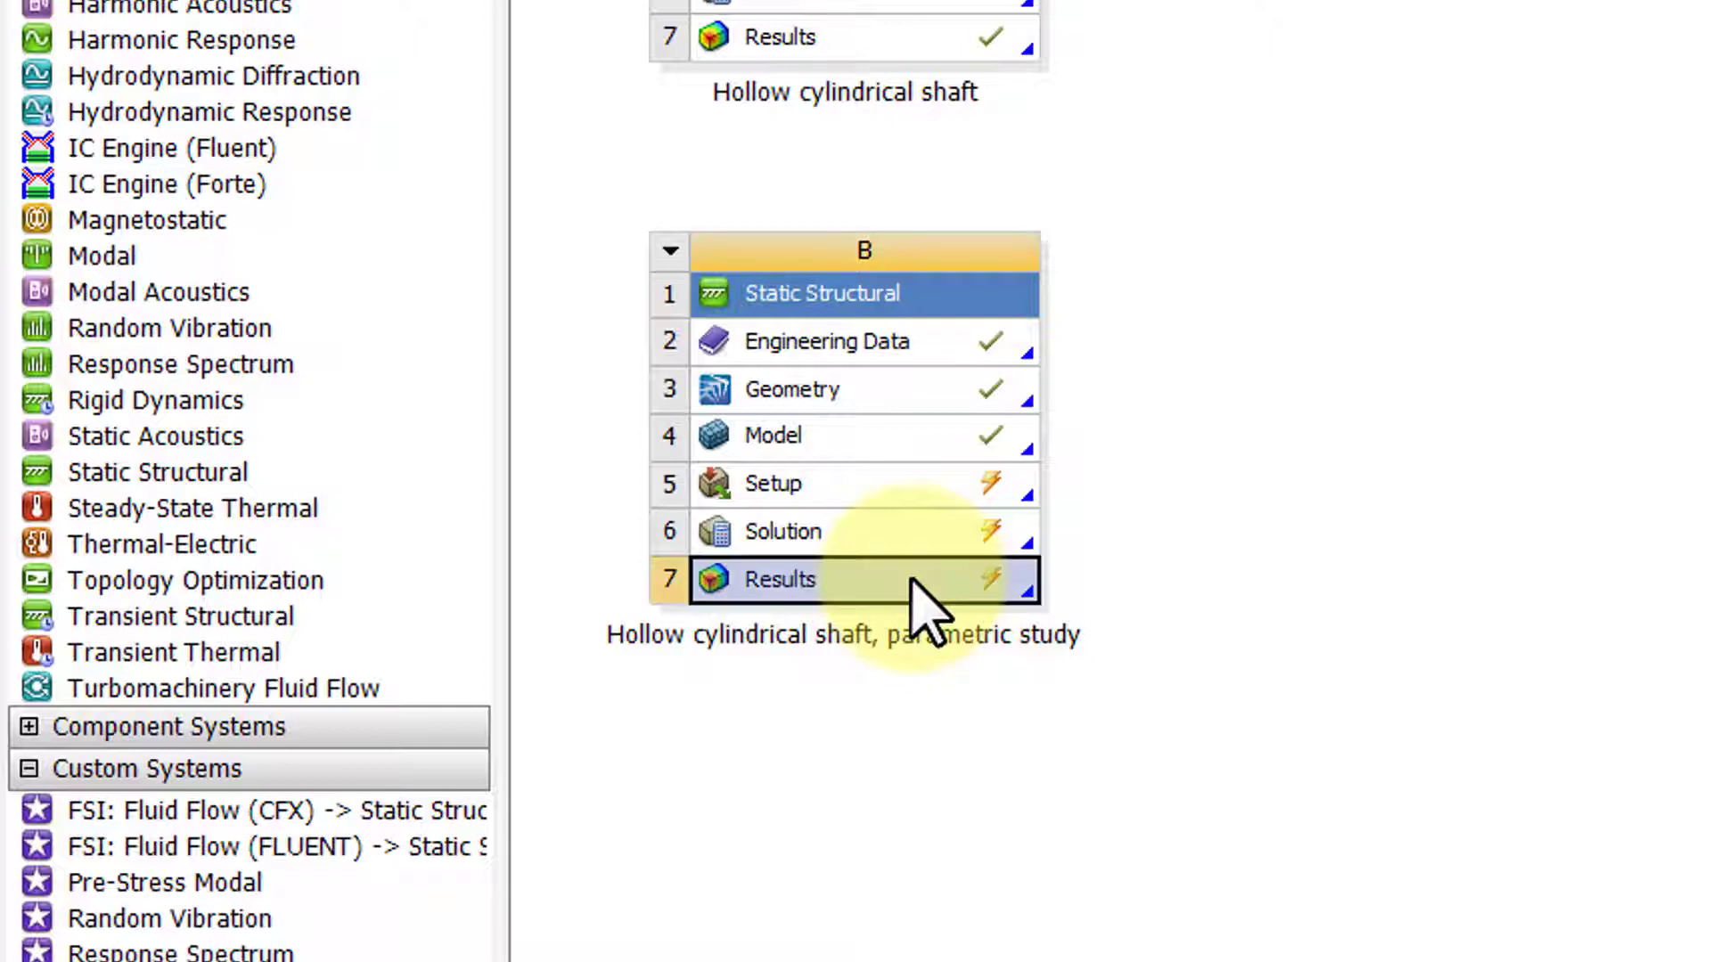
# Bring up the actions for the parametric study's Results stage to update it
pyautogui.rightClick(778, 578)
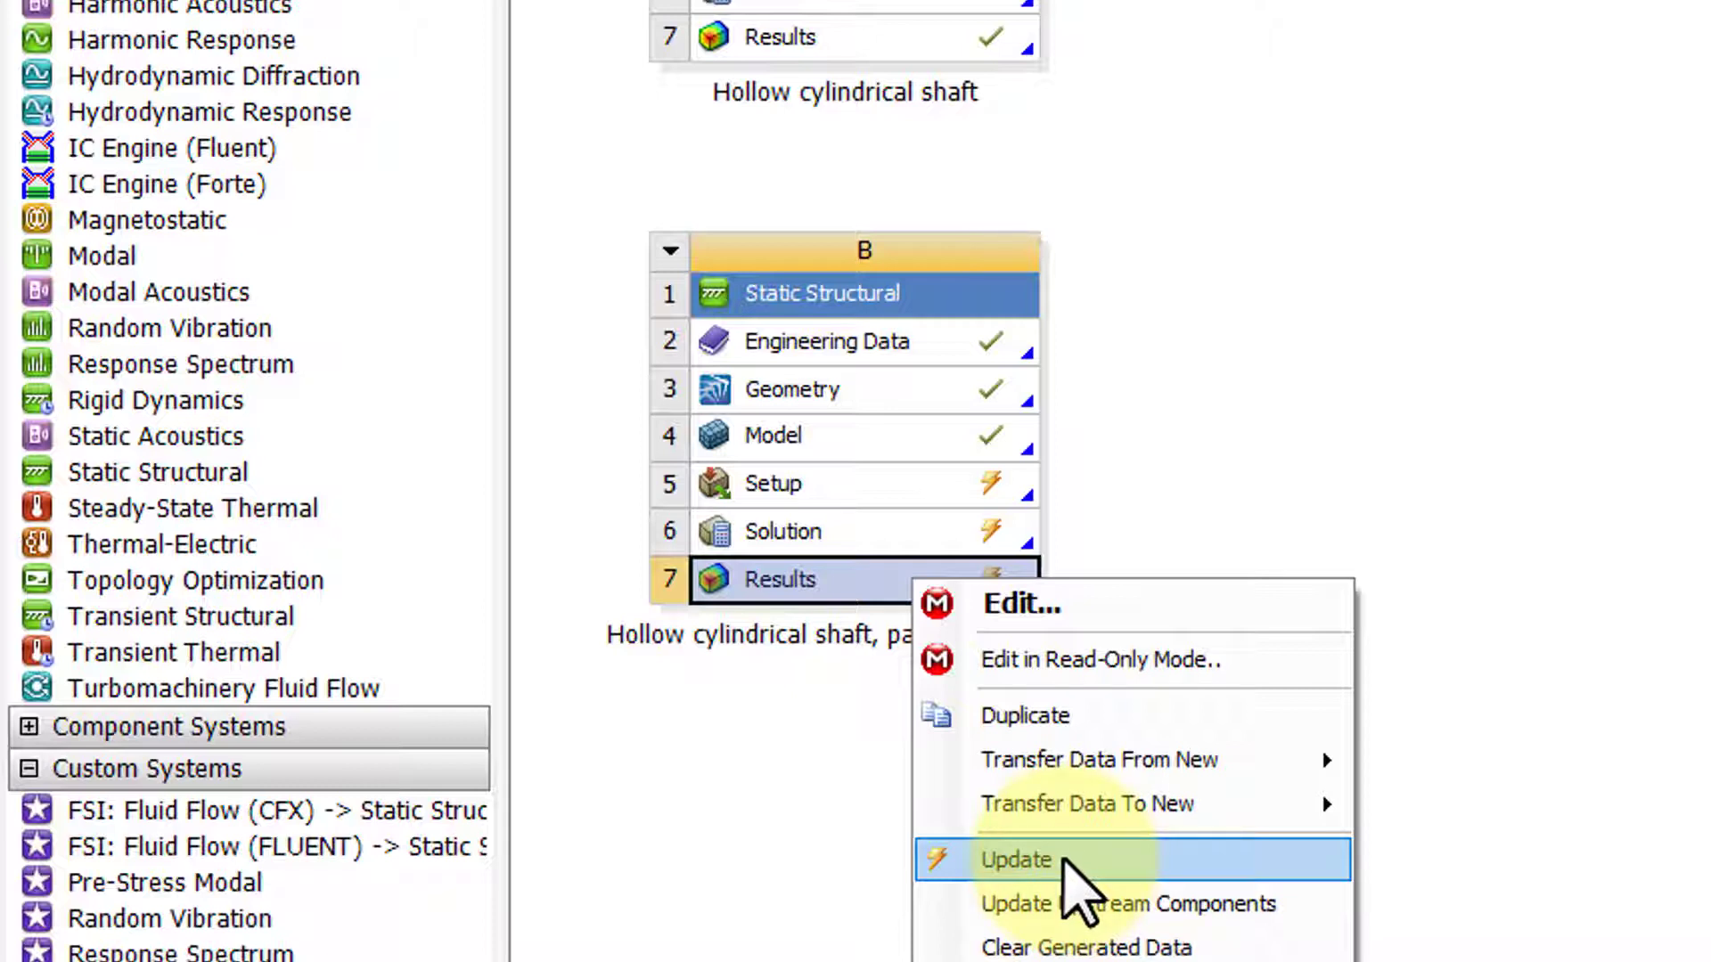
pyautogui.moveTo(1496, 349)
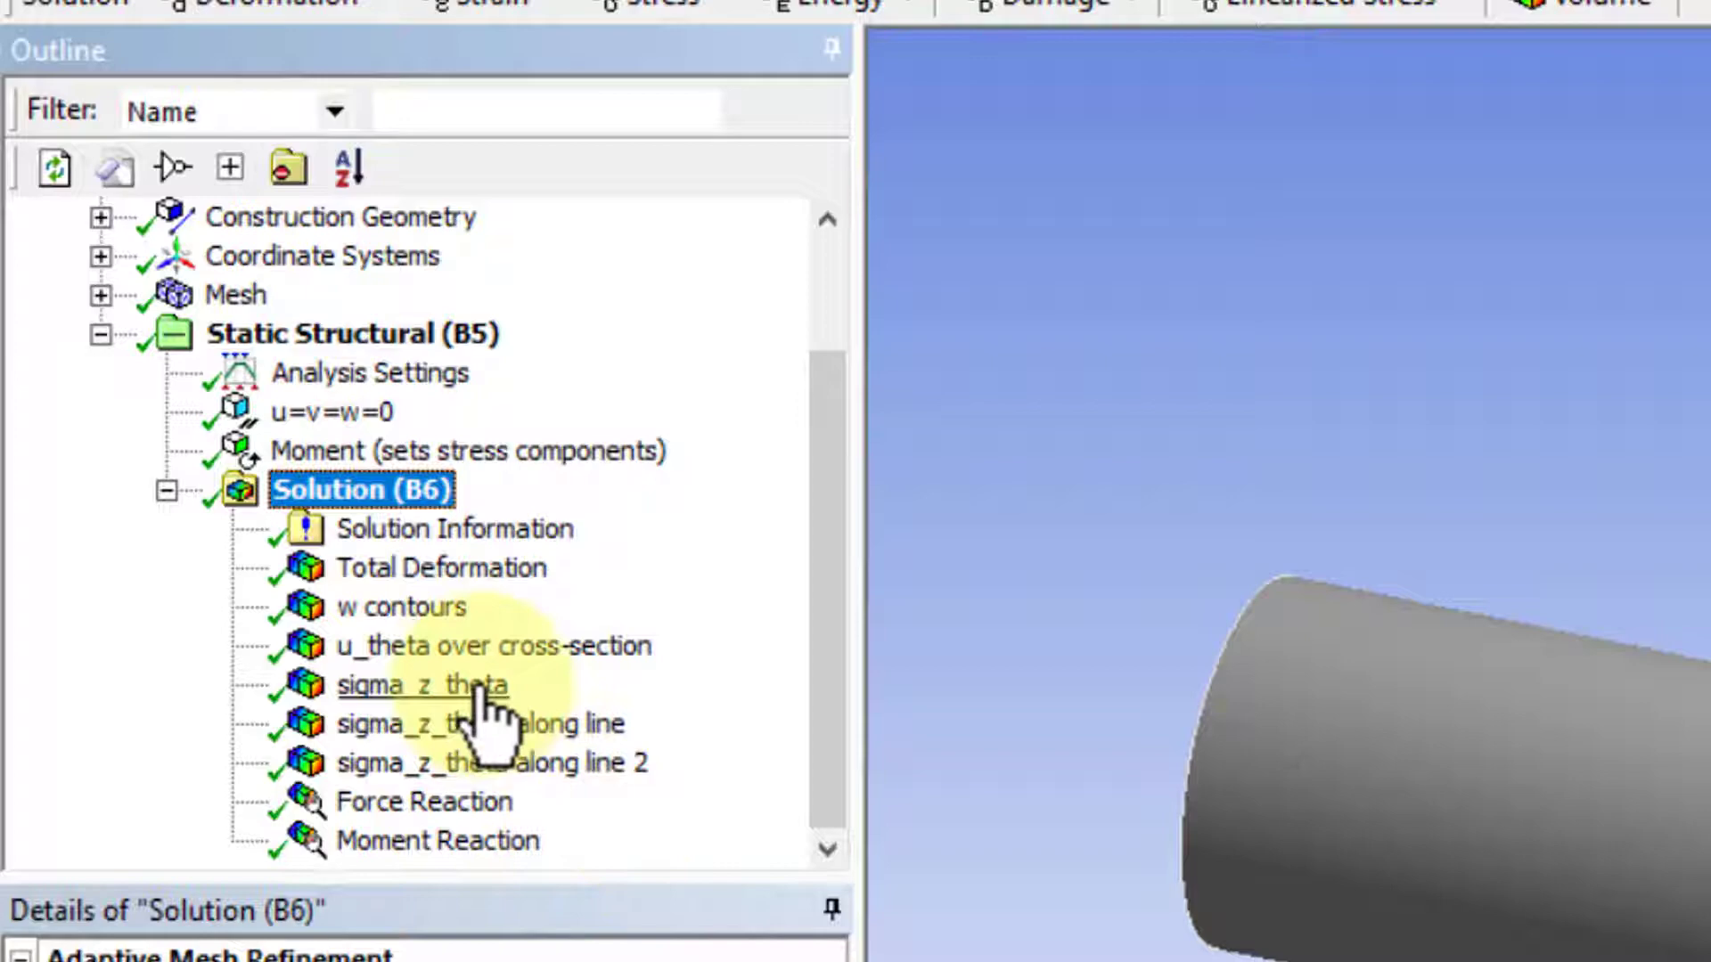
# Make the sigma_z_theta contour result's Maximum and Minimum into output parameters P1 and P2
pyautogui.click(424, 684)
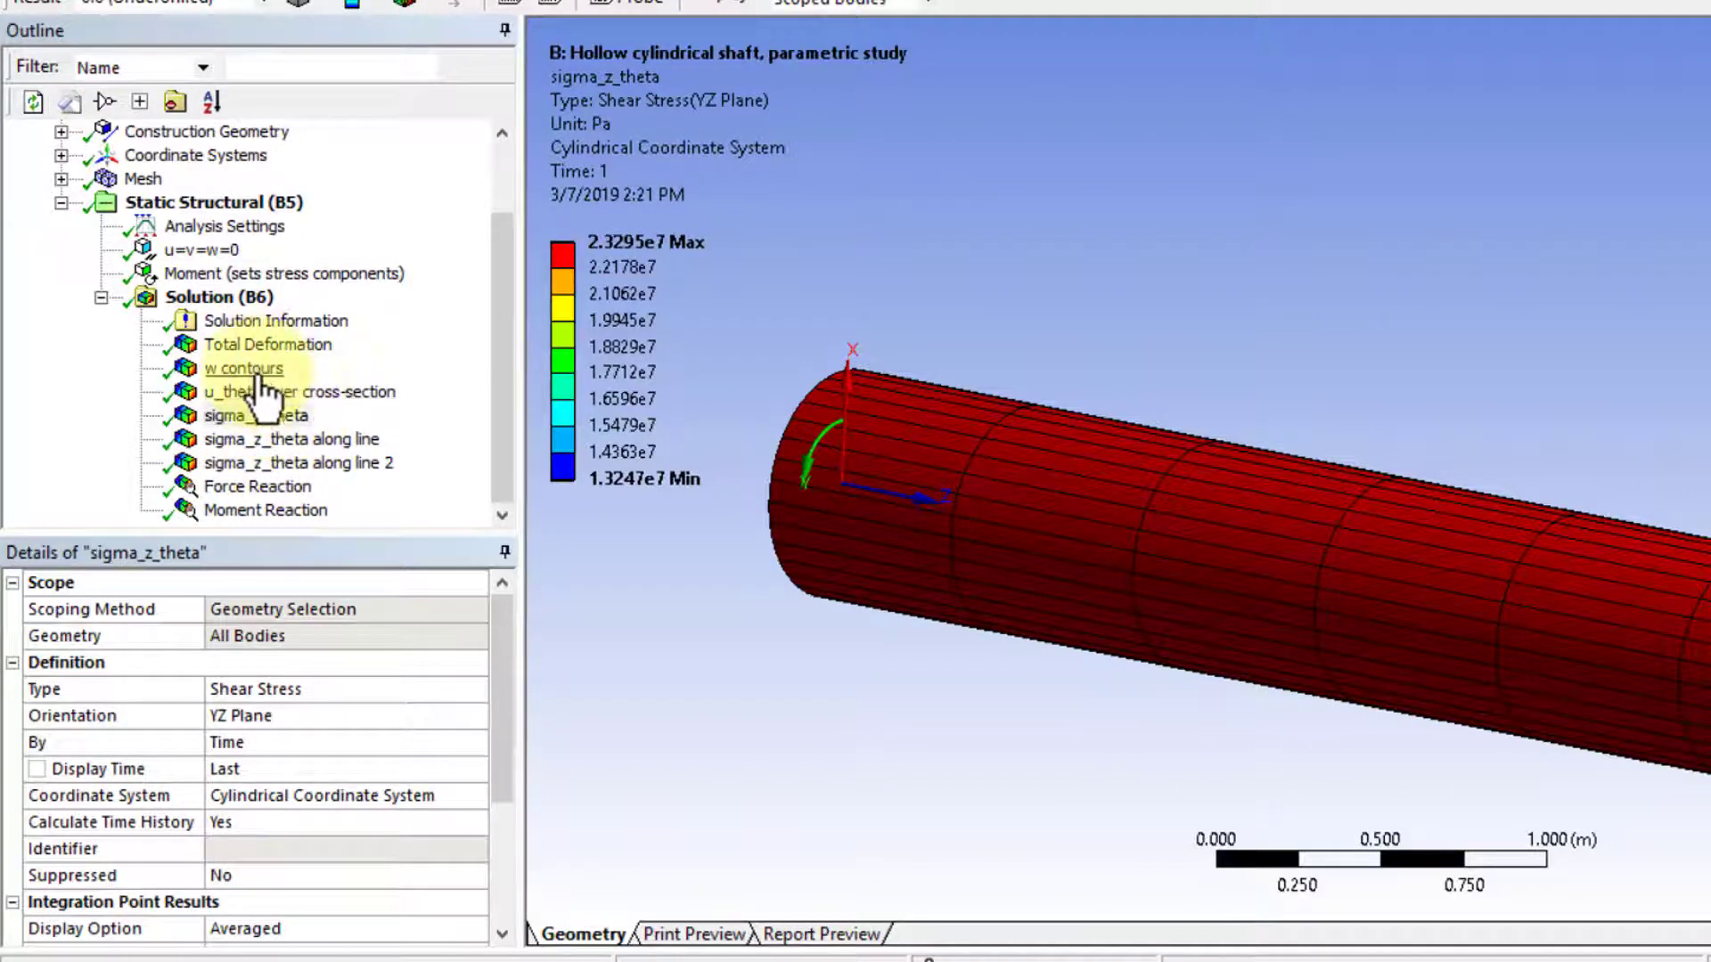
pyautogui.click(292, 438)
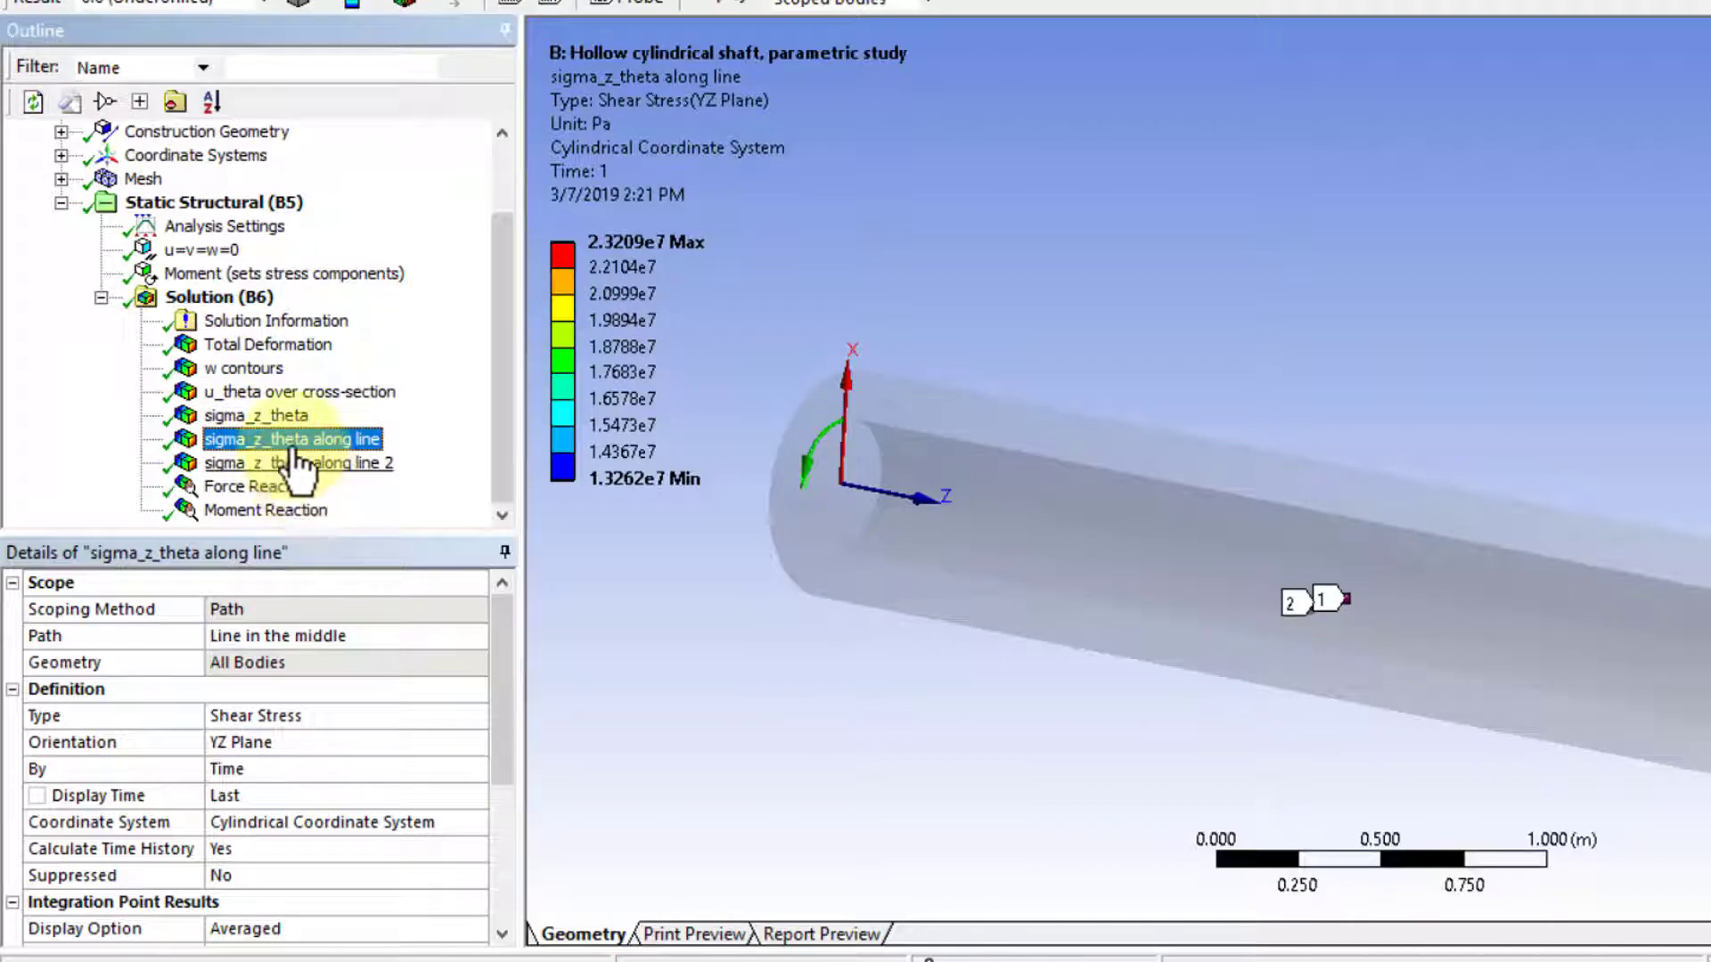
pyautogui.click(255, 416)
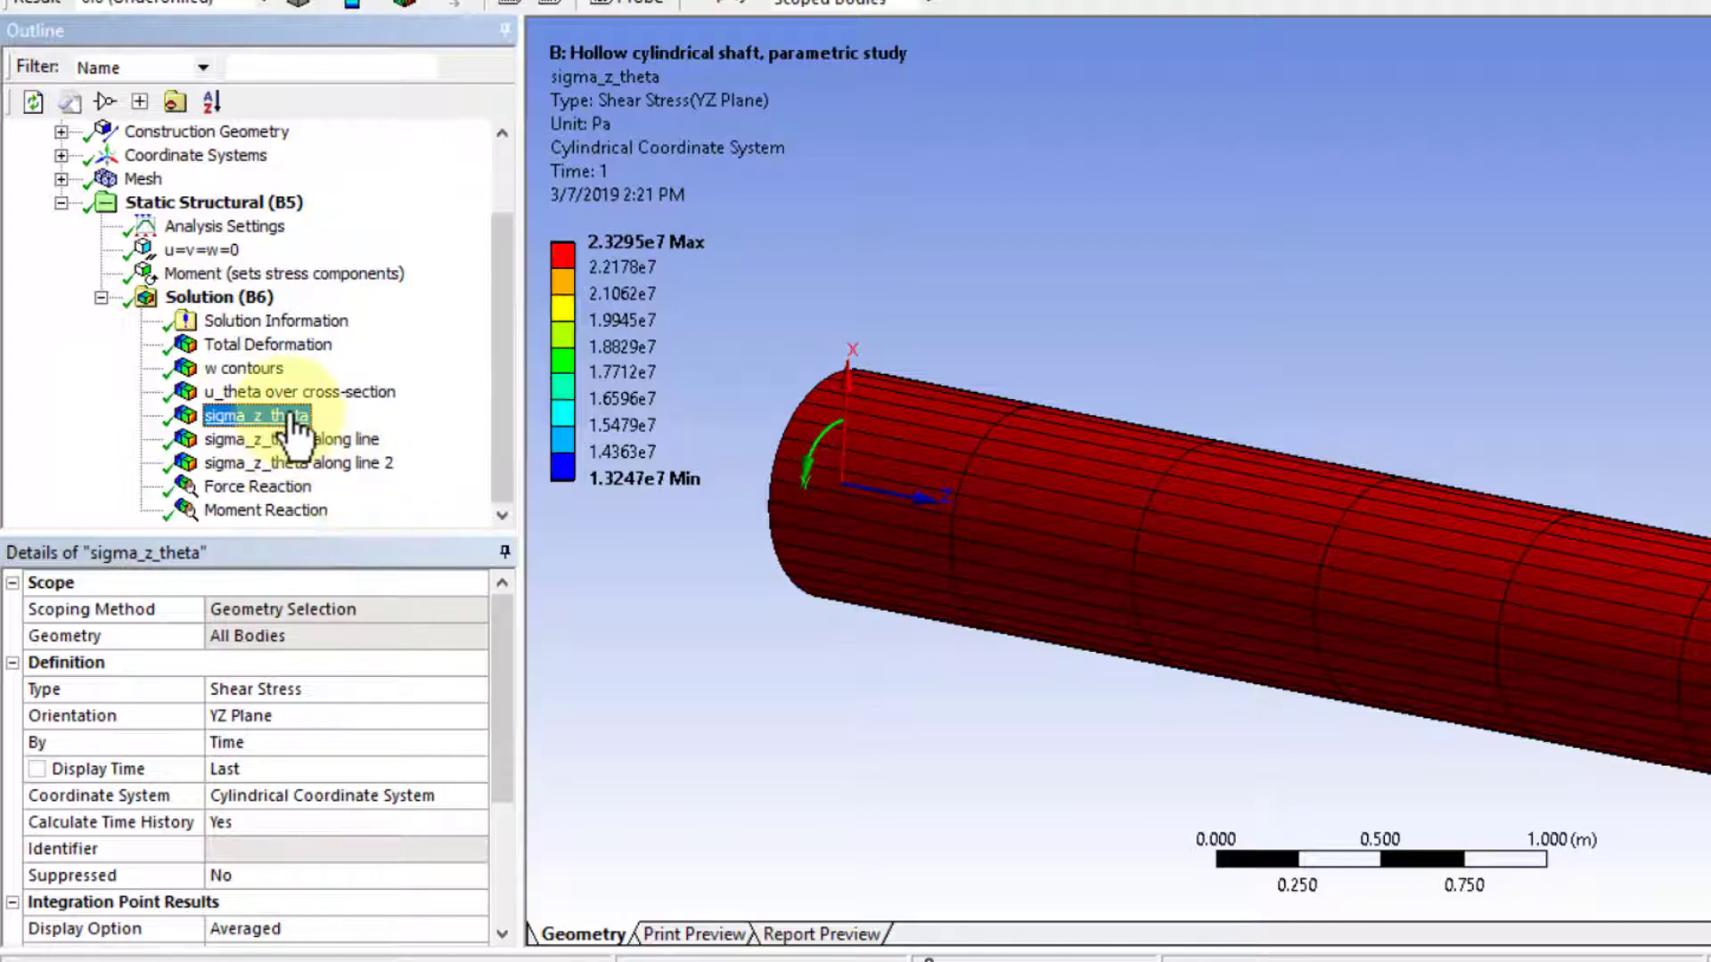
pyautogui.scroll(-3)
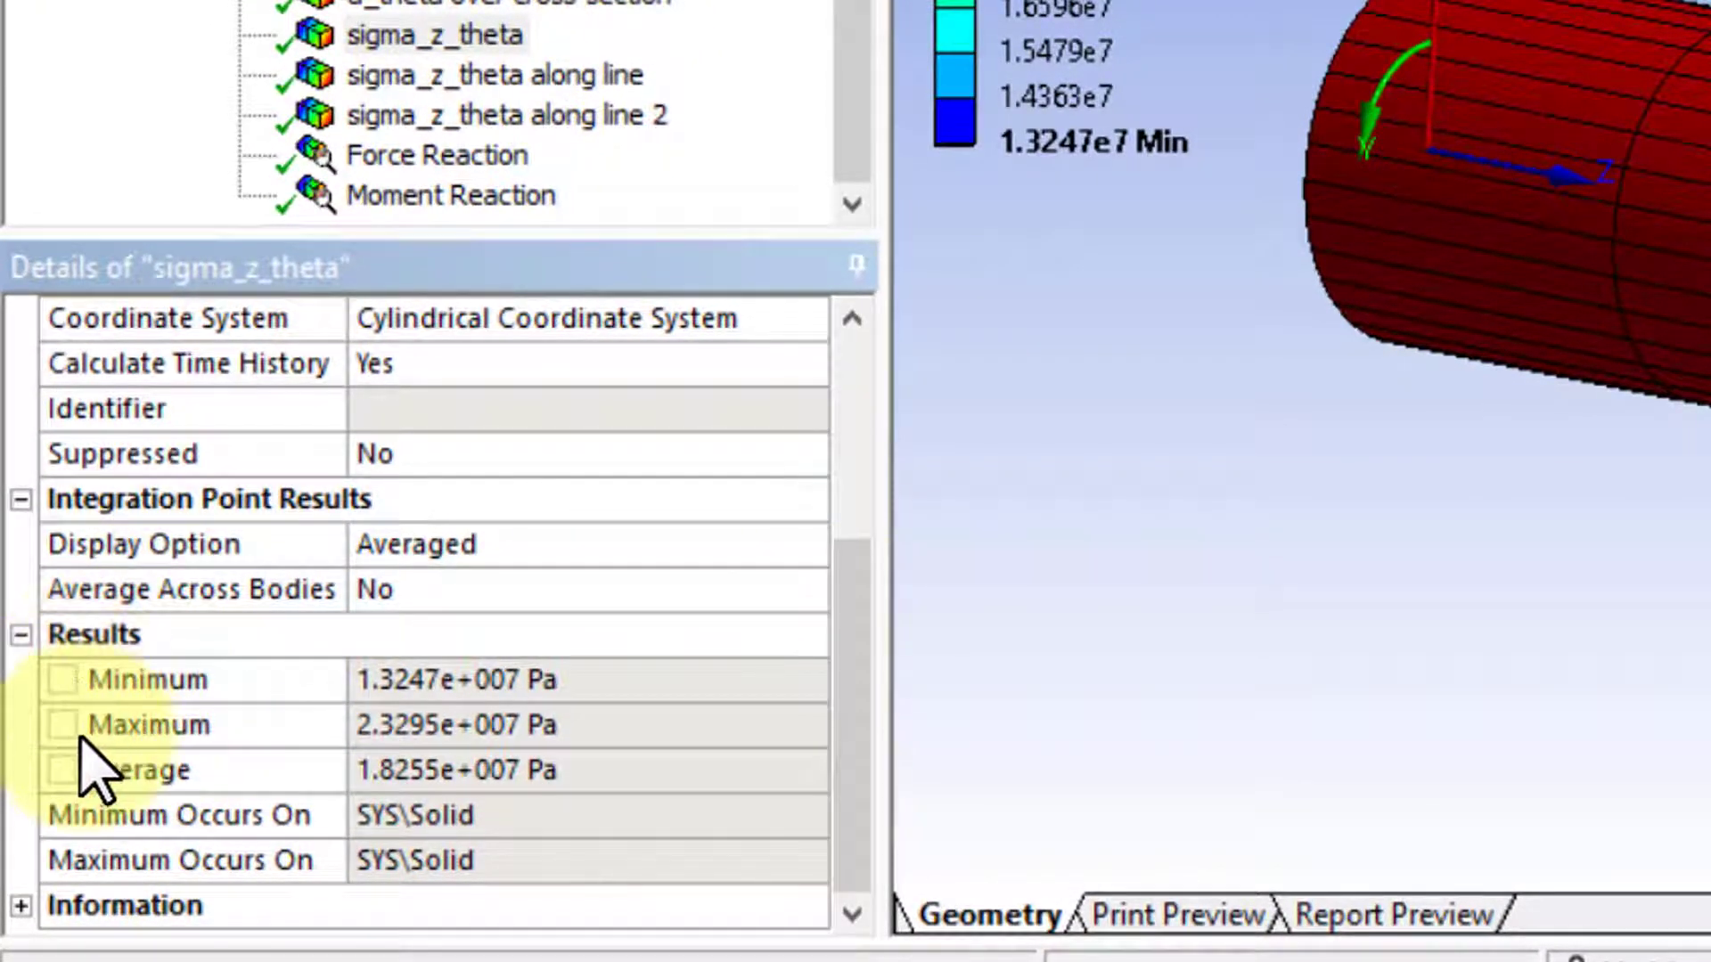
pyautogui.click(150, 726)
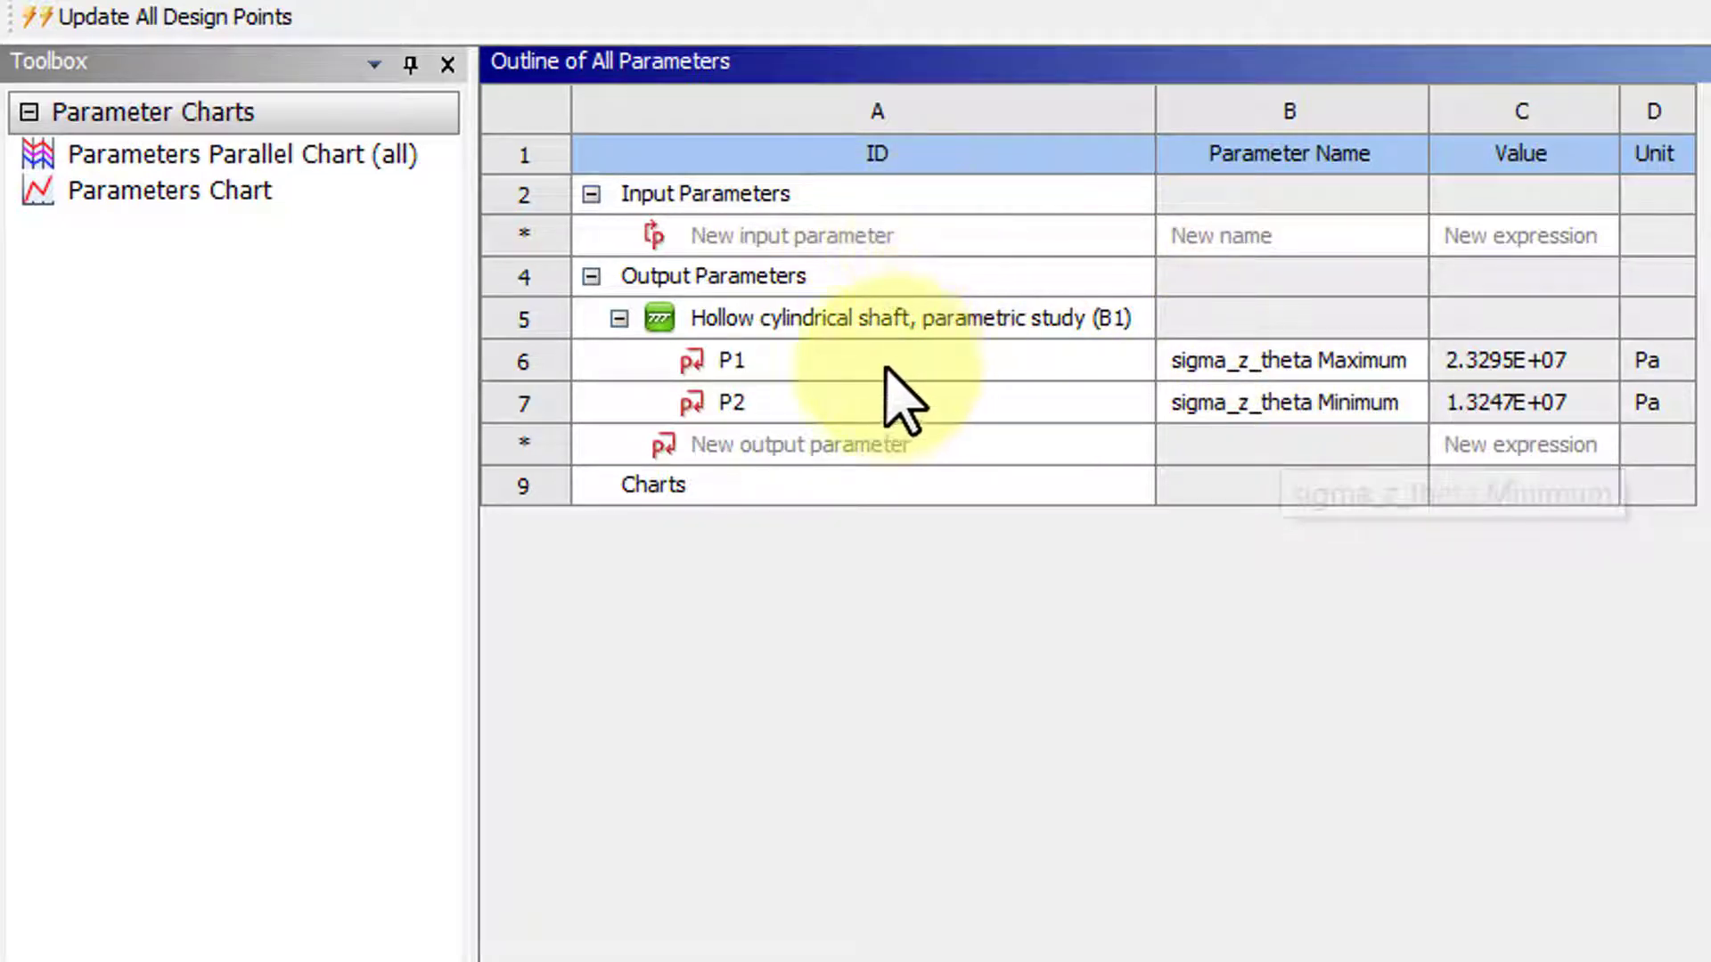
pyautogui.moveTo(873, 262)
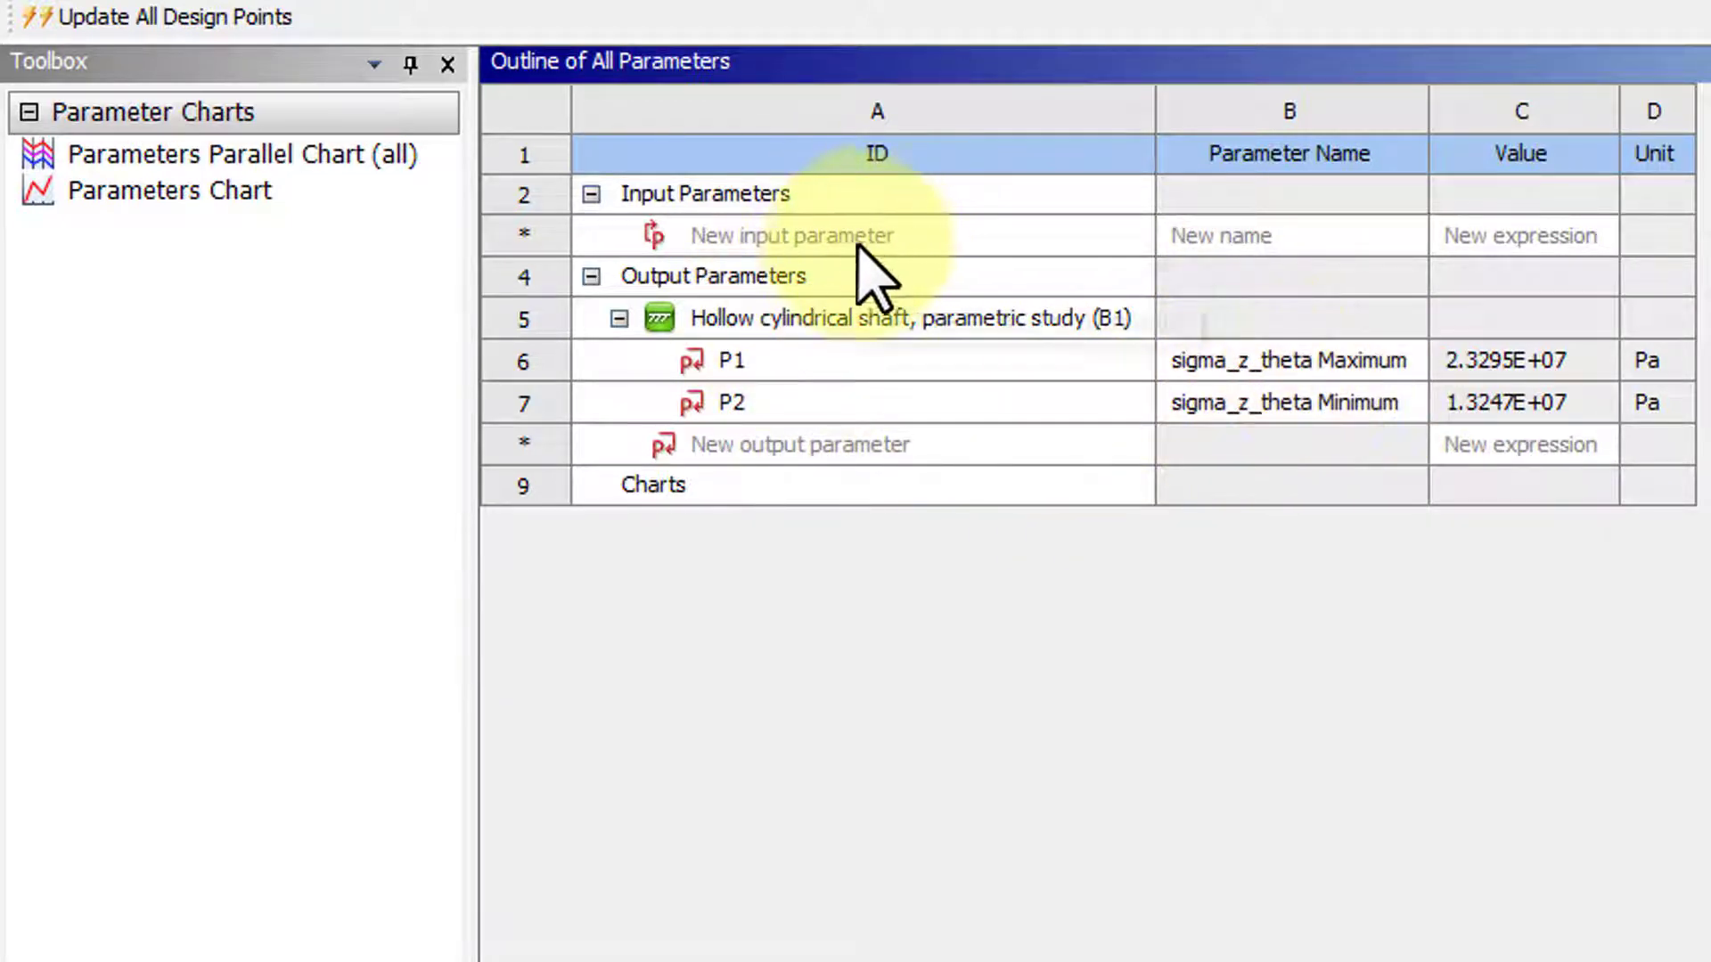
pyautogui.moveTo(1342, 829)
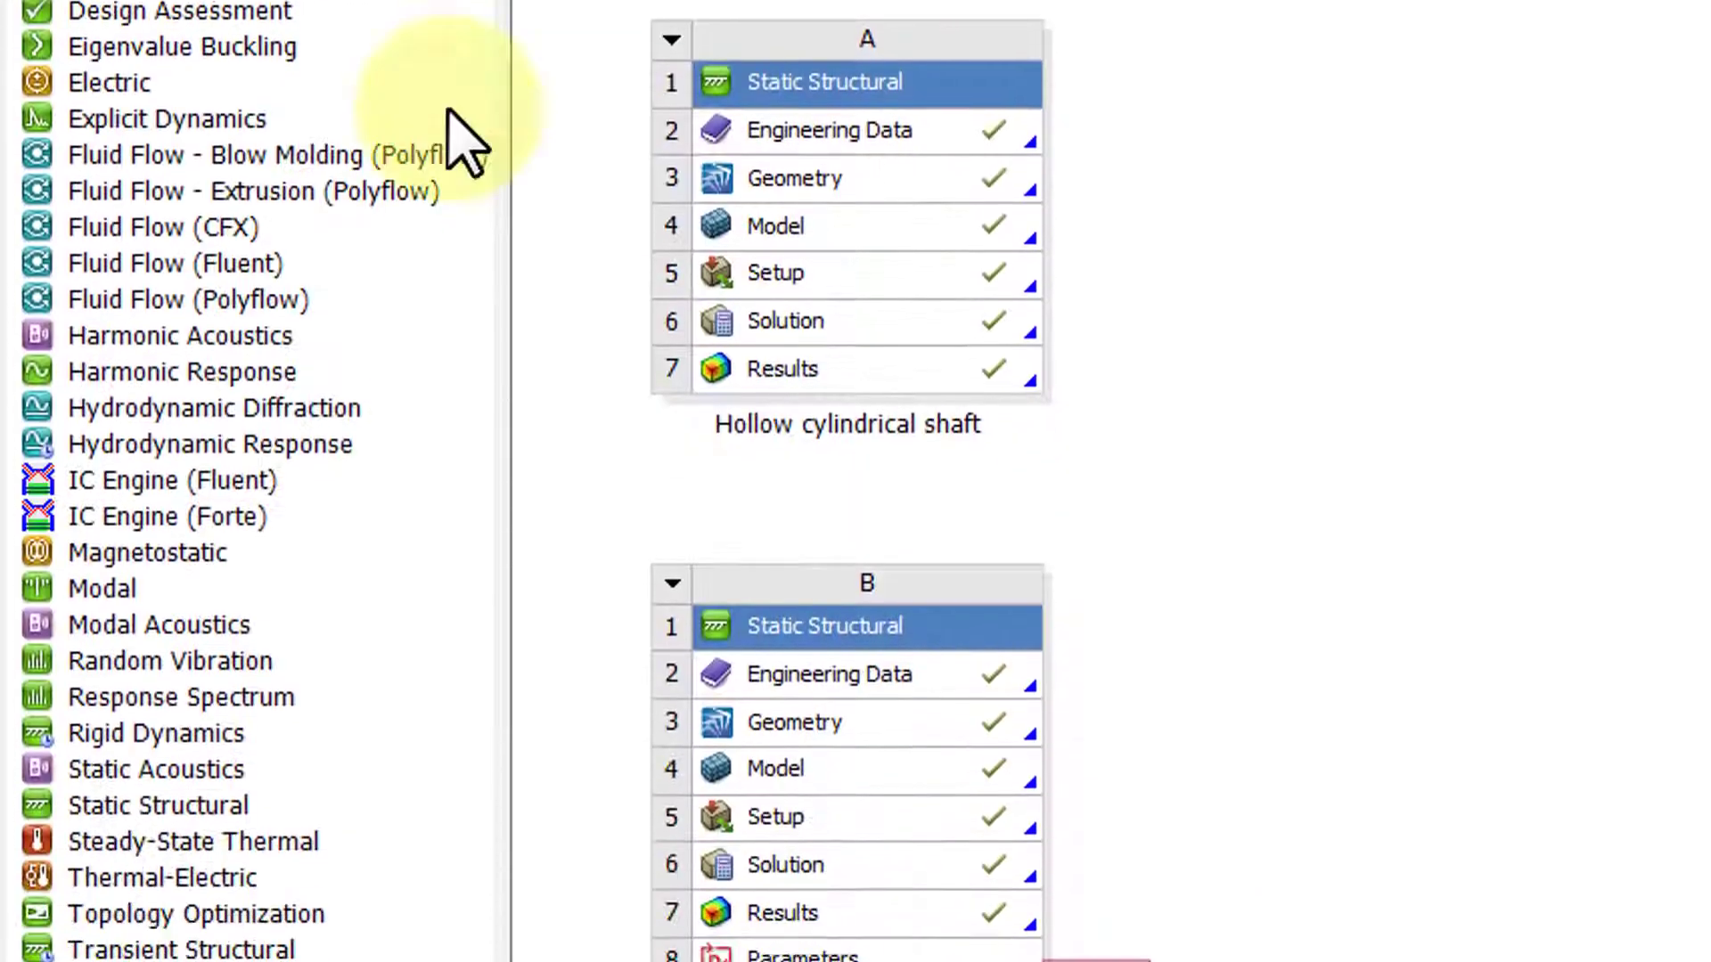
# Bring up the actions for system B's Geometry stage in the schematic
pyautogui.scroll(-3)
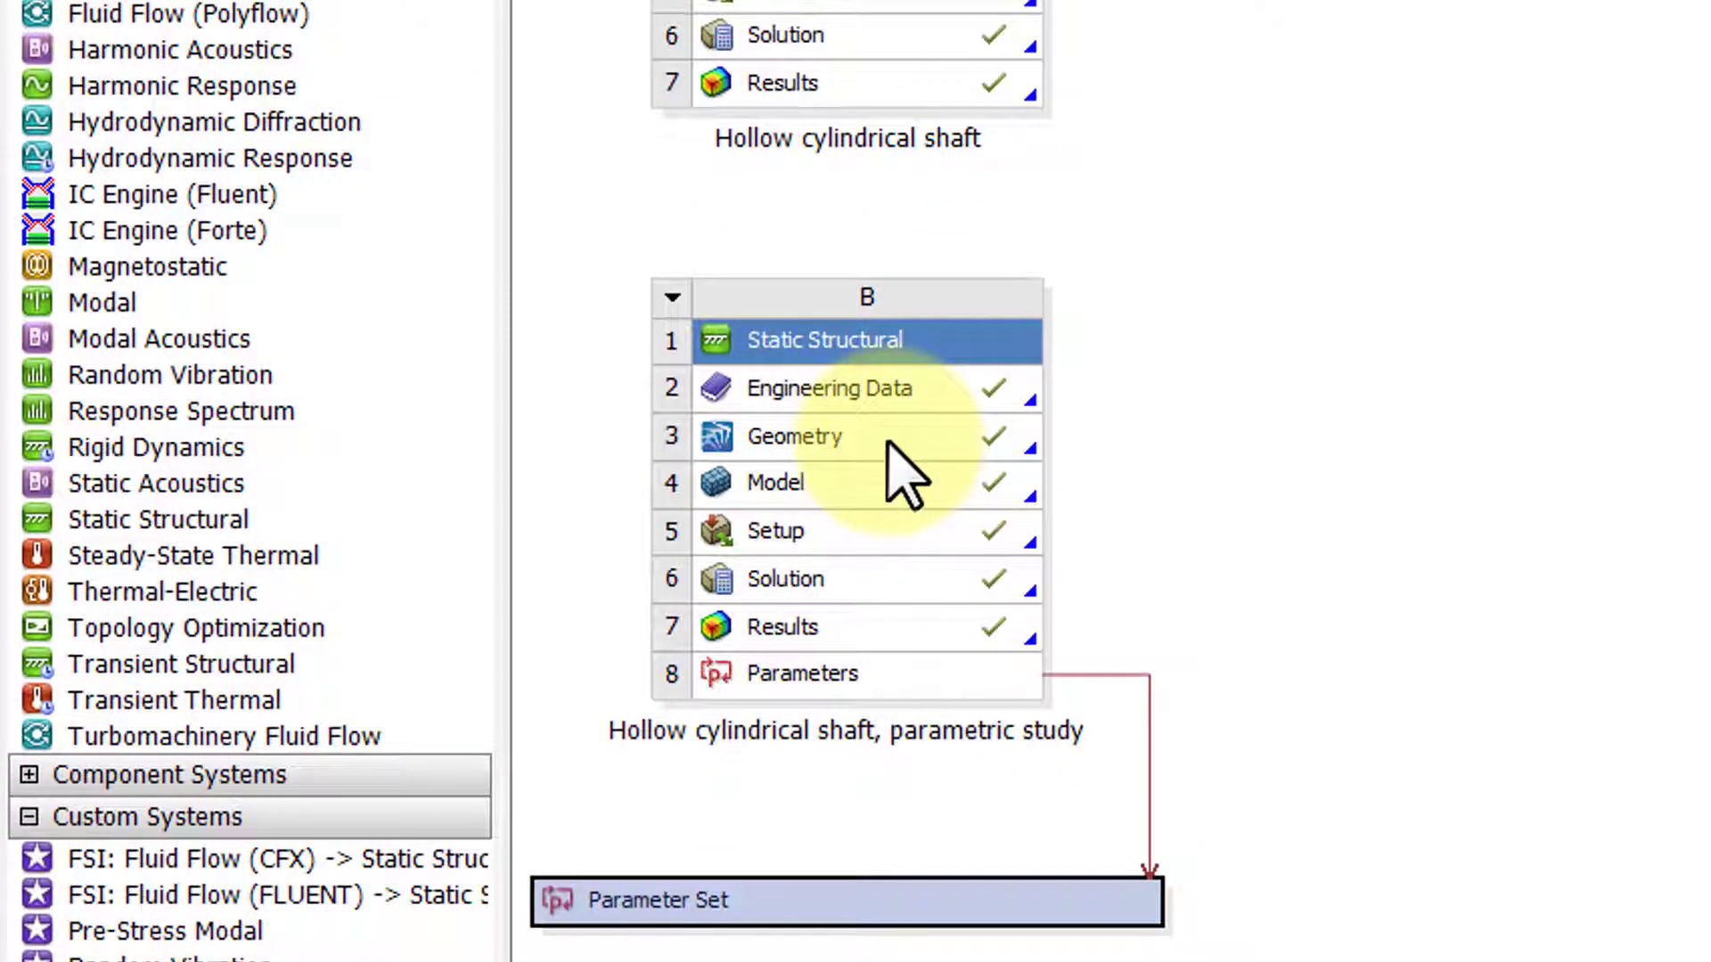
pyautogui.rightClick(797, 436)
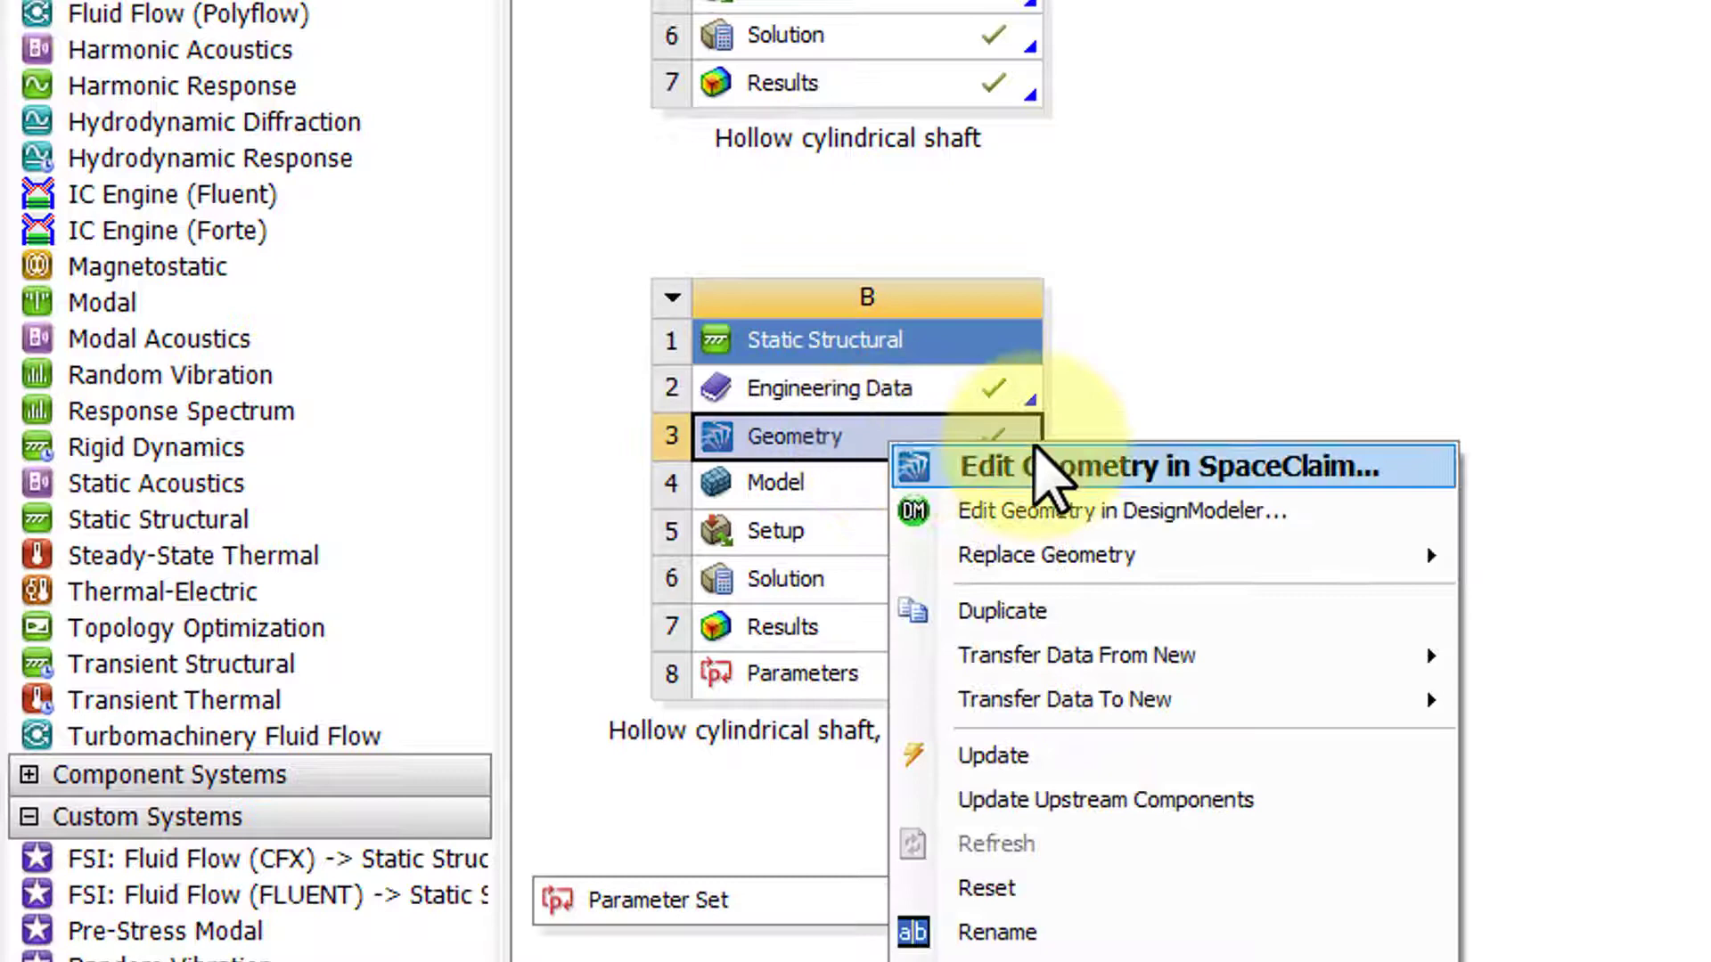
# Open the parametric copy's geometry in SpaceClaim for editing
pyautogui.press('Escape')
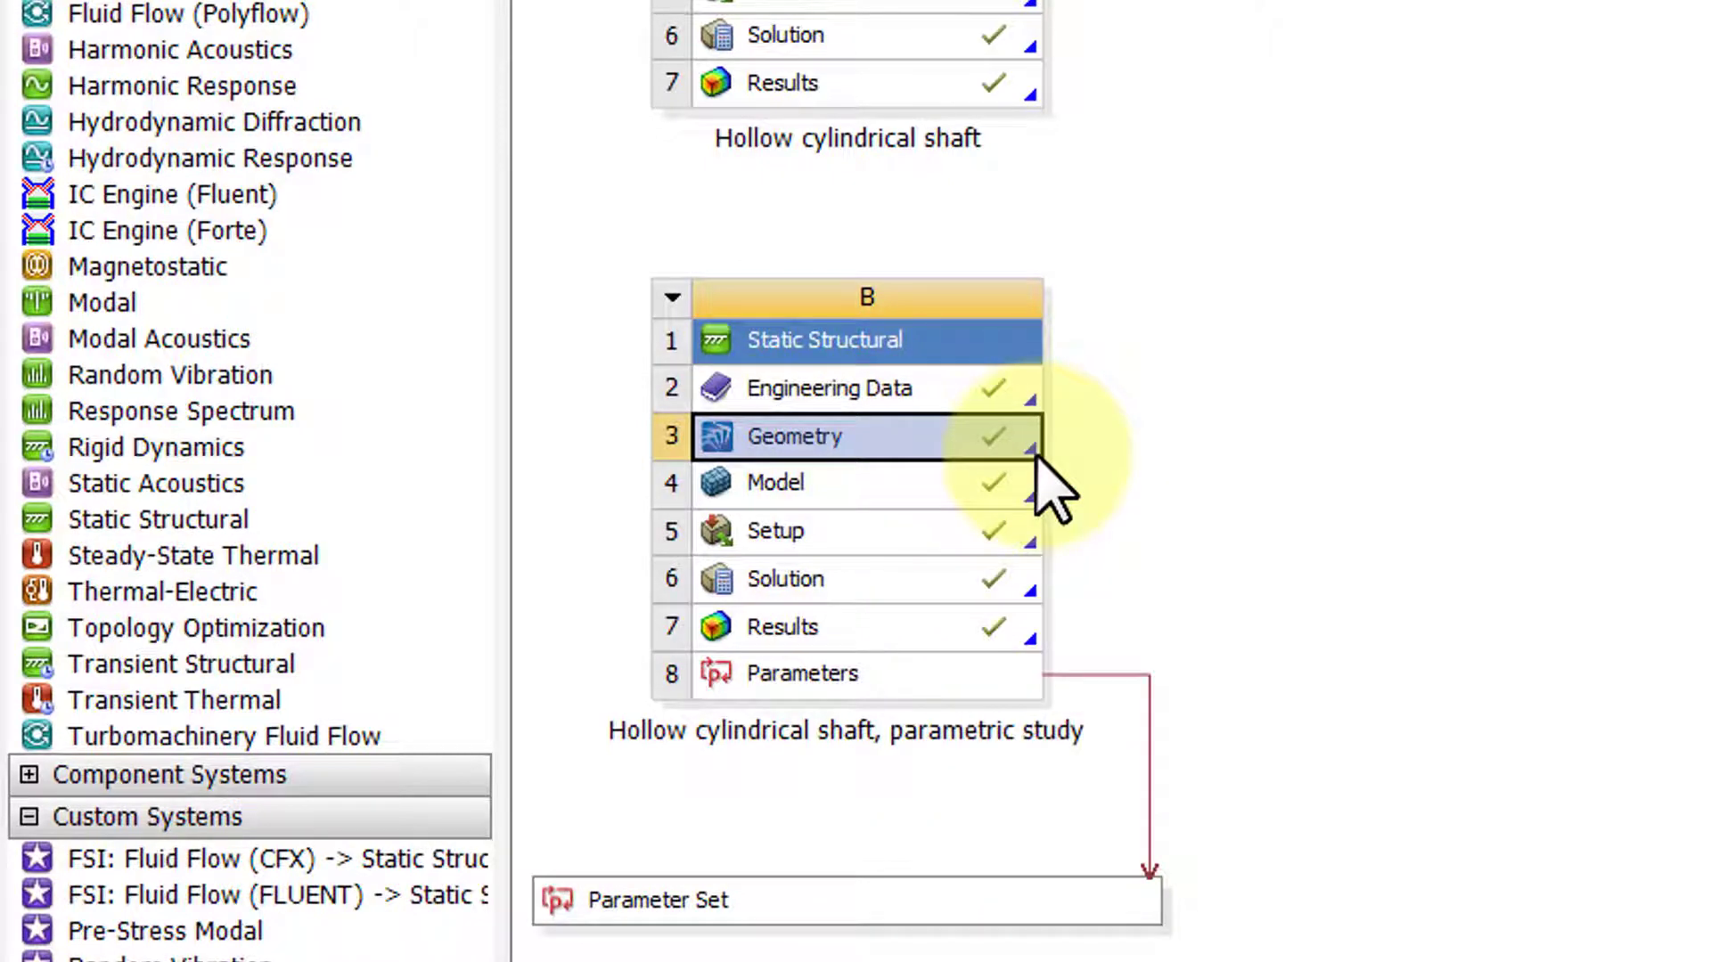
pyautogui.doubleClick(795, 437)
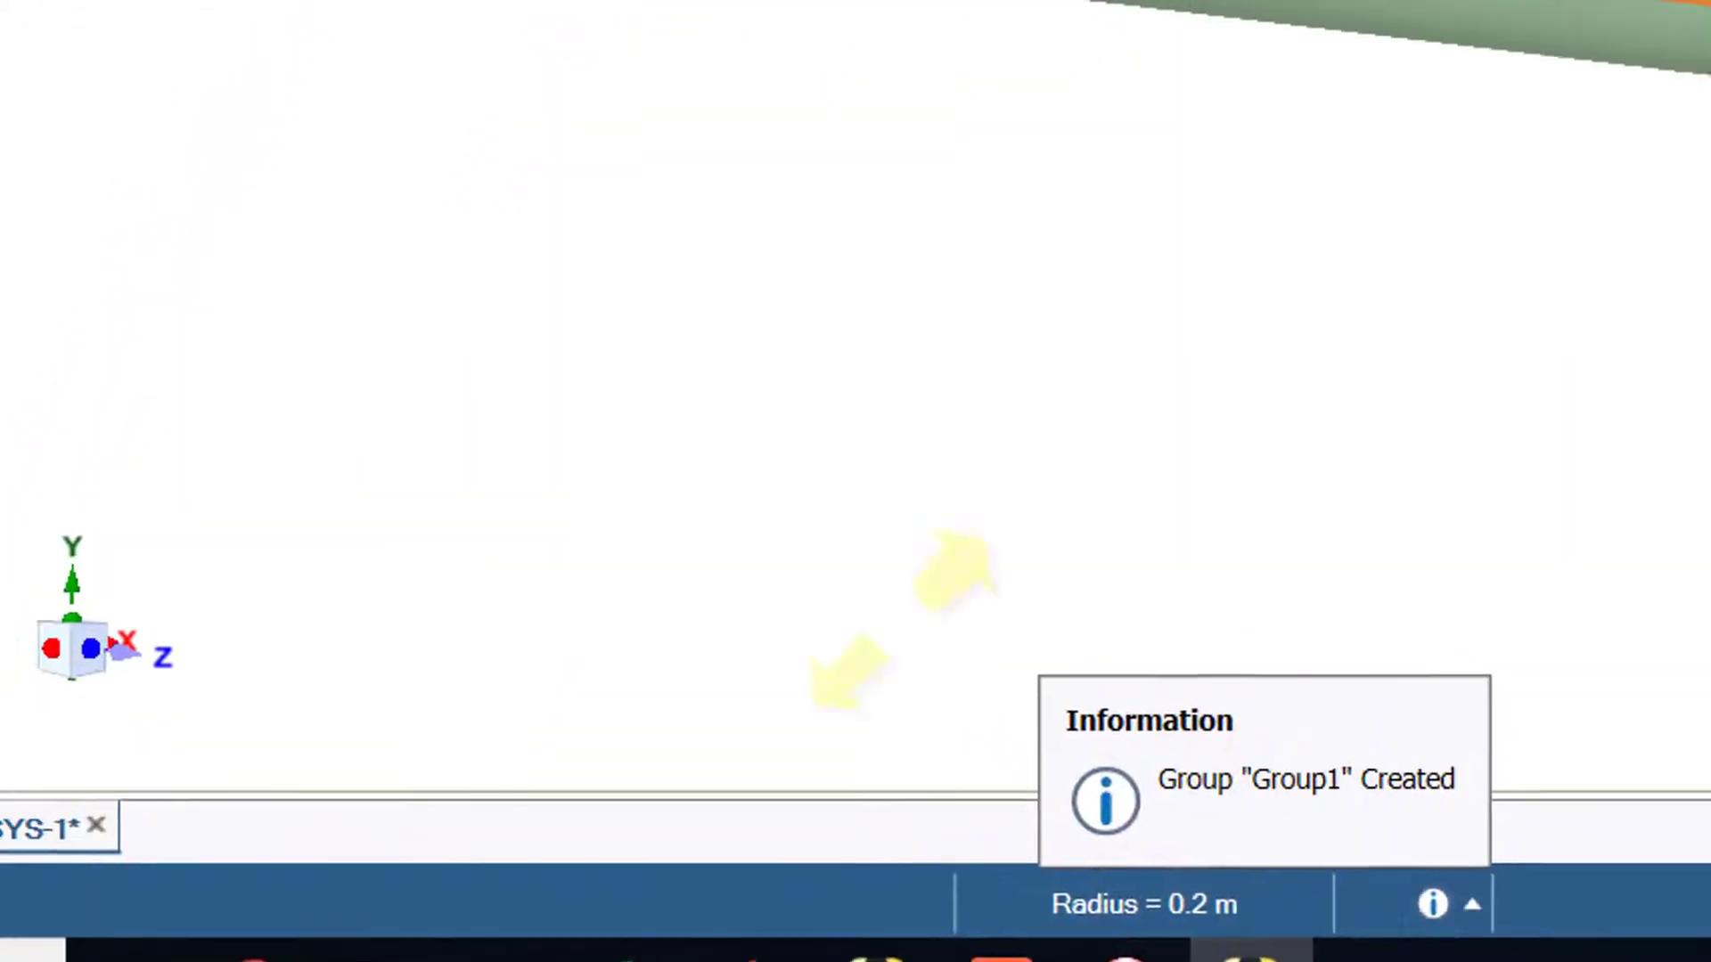
# Rename the Group1 radius driving dimension to r_i in the Groups list
pyautogui.click(441, 665)
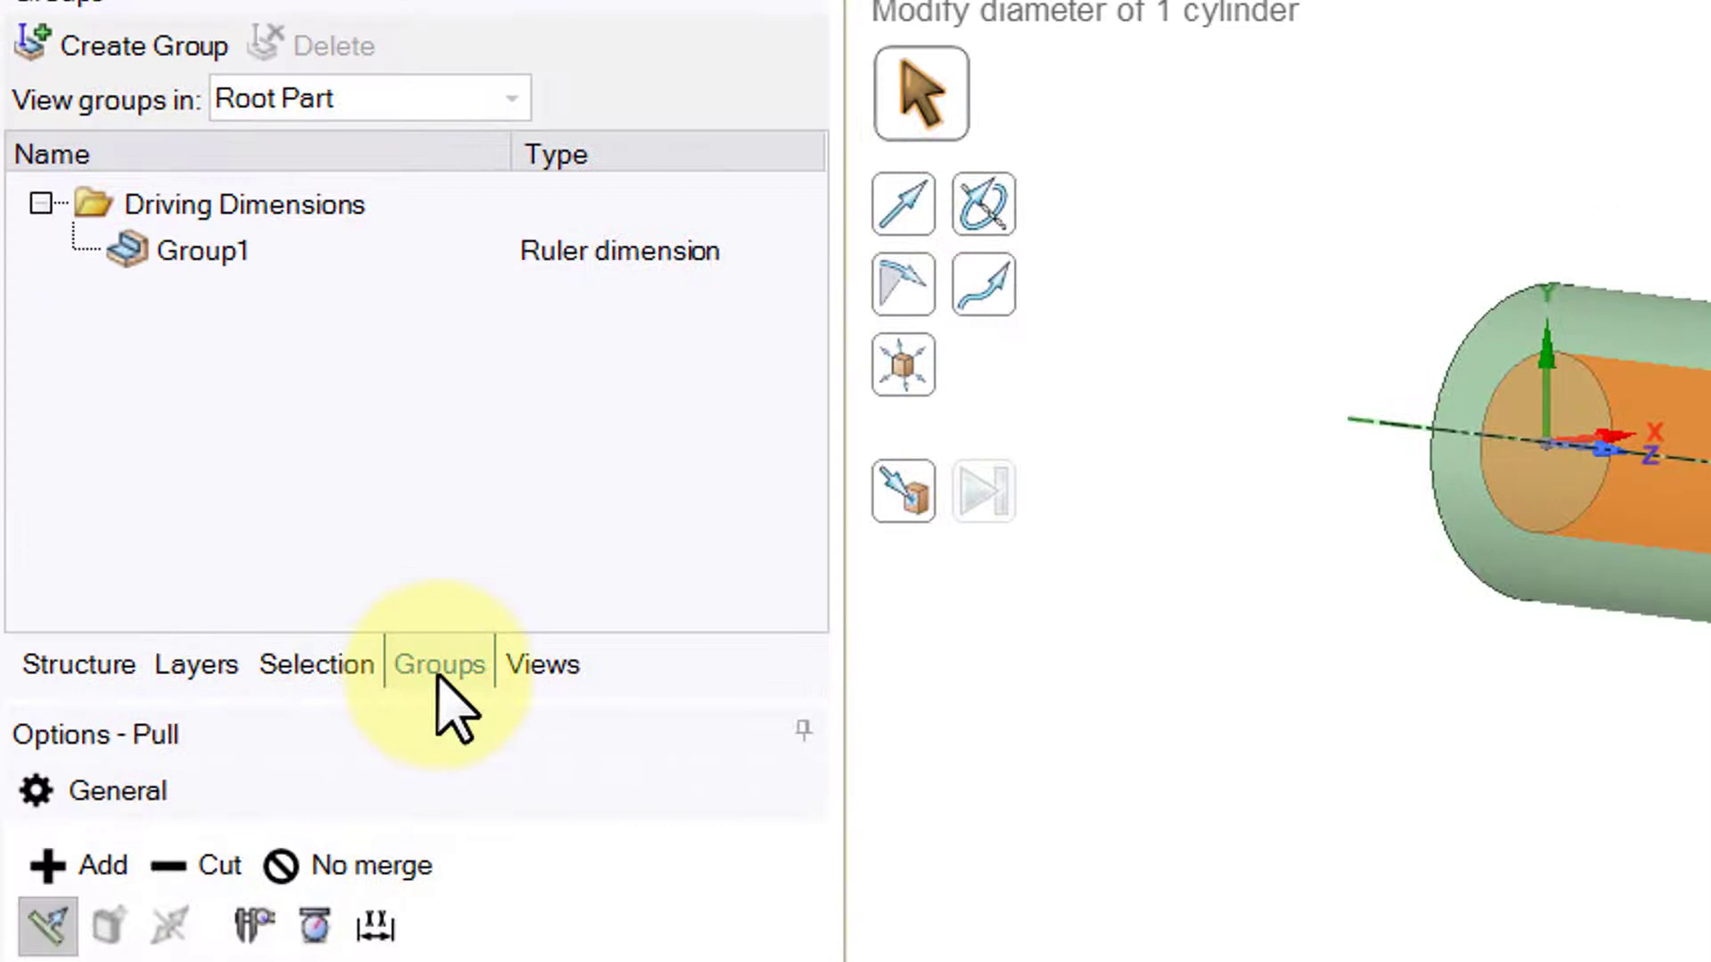
pyautogui.click(77, 663)
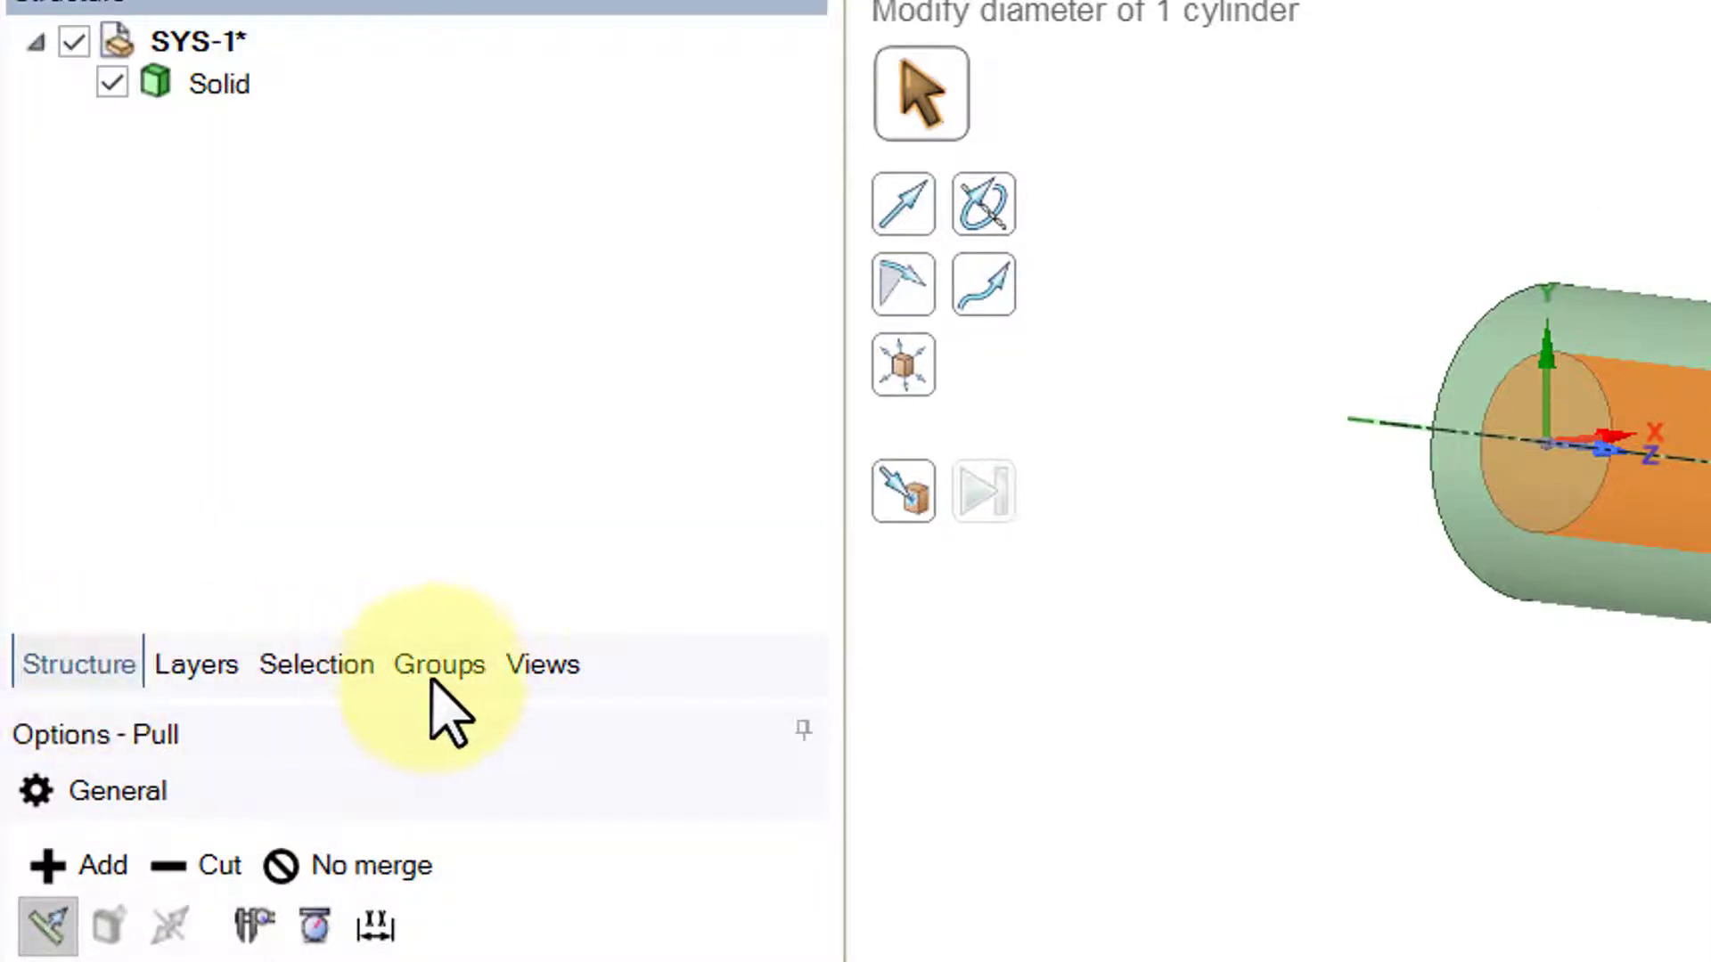
pyautogui.click(438, 665)
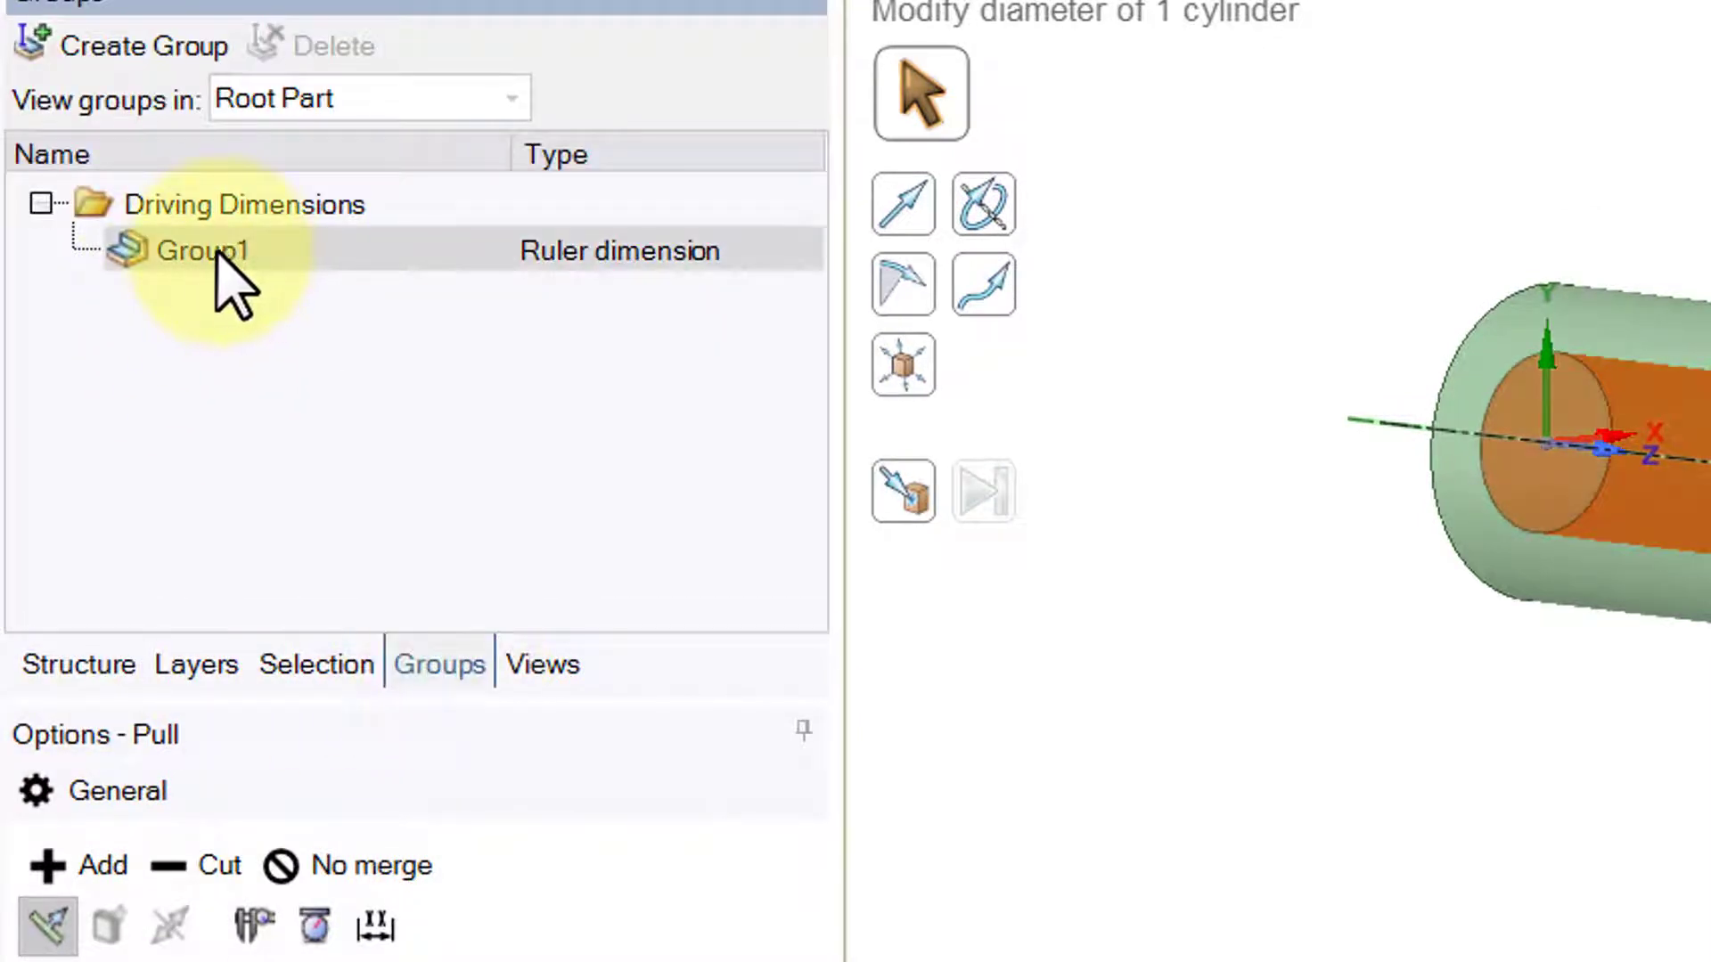
pyautogui.click(201, 251)
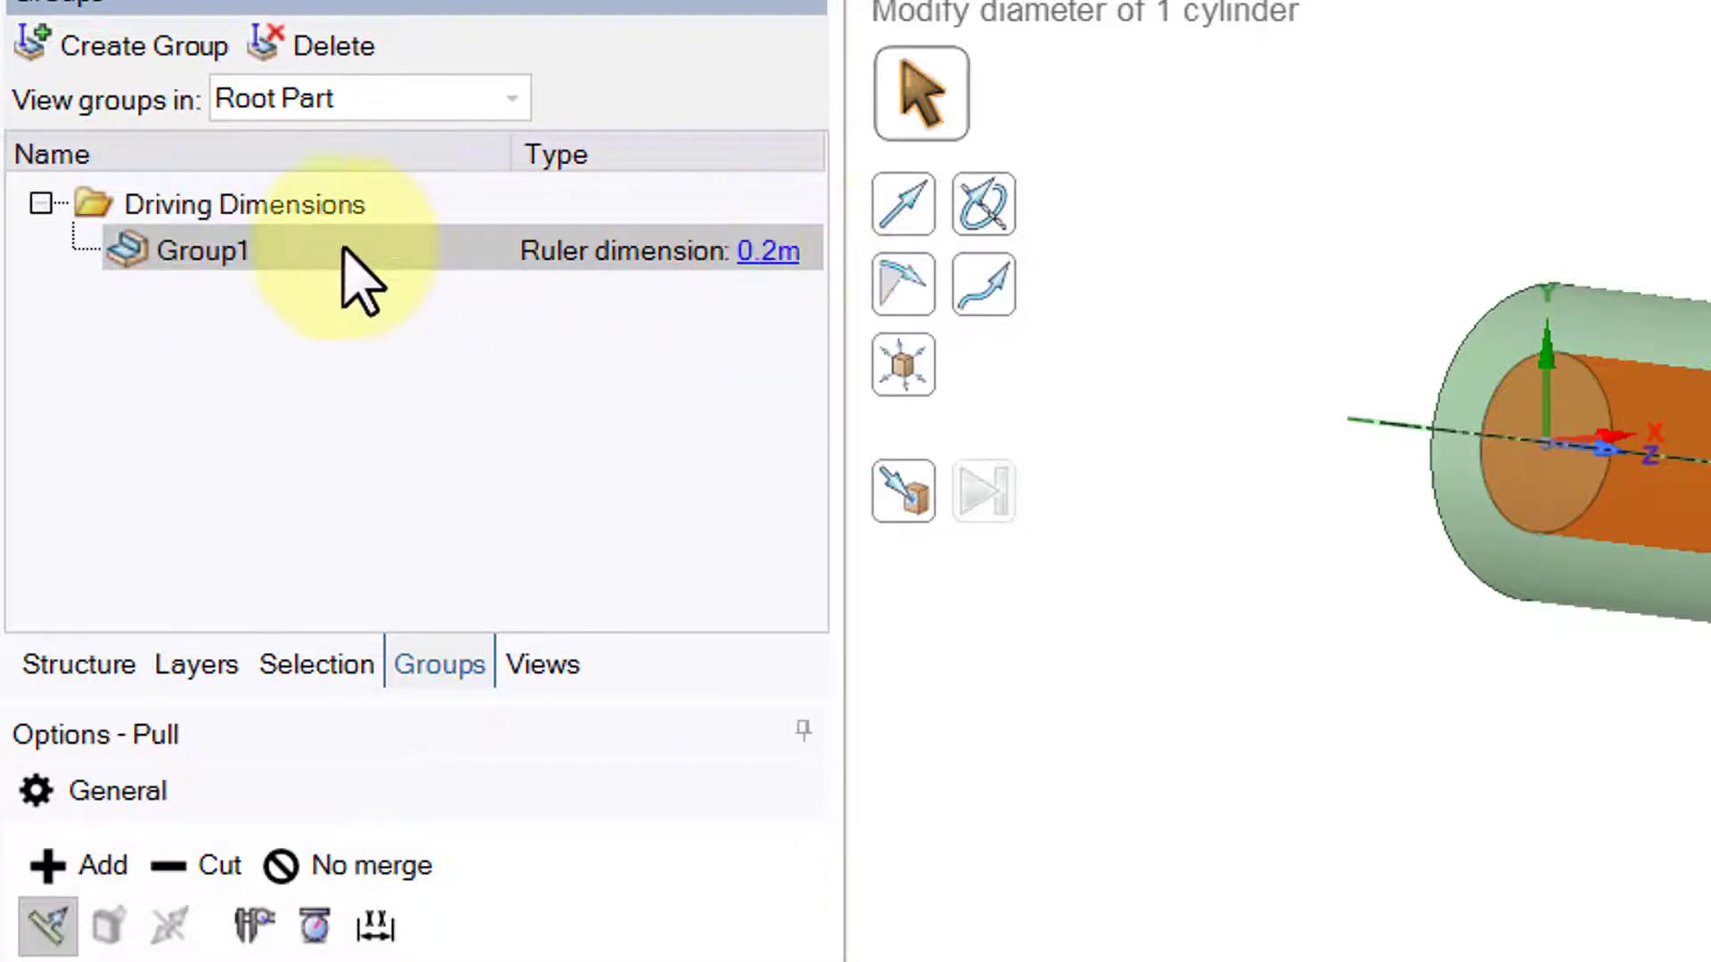
pyautogui.doubleClick(203, 250)
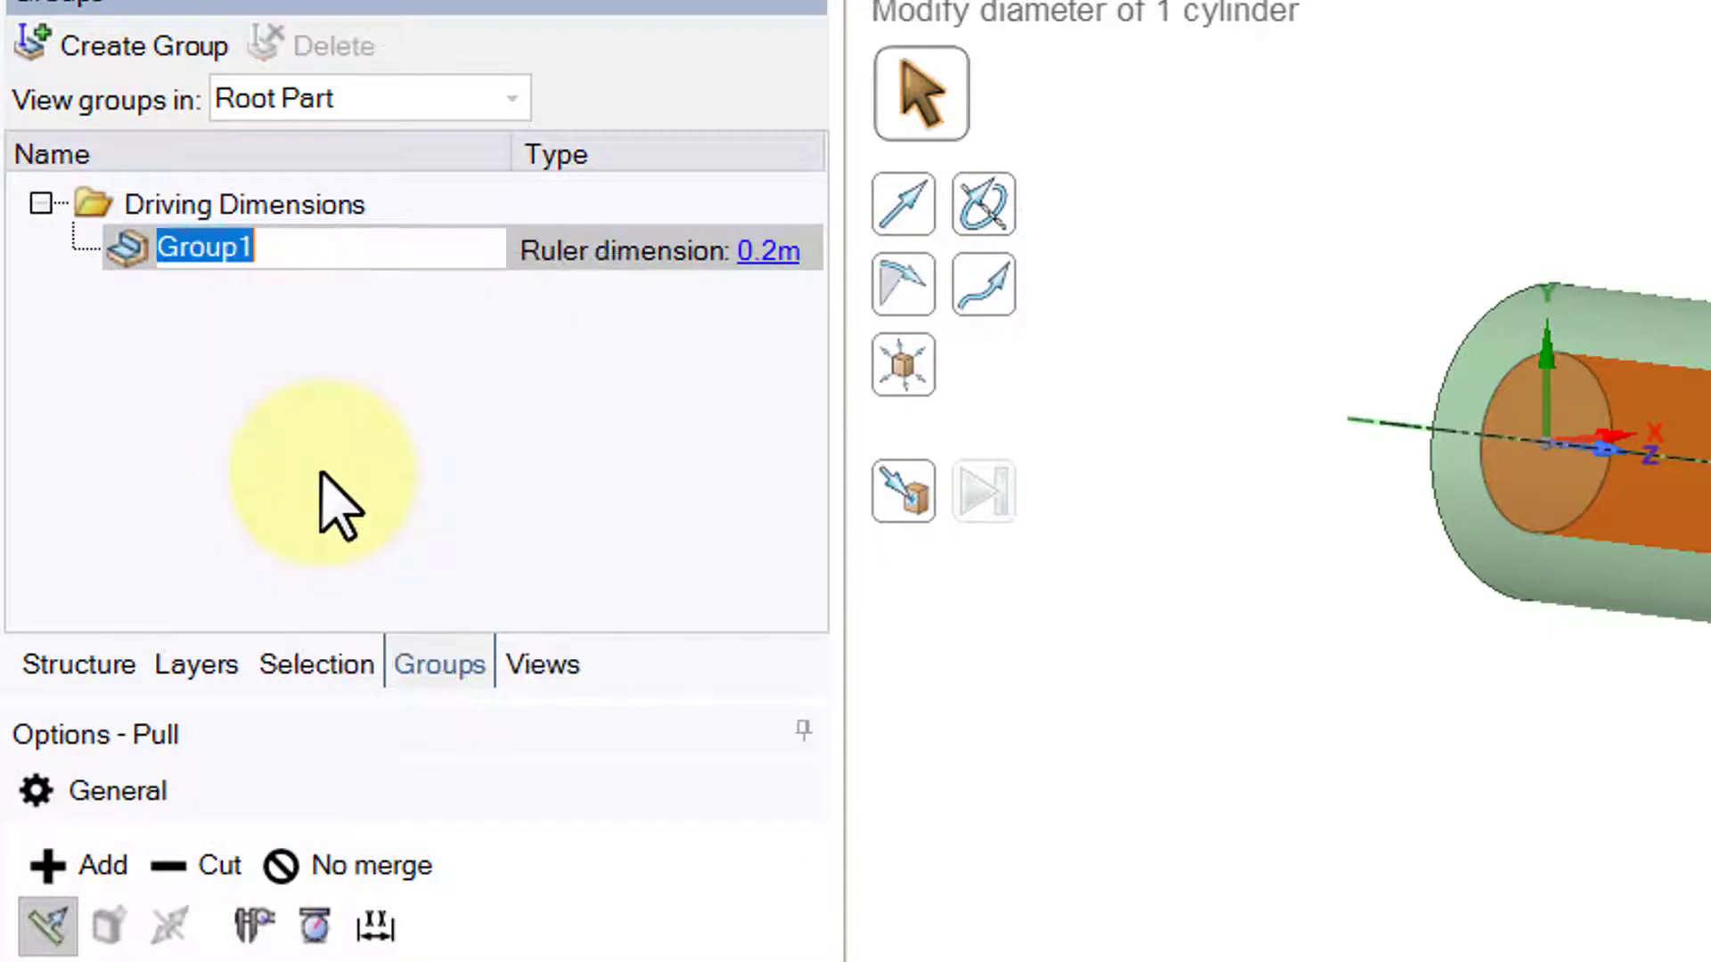
pyautogui.write('r_i')
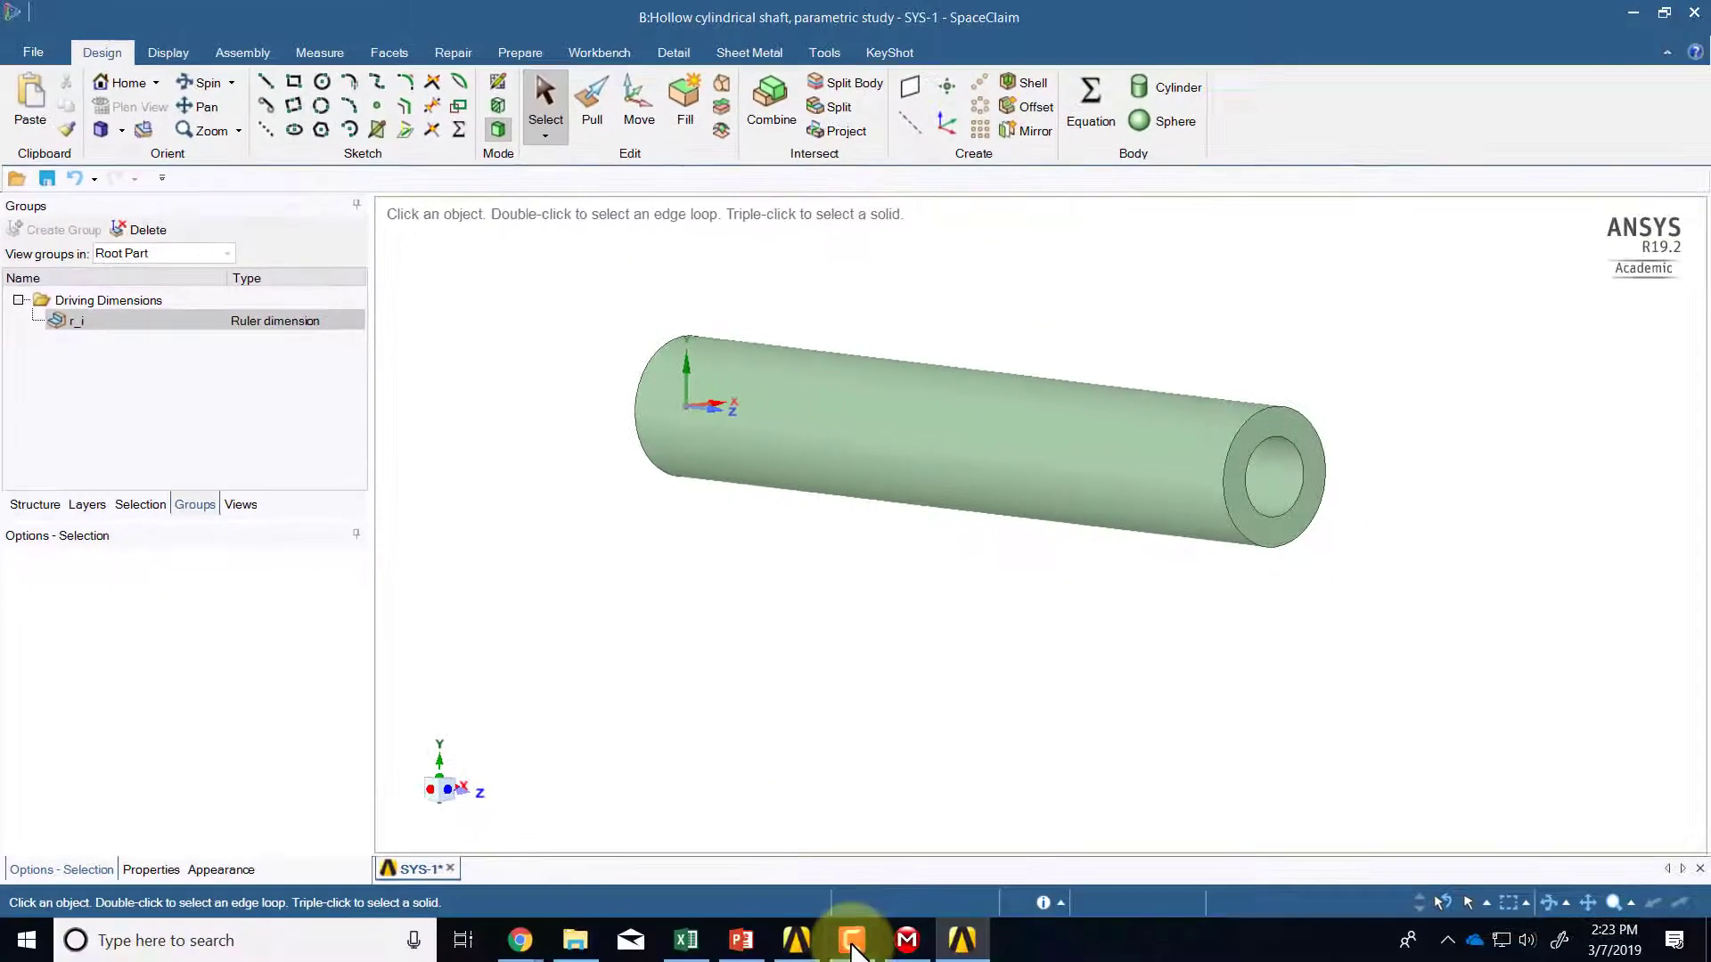
# Return to the Workbench project to view the design point table with input P3 r_i
pyautogui.click(795, 939)
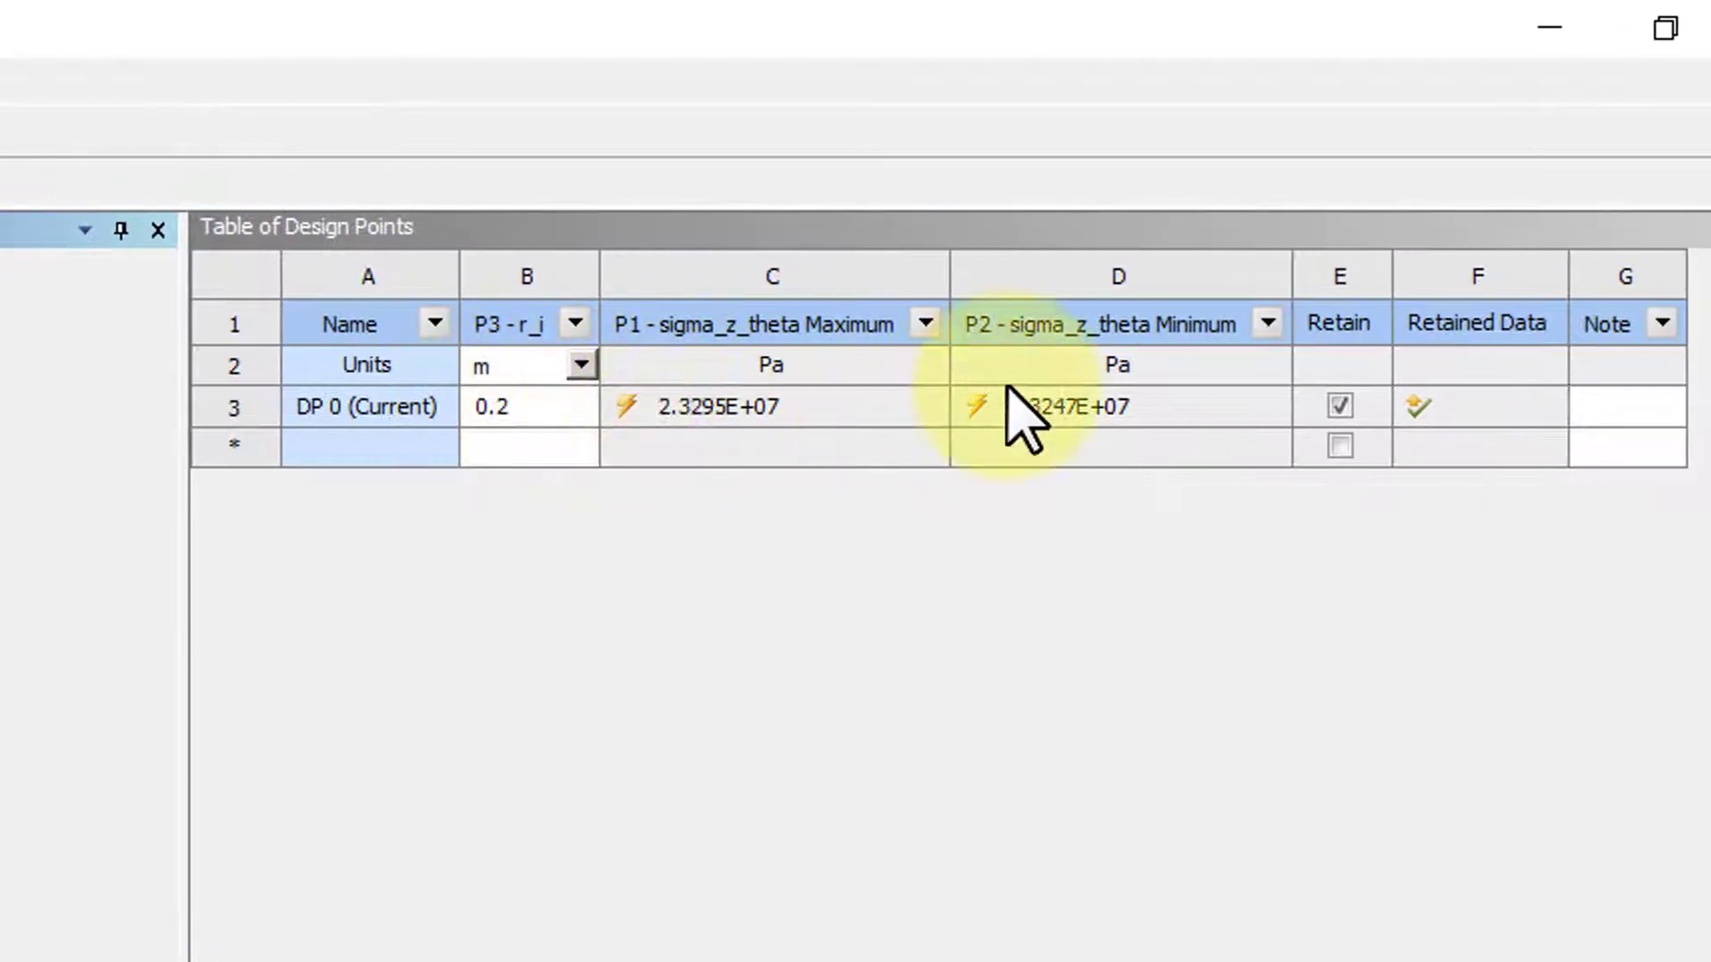
pyautogui.moveTo(1101, 458)
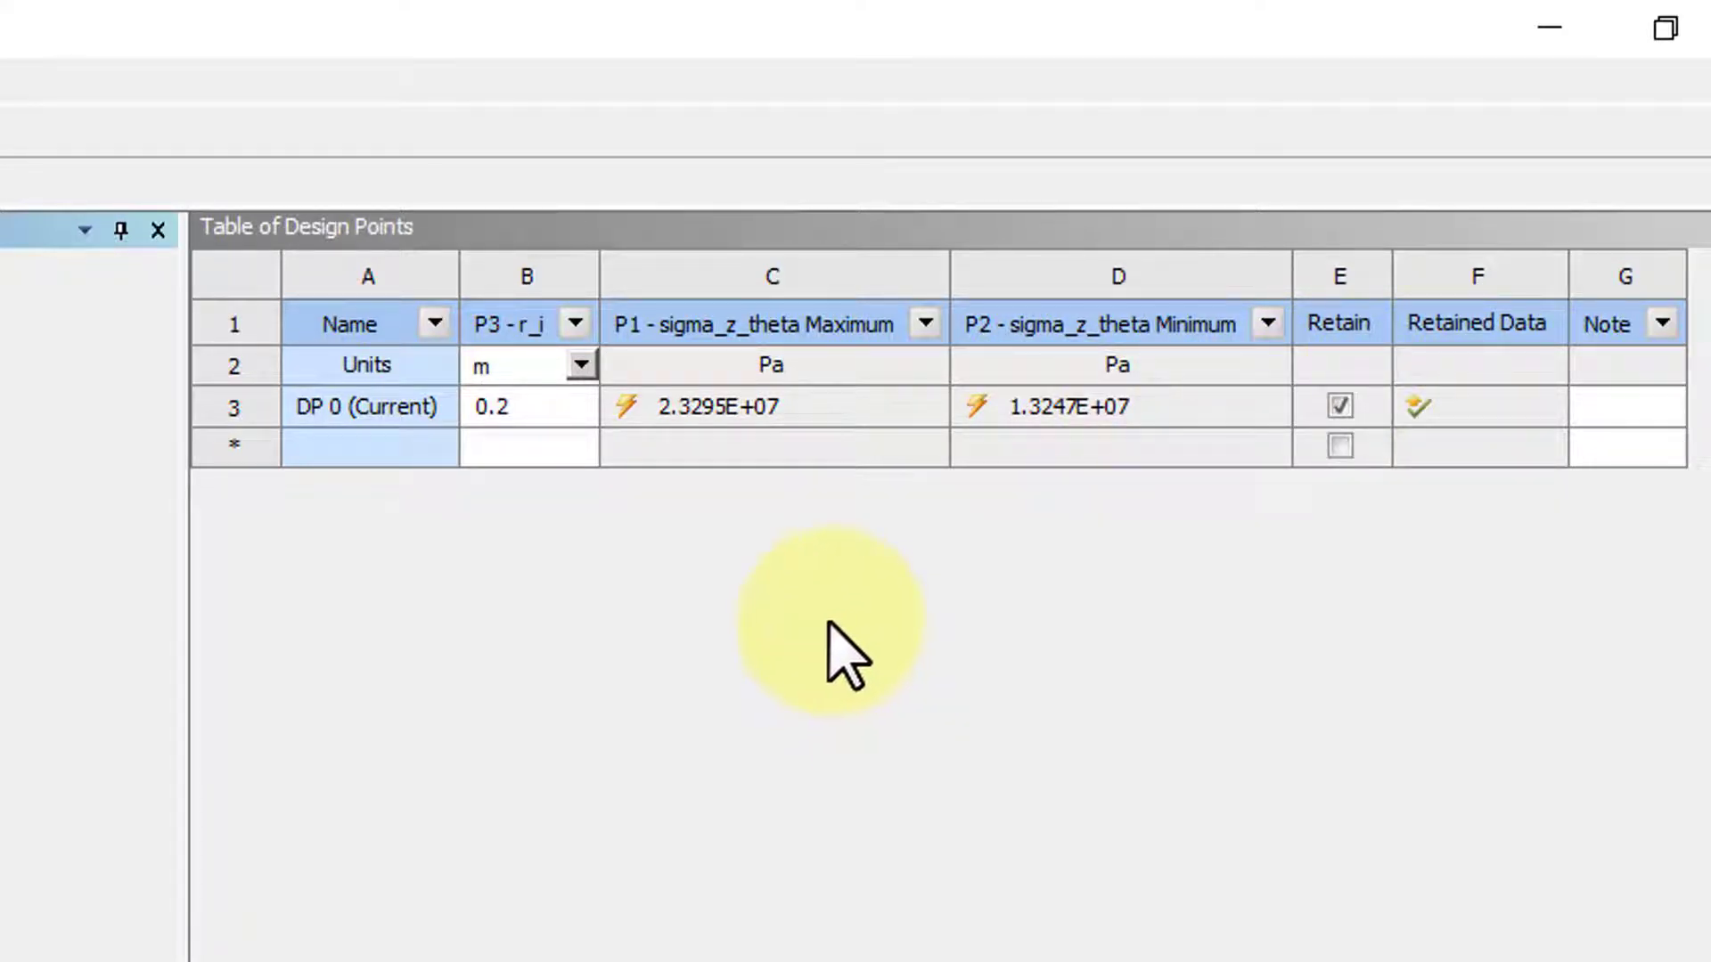
pyautogui.moveTo(720, 426)
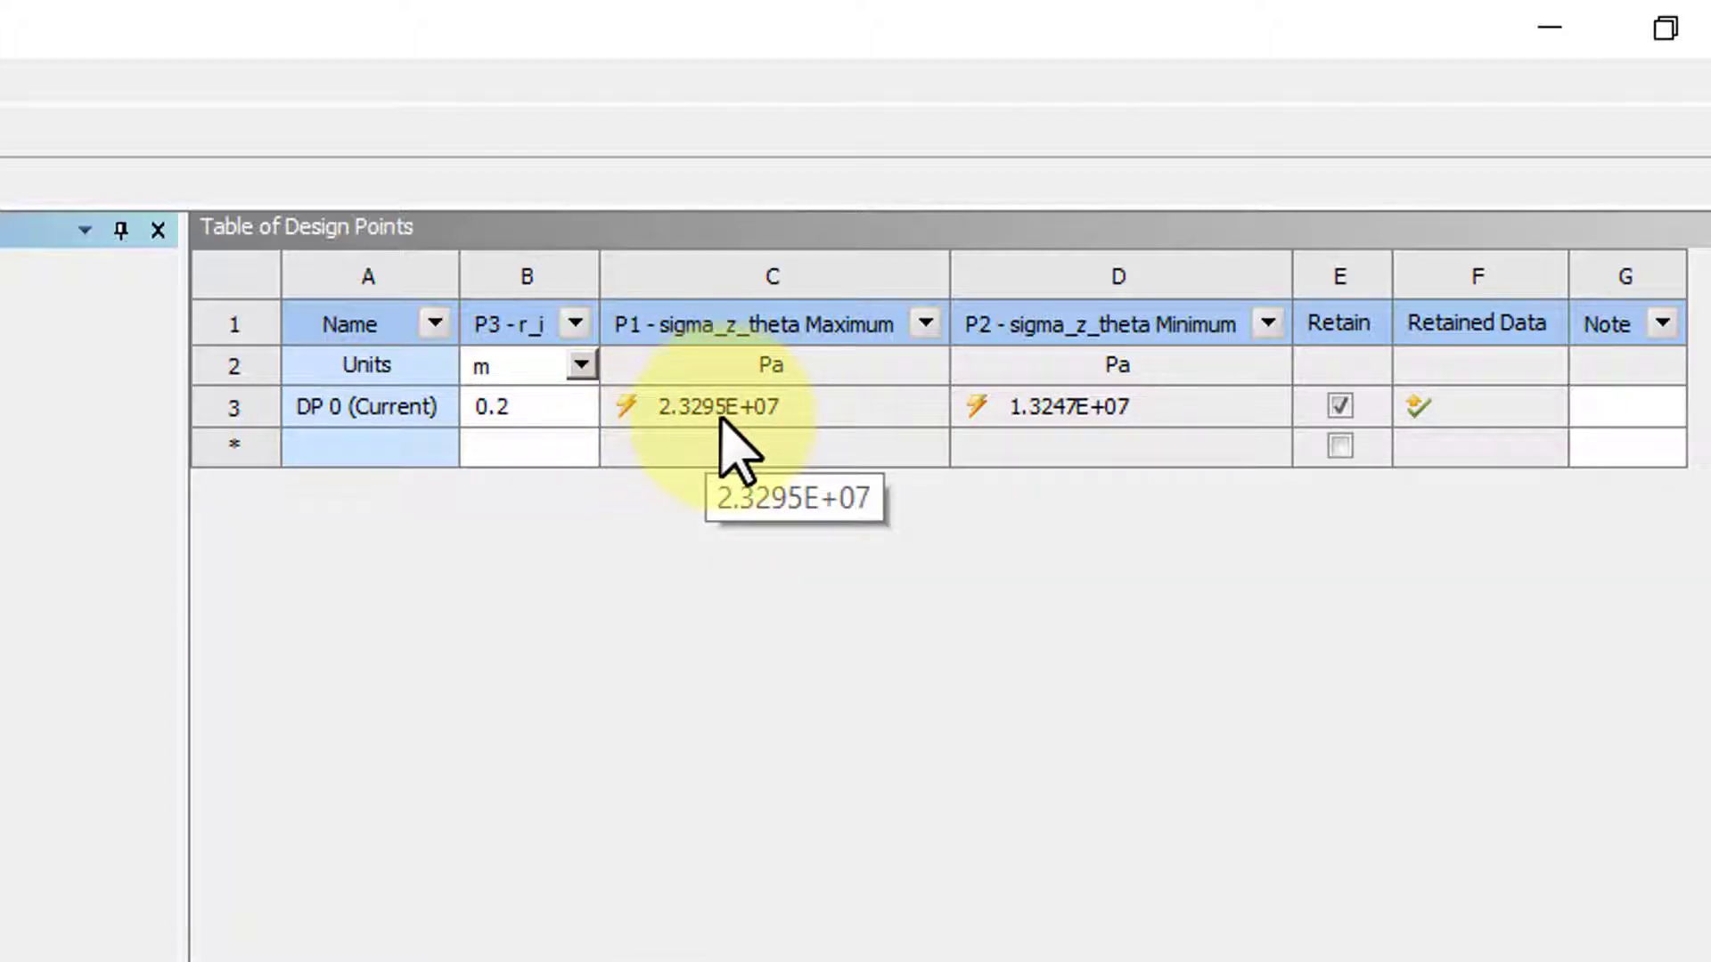
pyautogui.moveTo(514, 447)
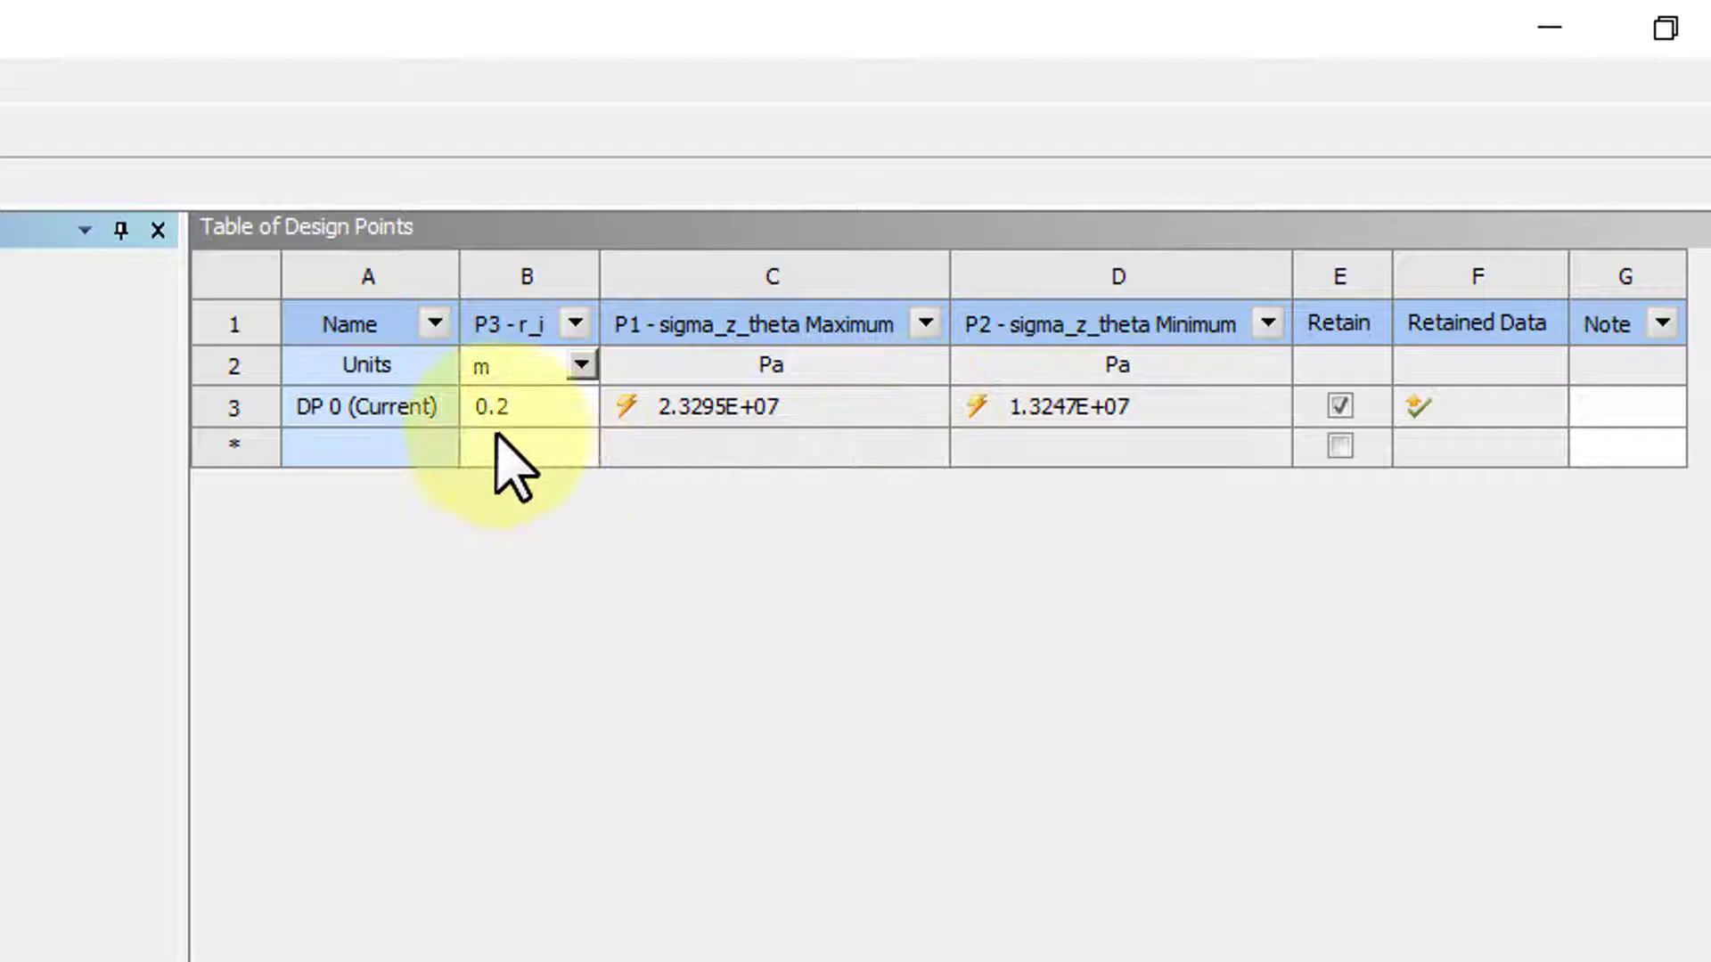
# Add design point DP 1 with r_i 0.3 and update the selected design point
pyautogui.click(527, 446)
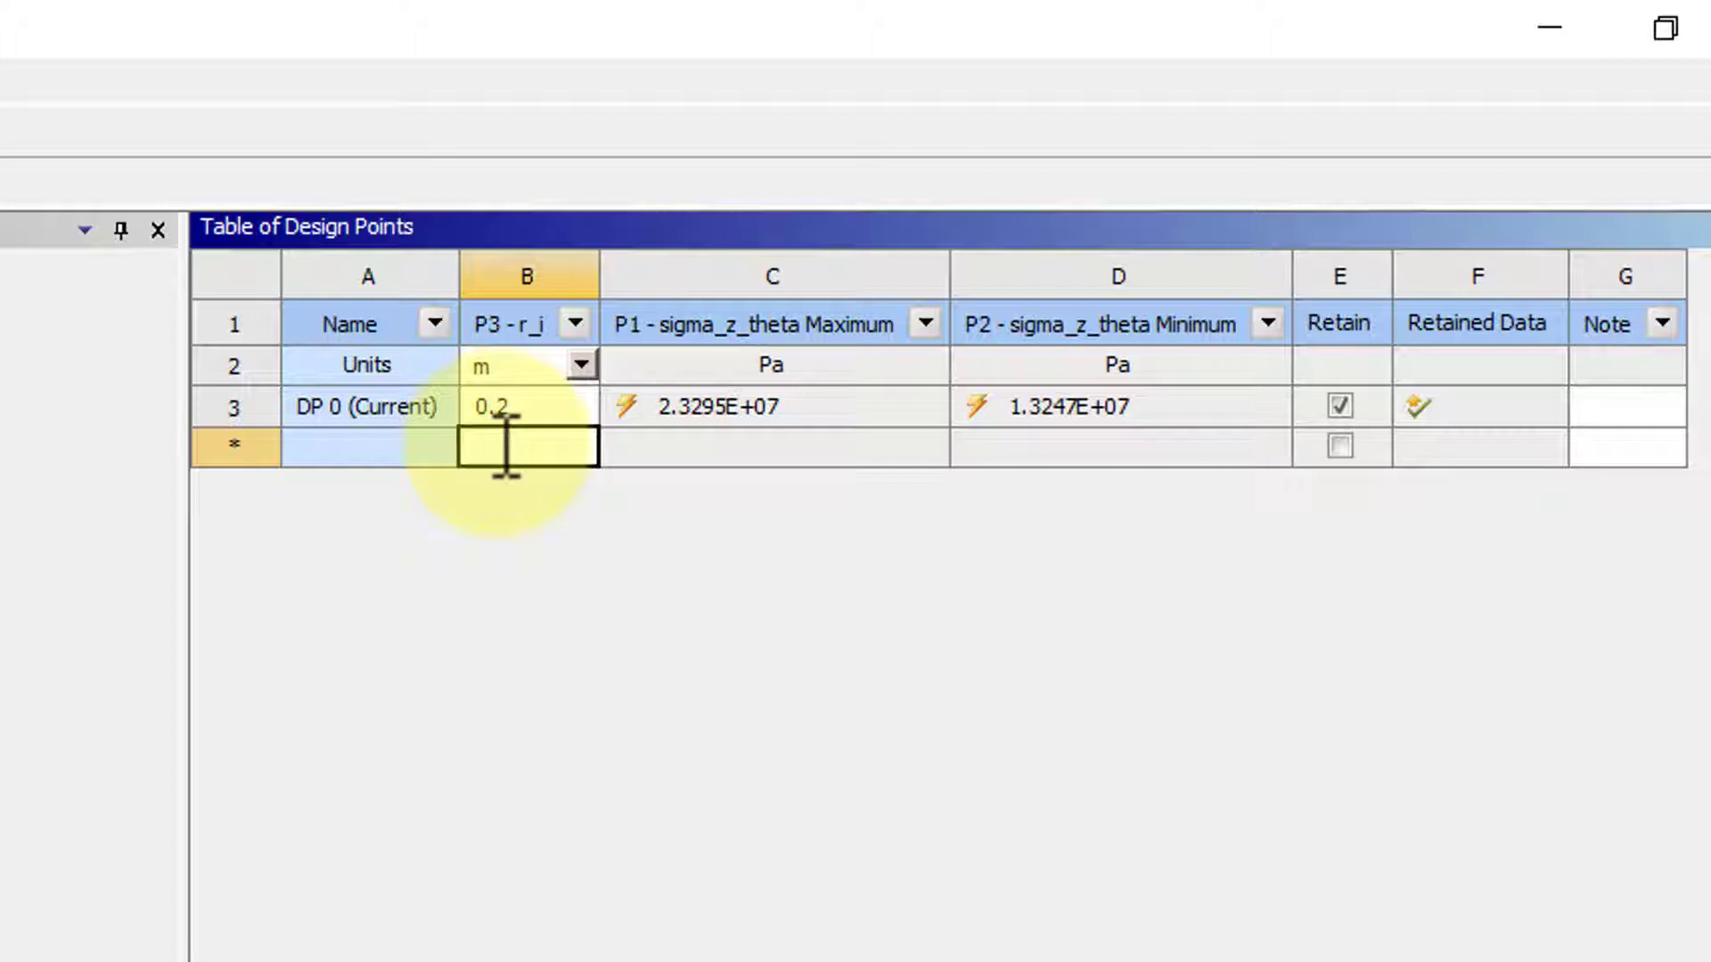
pyautogui.write('0.')
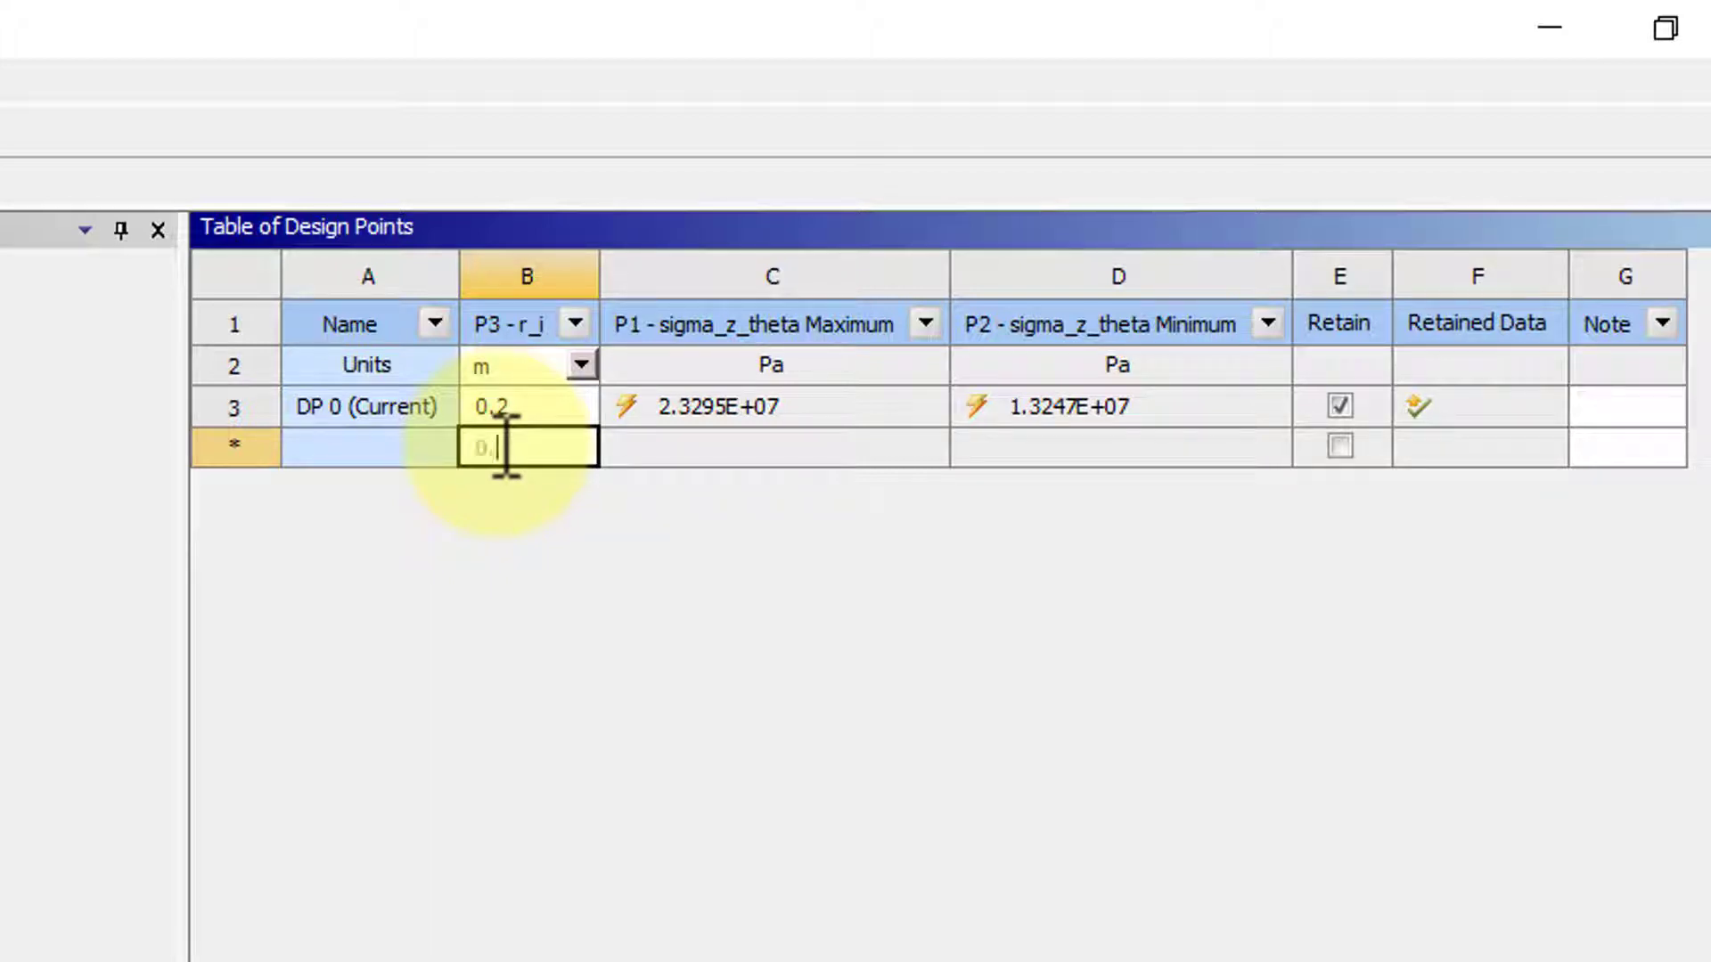
pyautogui.write('3')
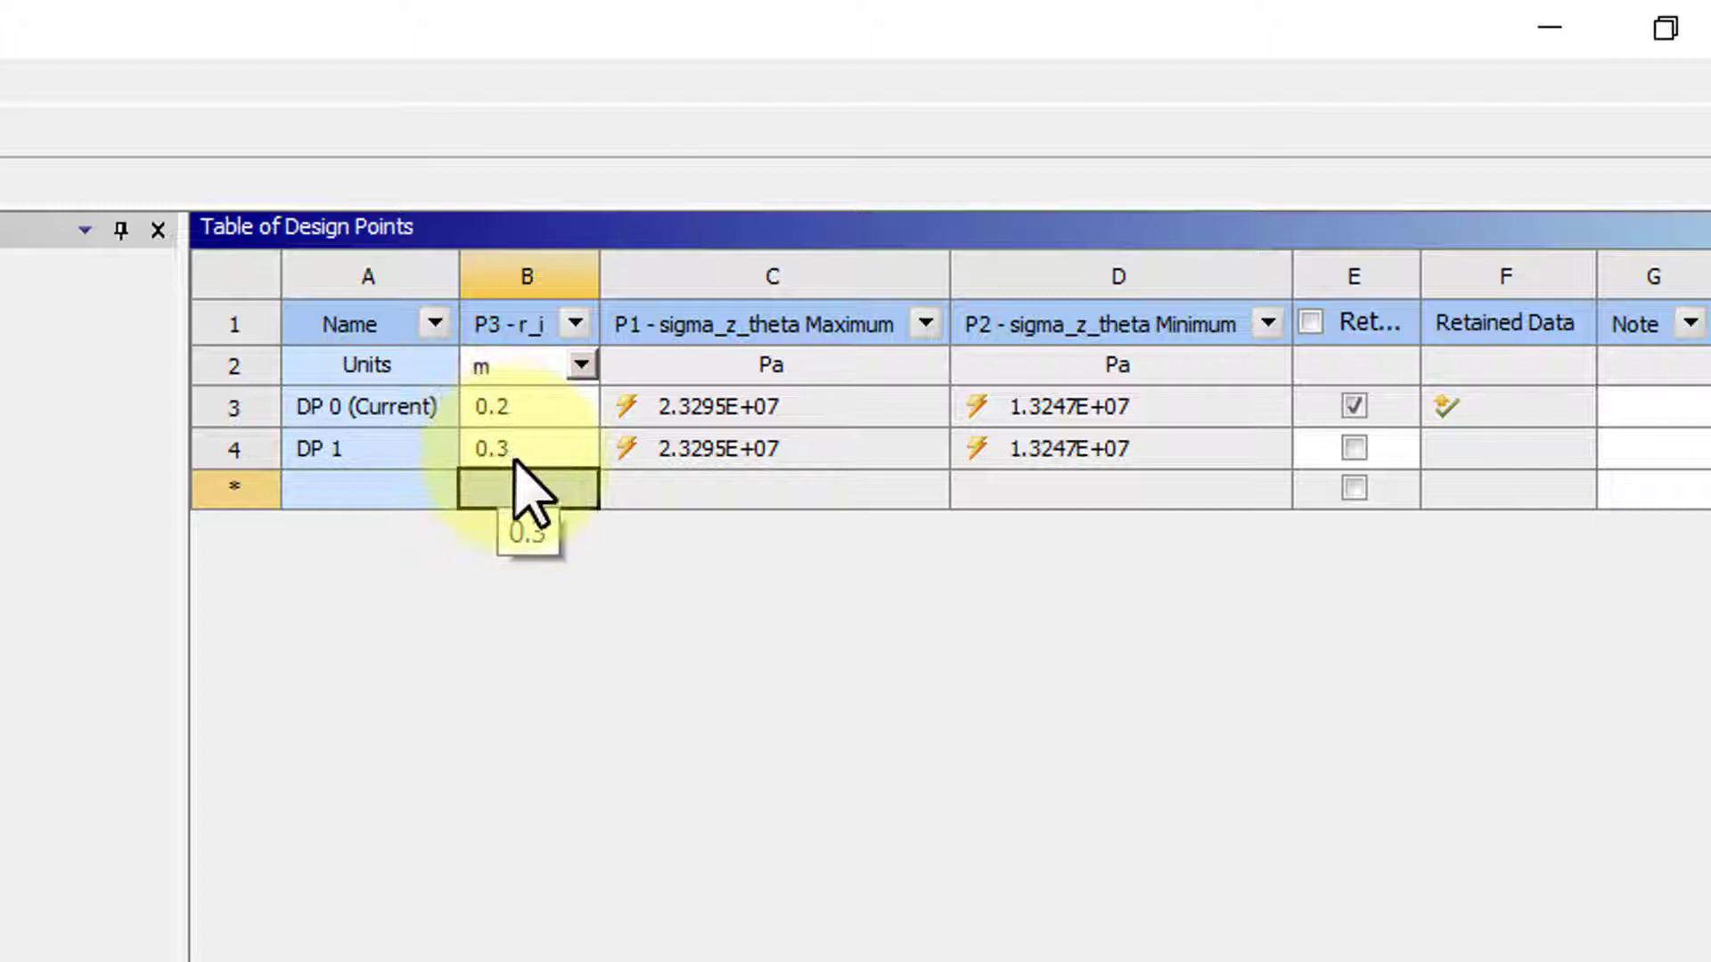
pyautogui.click(527, 447)
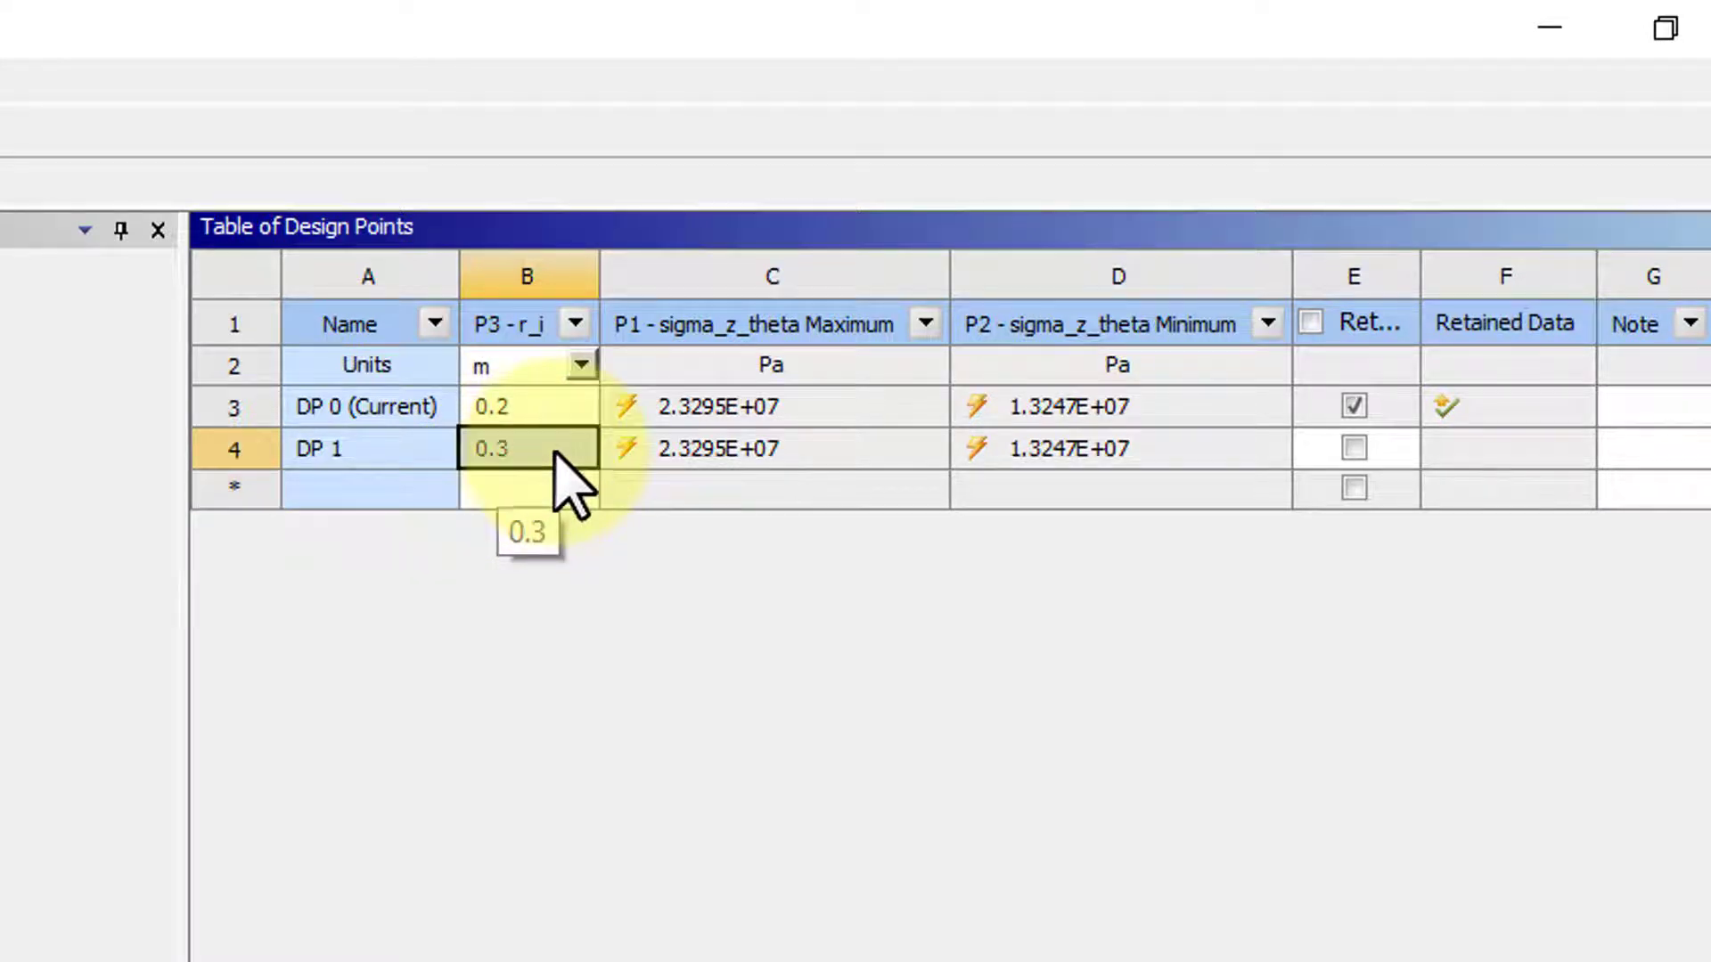
pyautogui.click(367, 447)
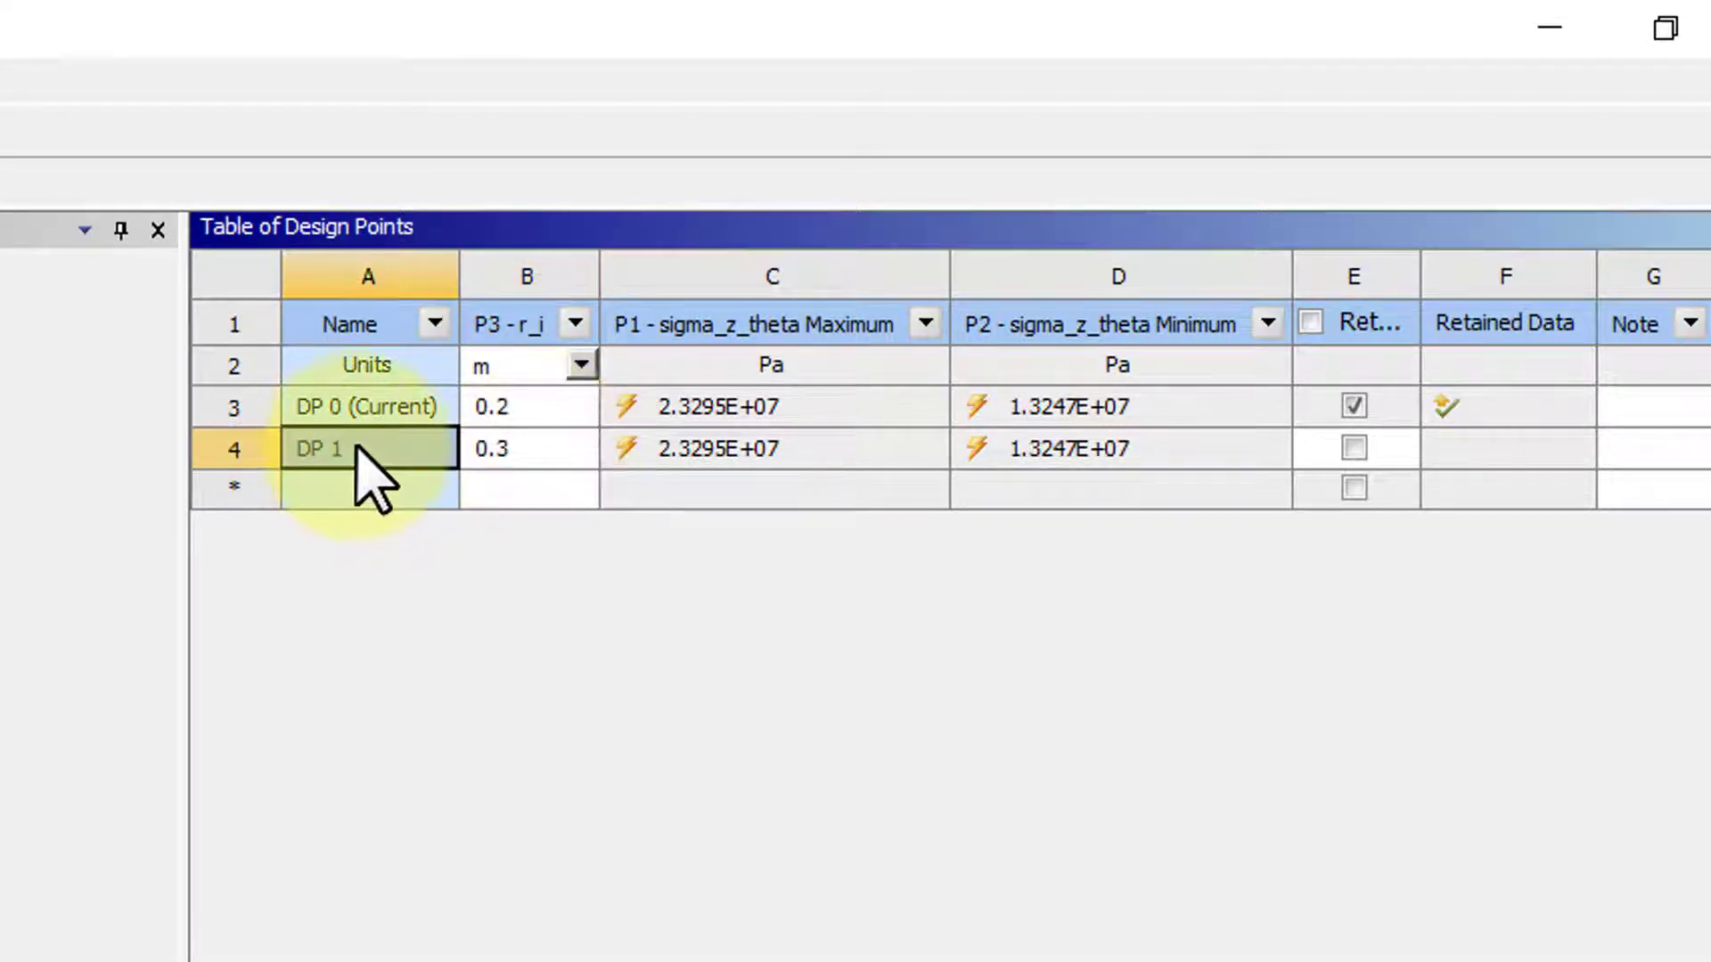
pyautogui.rightClick(319, 447)
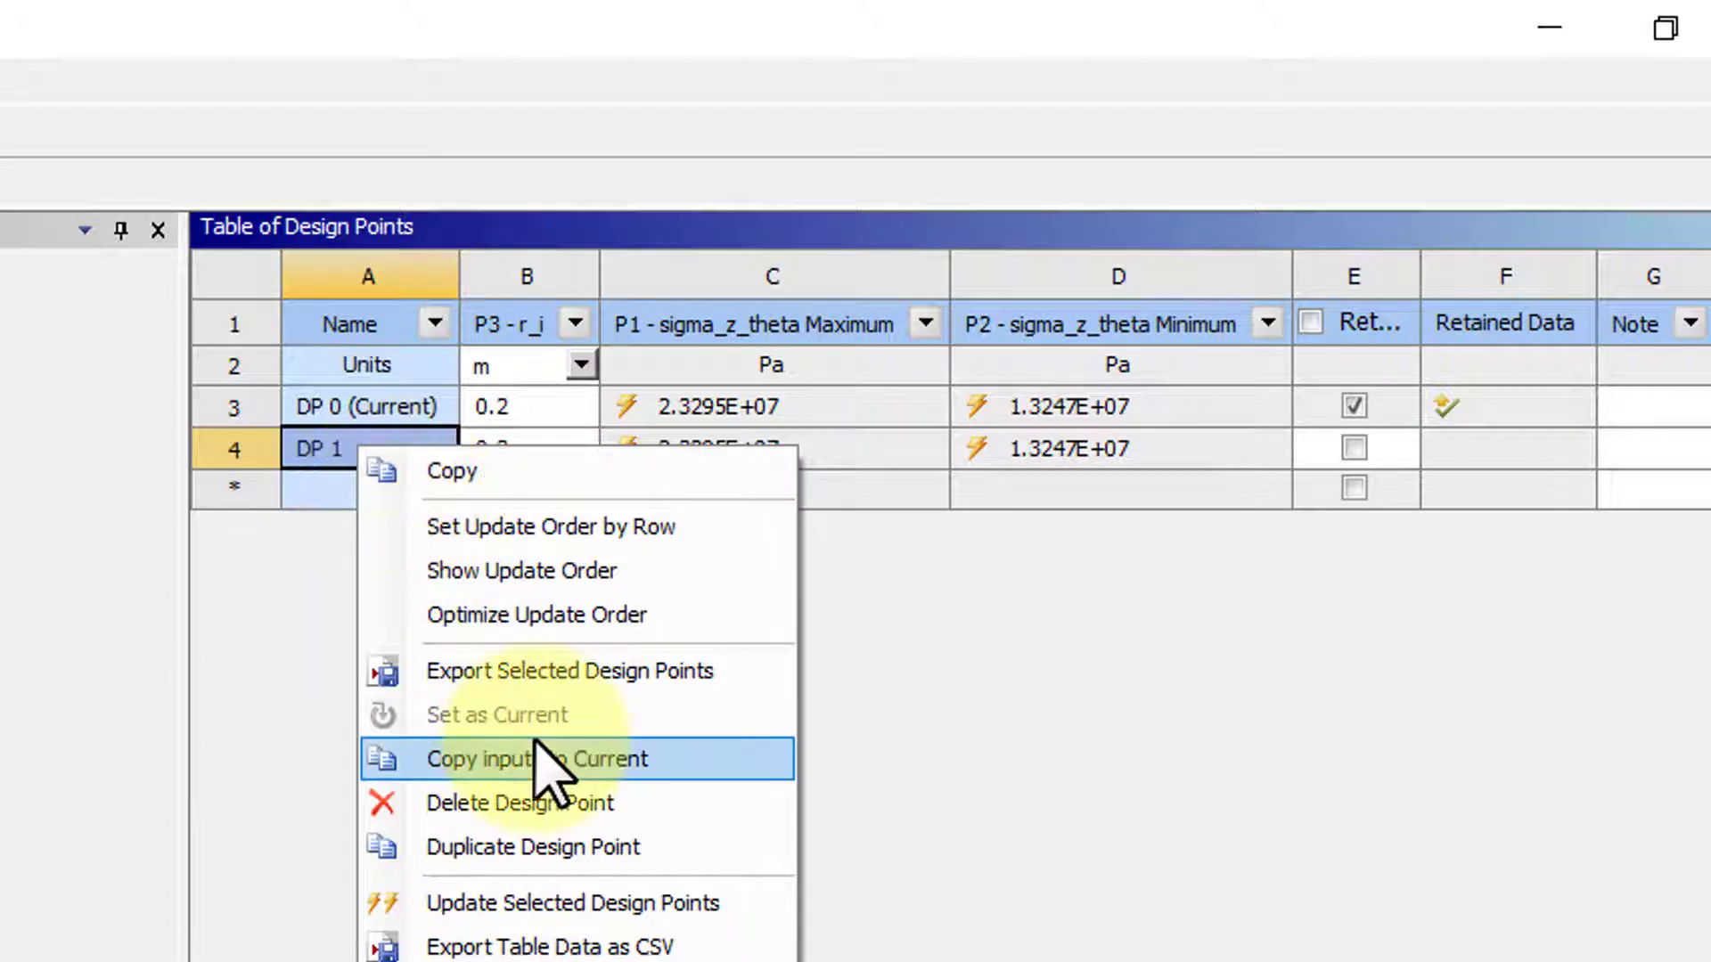
pyautogui.moveTo(575, 902)
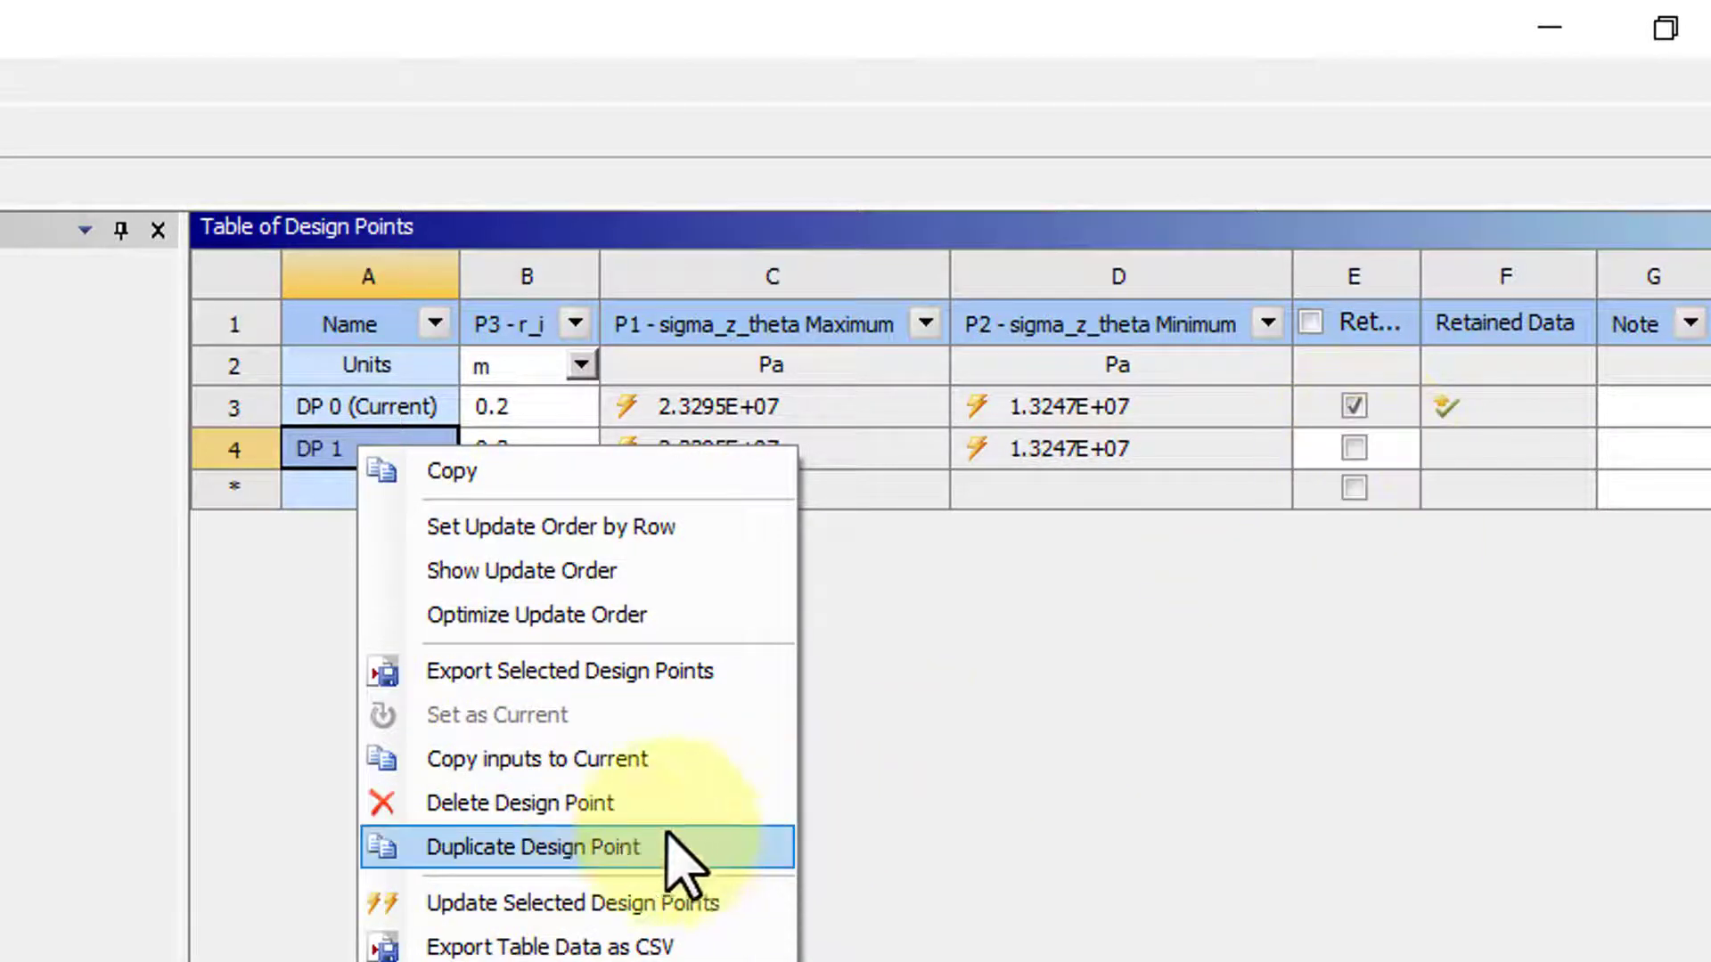
pyautogui.moveTo(595, 902)
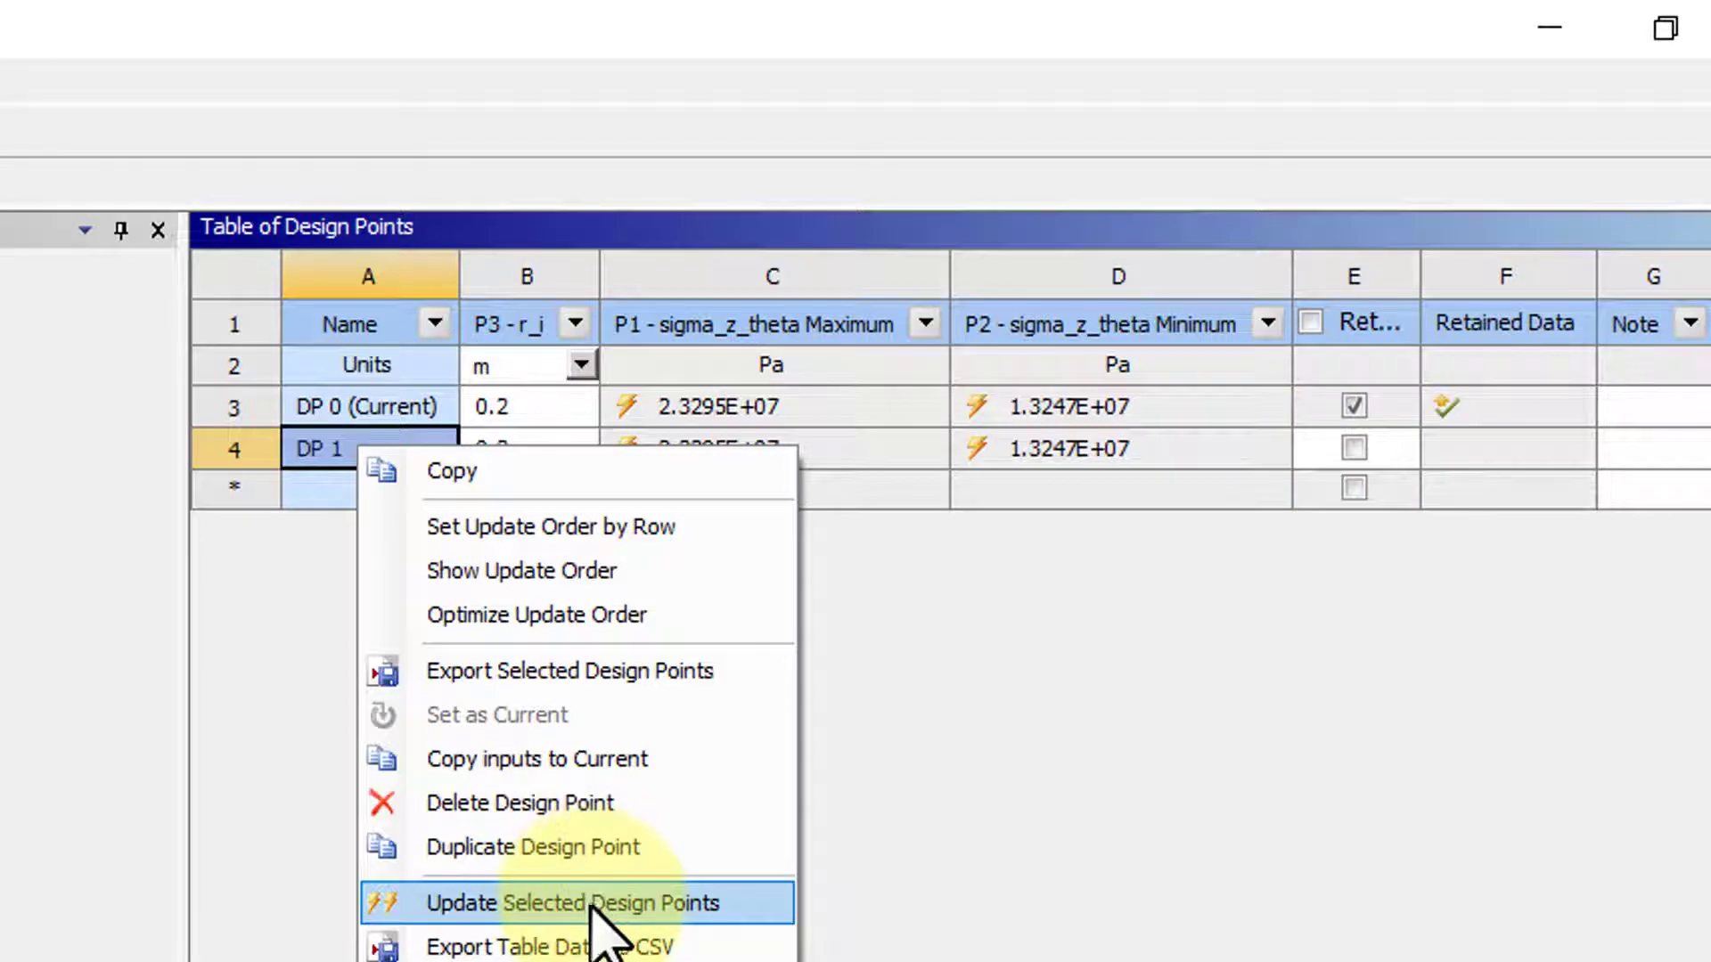
pyautogui.click(577, 902)
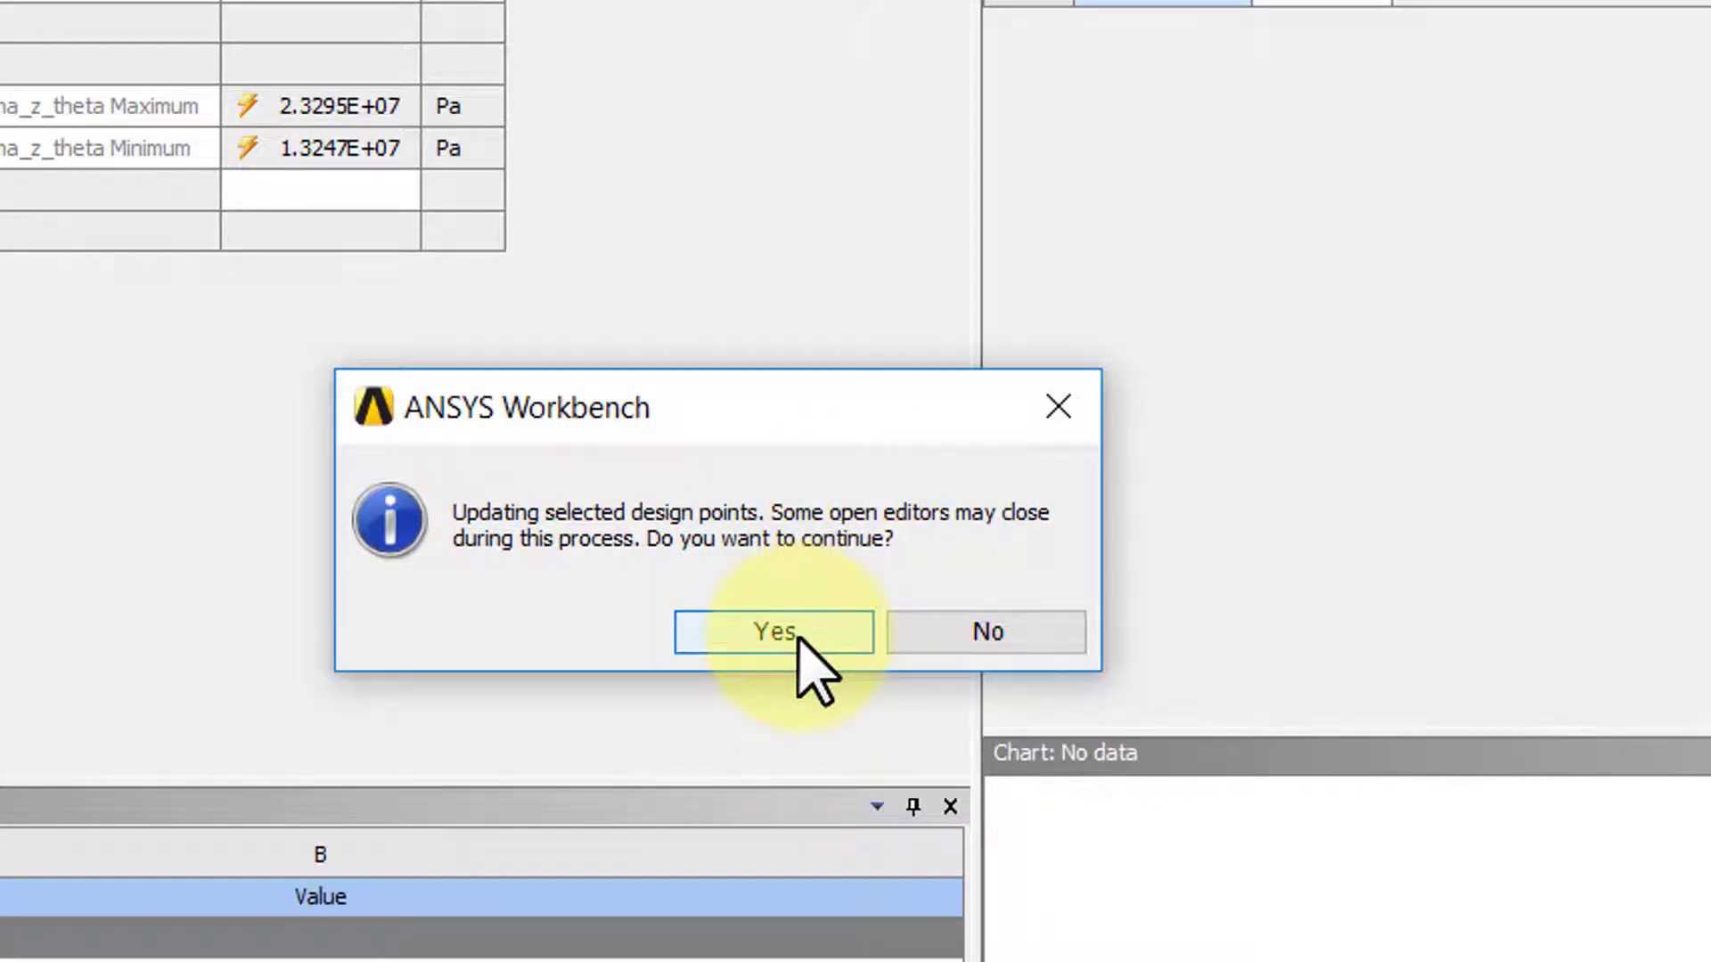
# Confirm the update so DP 1 solves, yielding sigma_z_theta max 4.5081E+07 Pa, min 3.8629E+07 Pa
pyautogui.click(772, 631)
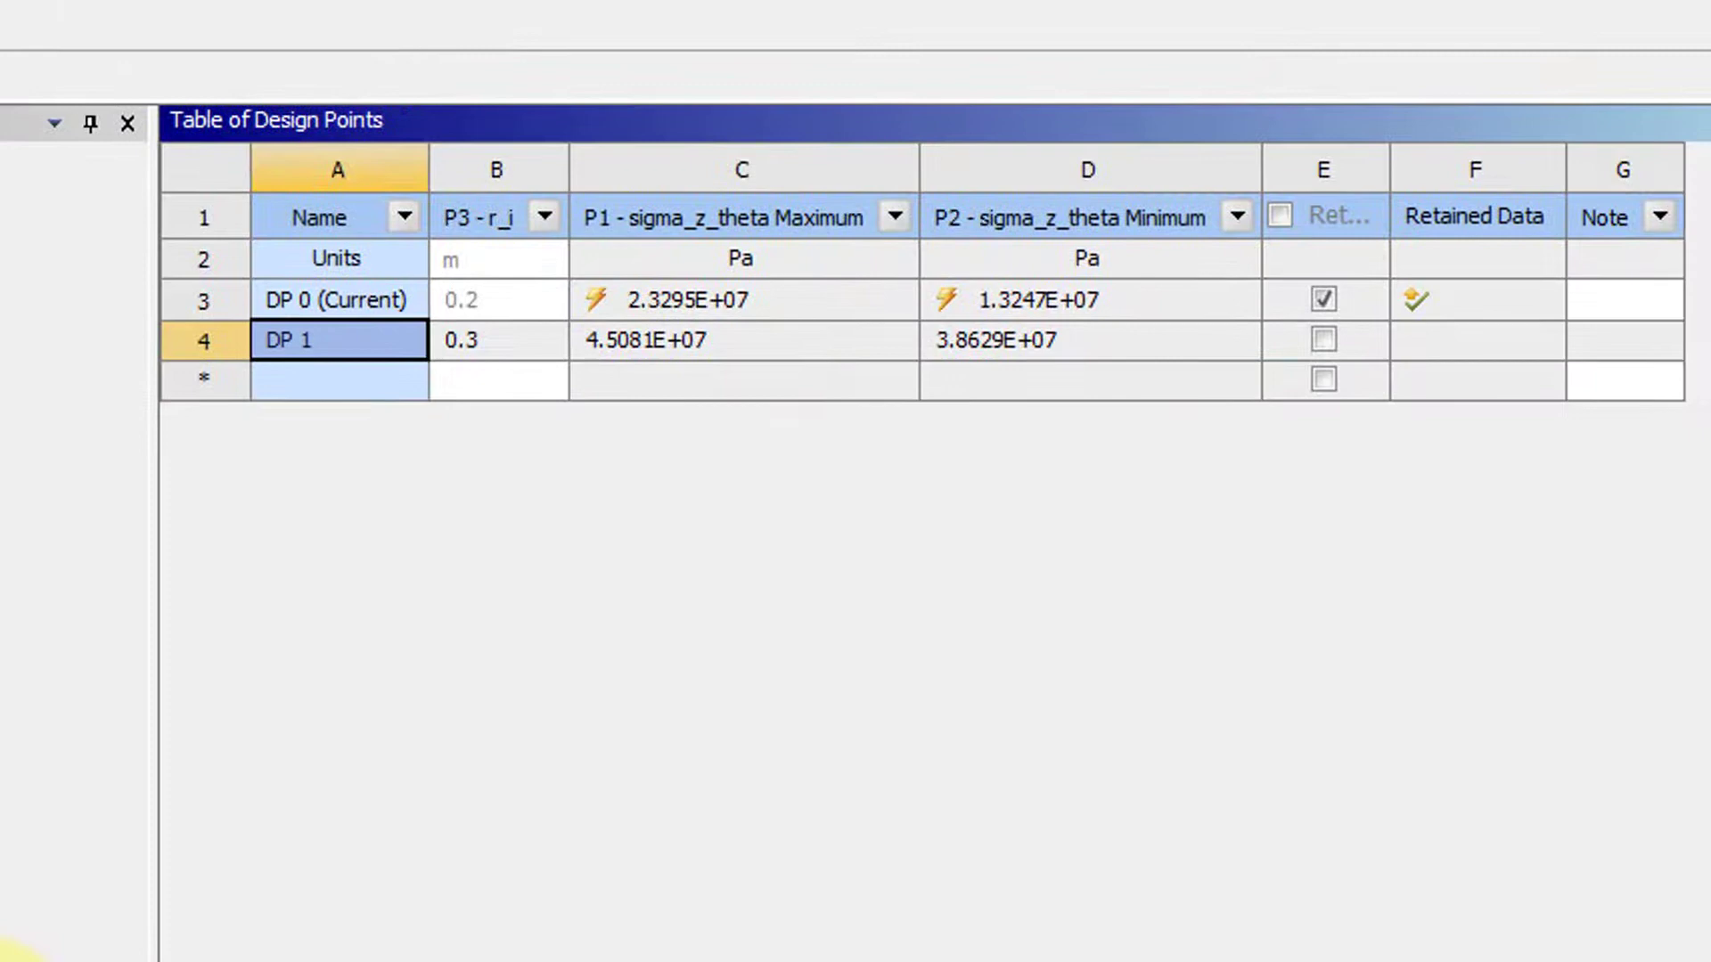
pyautogui.click(337, 340)
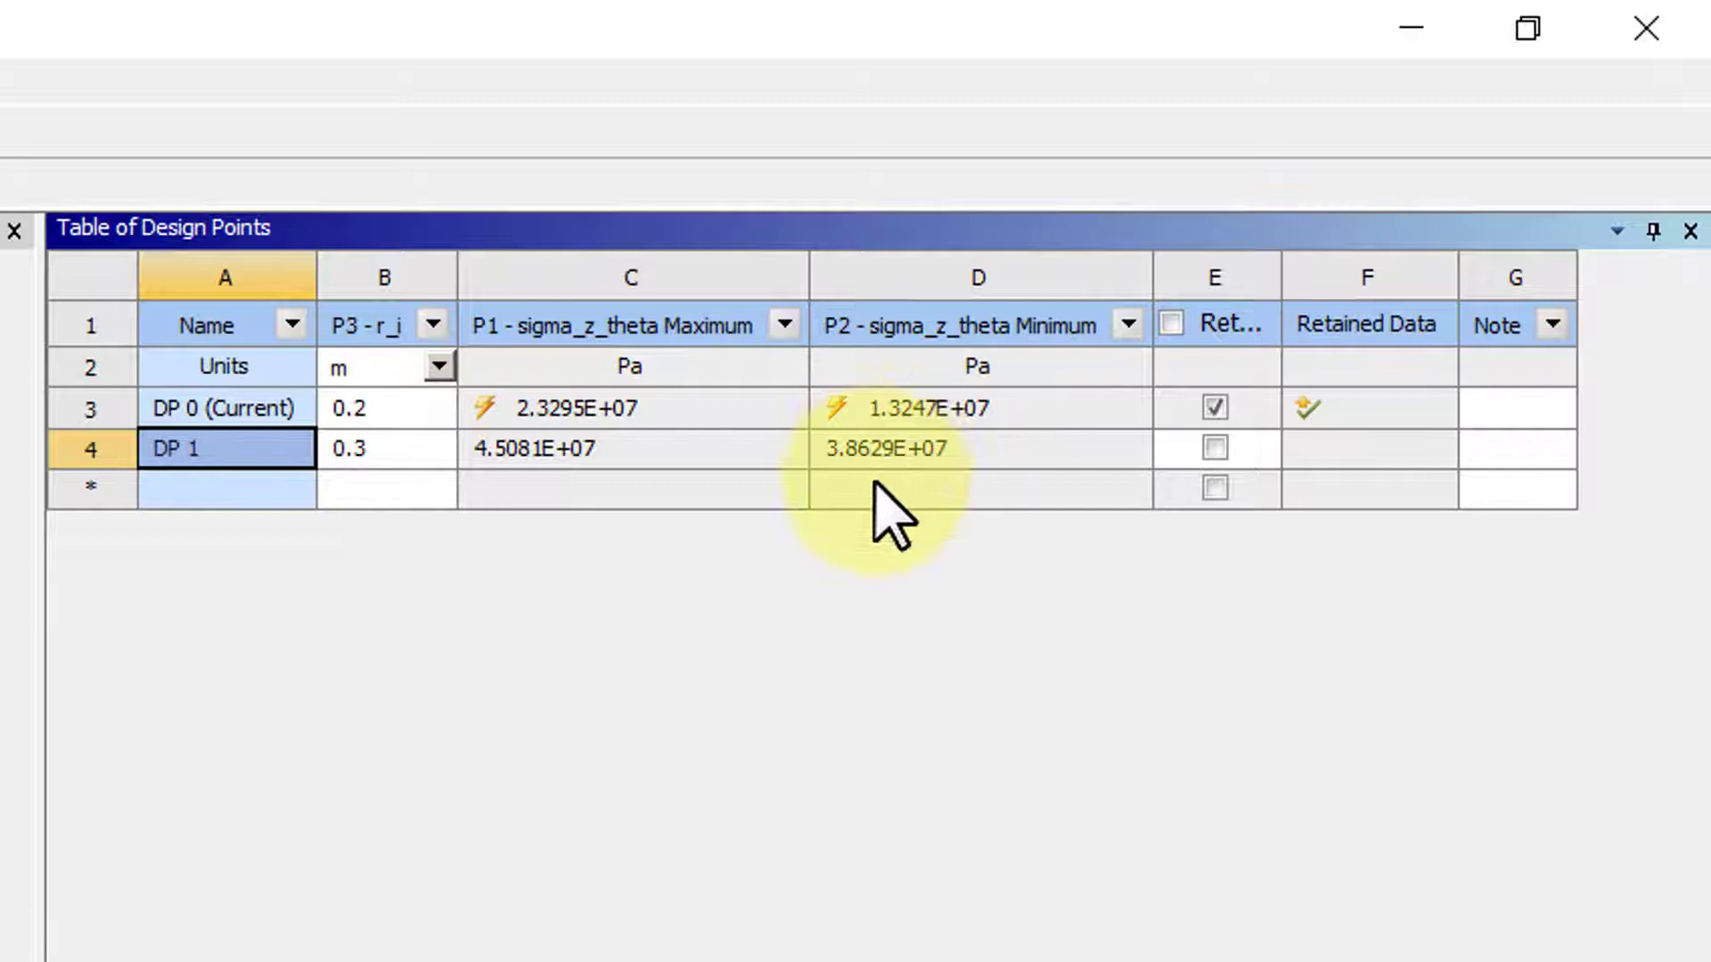
pyautogui.moveTo(551, 480)
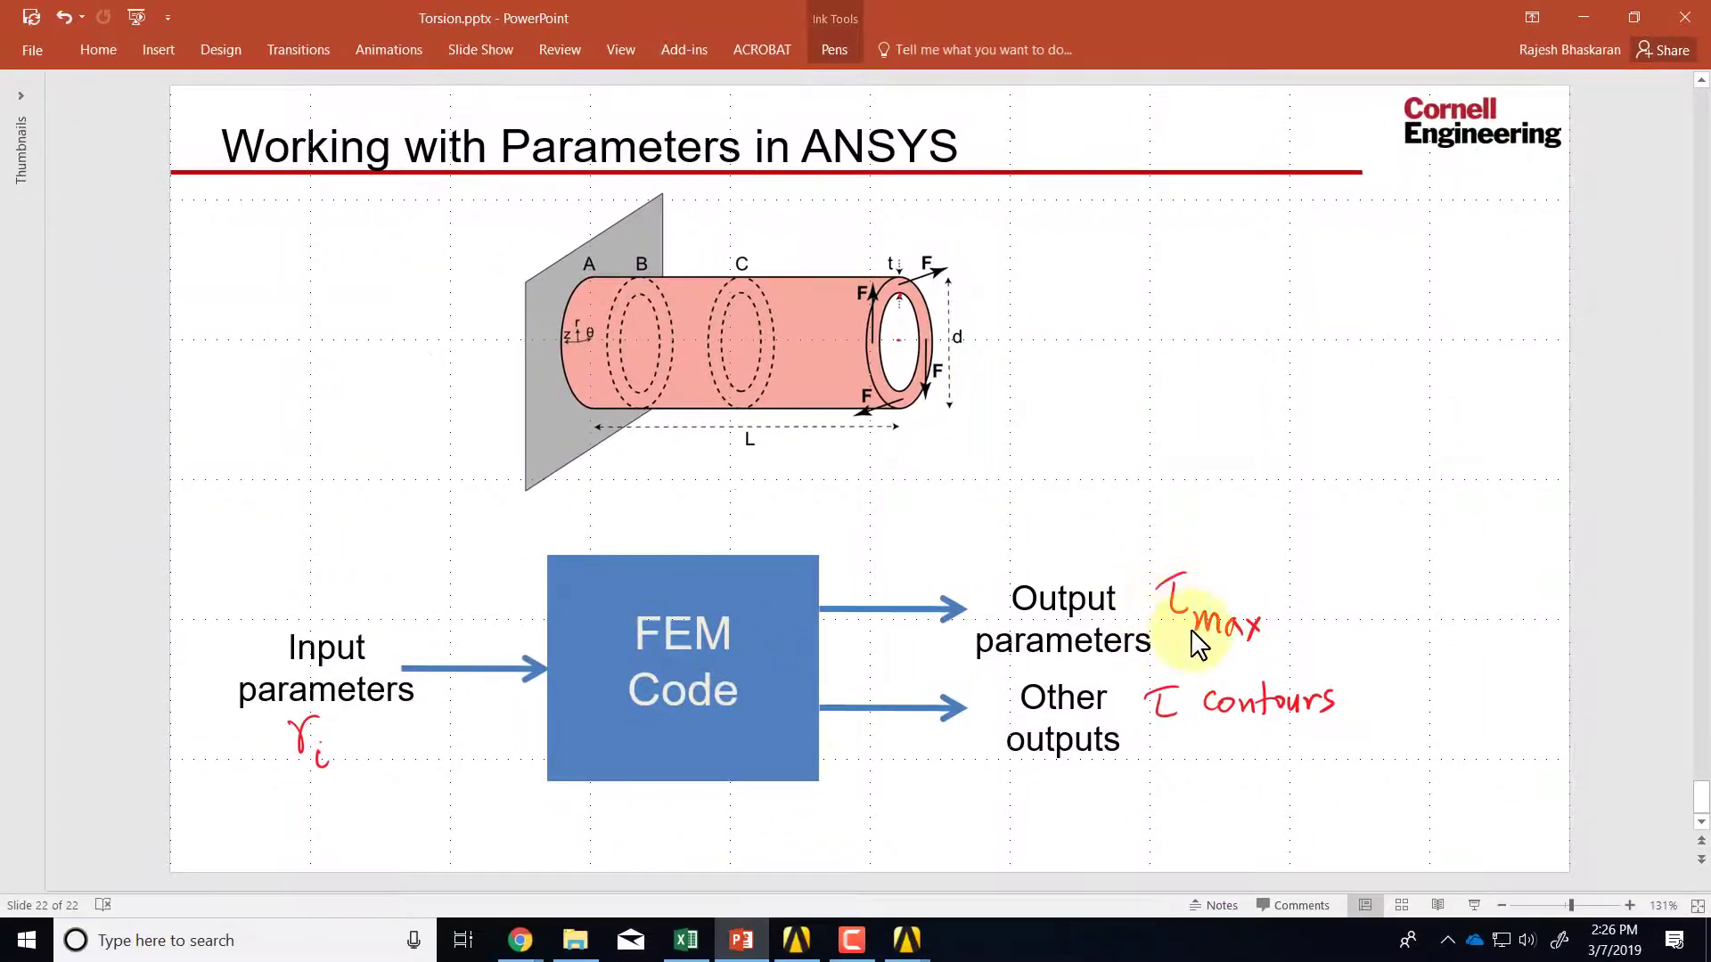
pyautogui.moveTo(1244, 698)
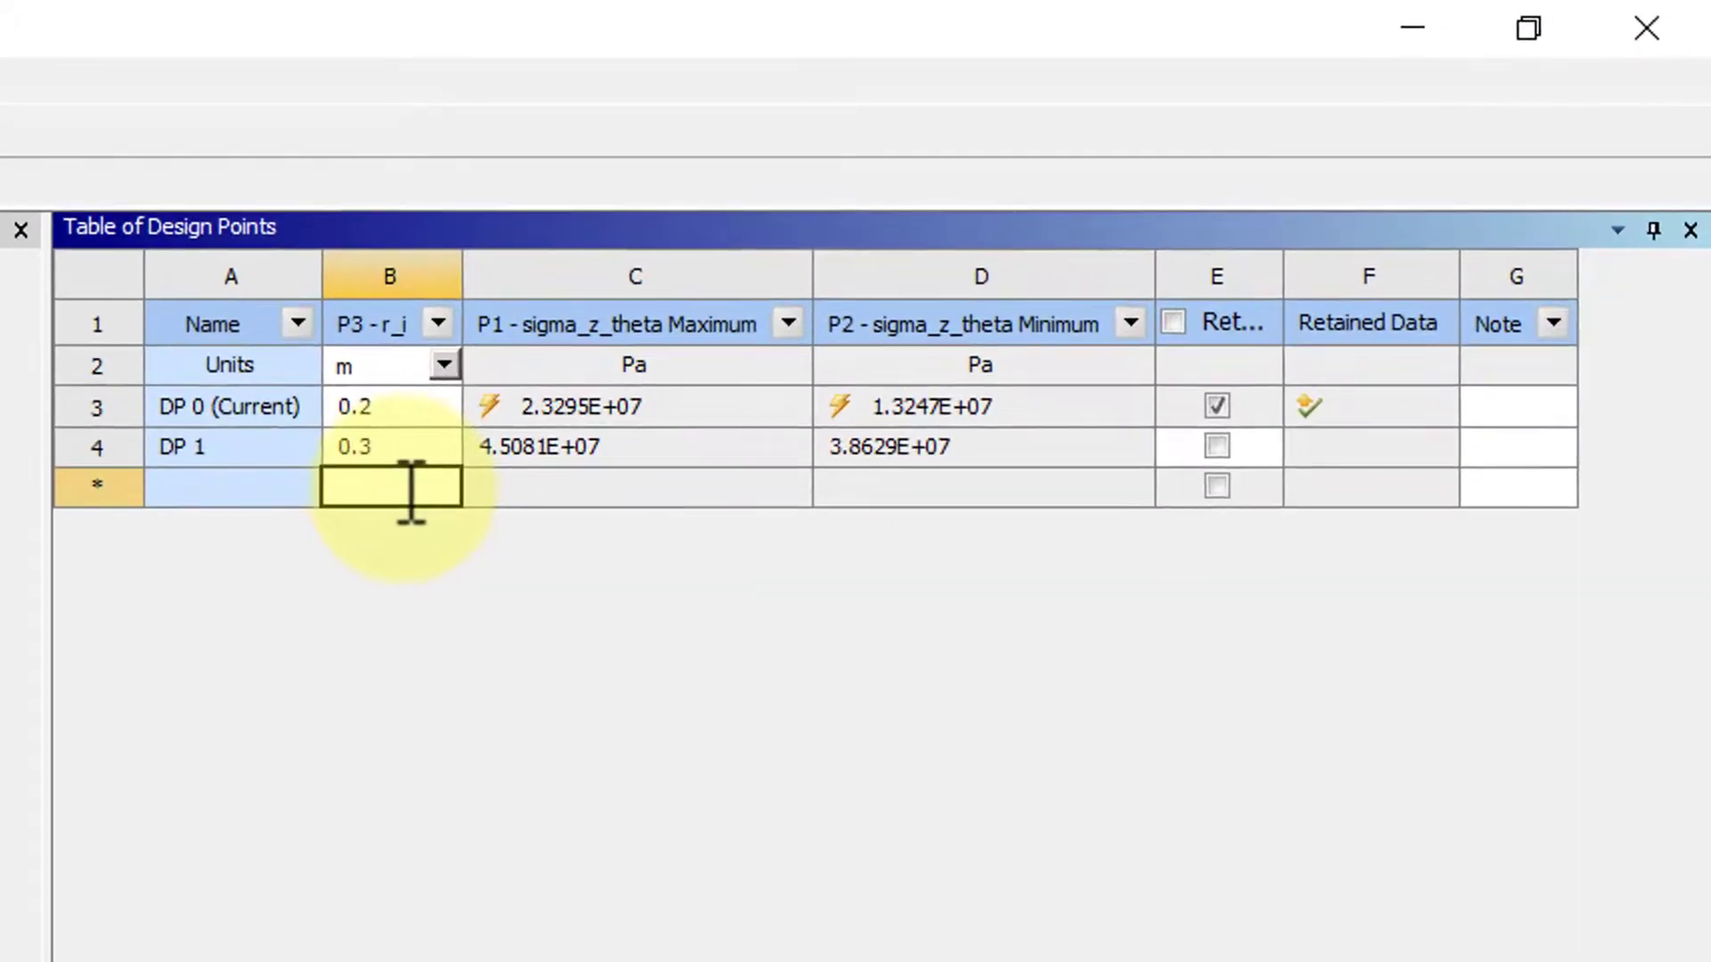
# Enter r_i 0.32 for DP 2, mark it Retain, and update it via Update Selected Design Points
pyautogui.write('0.32')
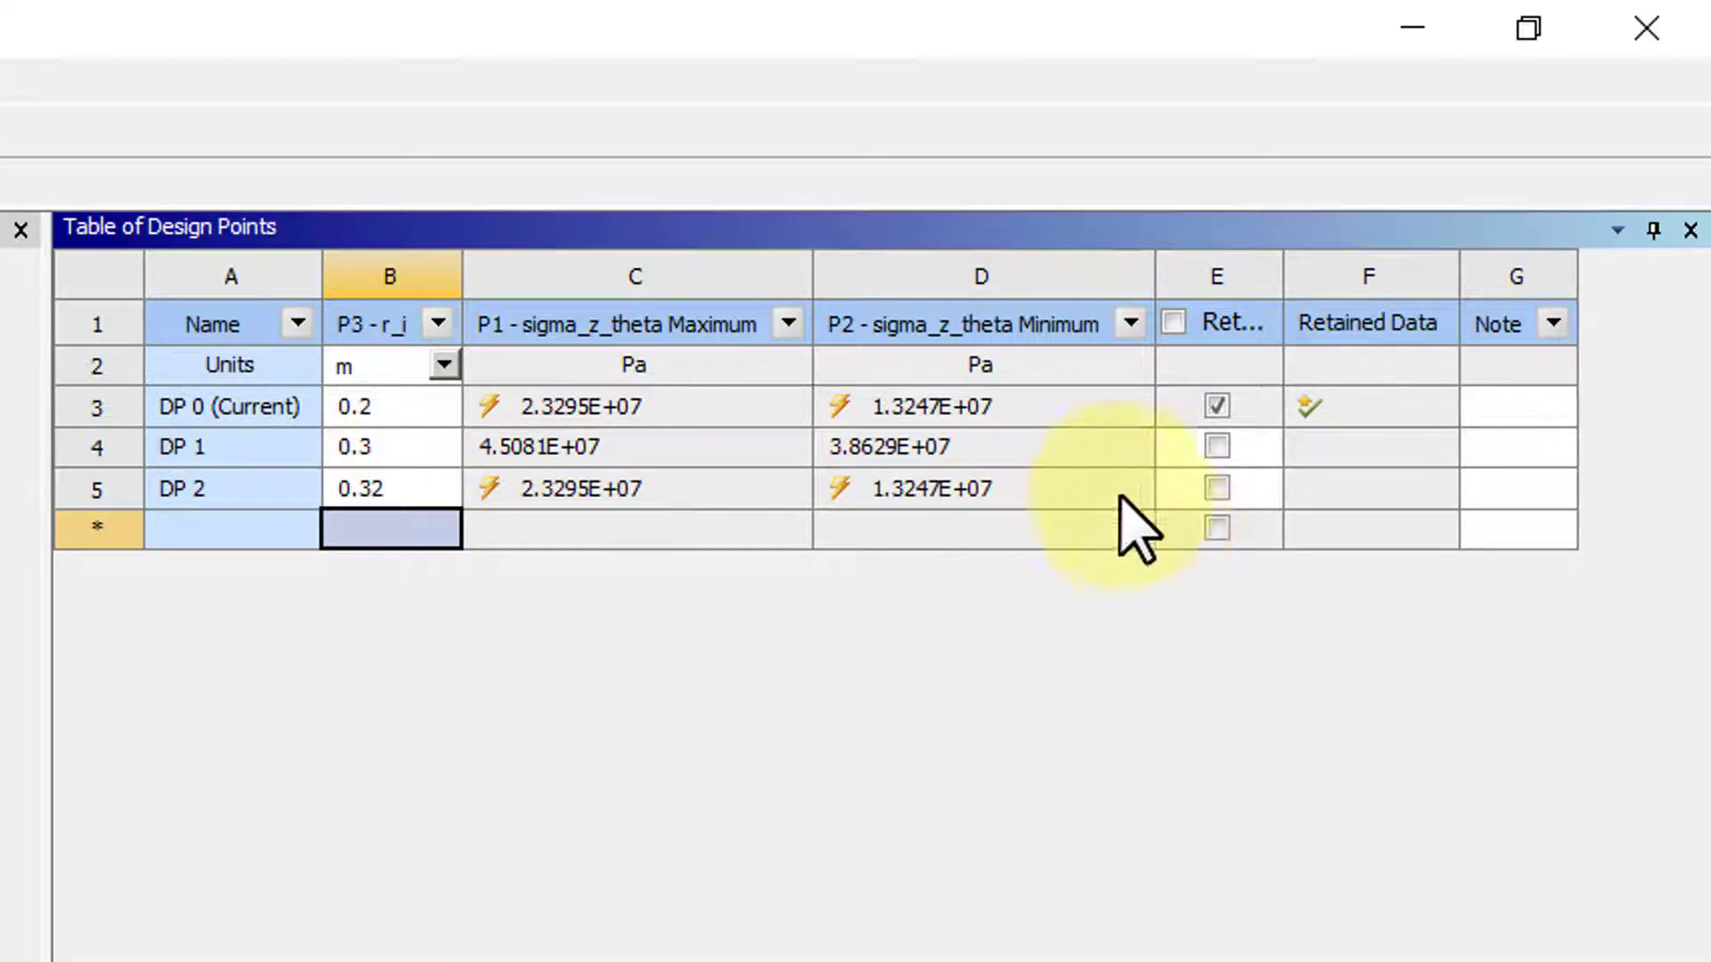
pyautogui.moveTo(1254, 513)
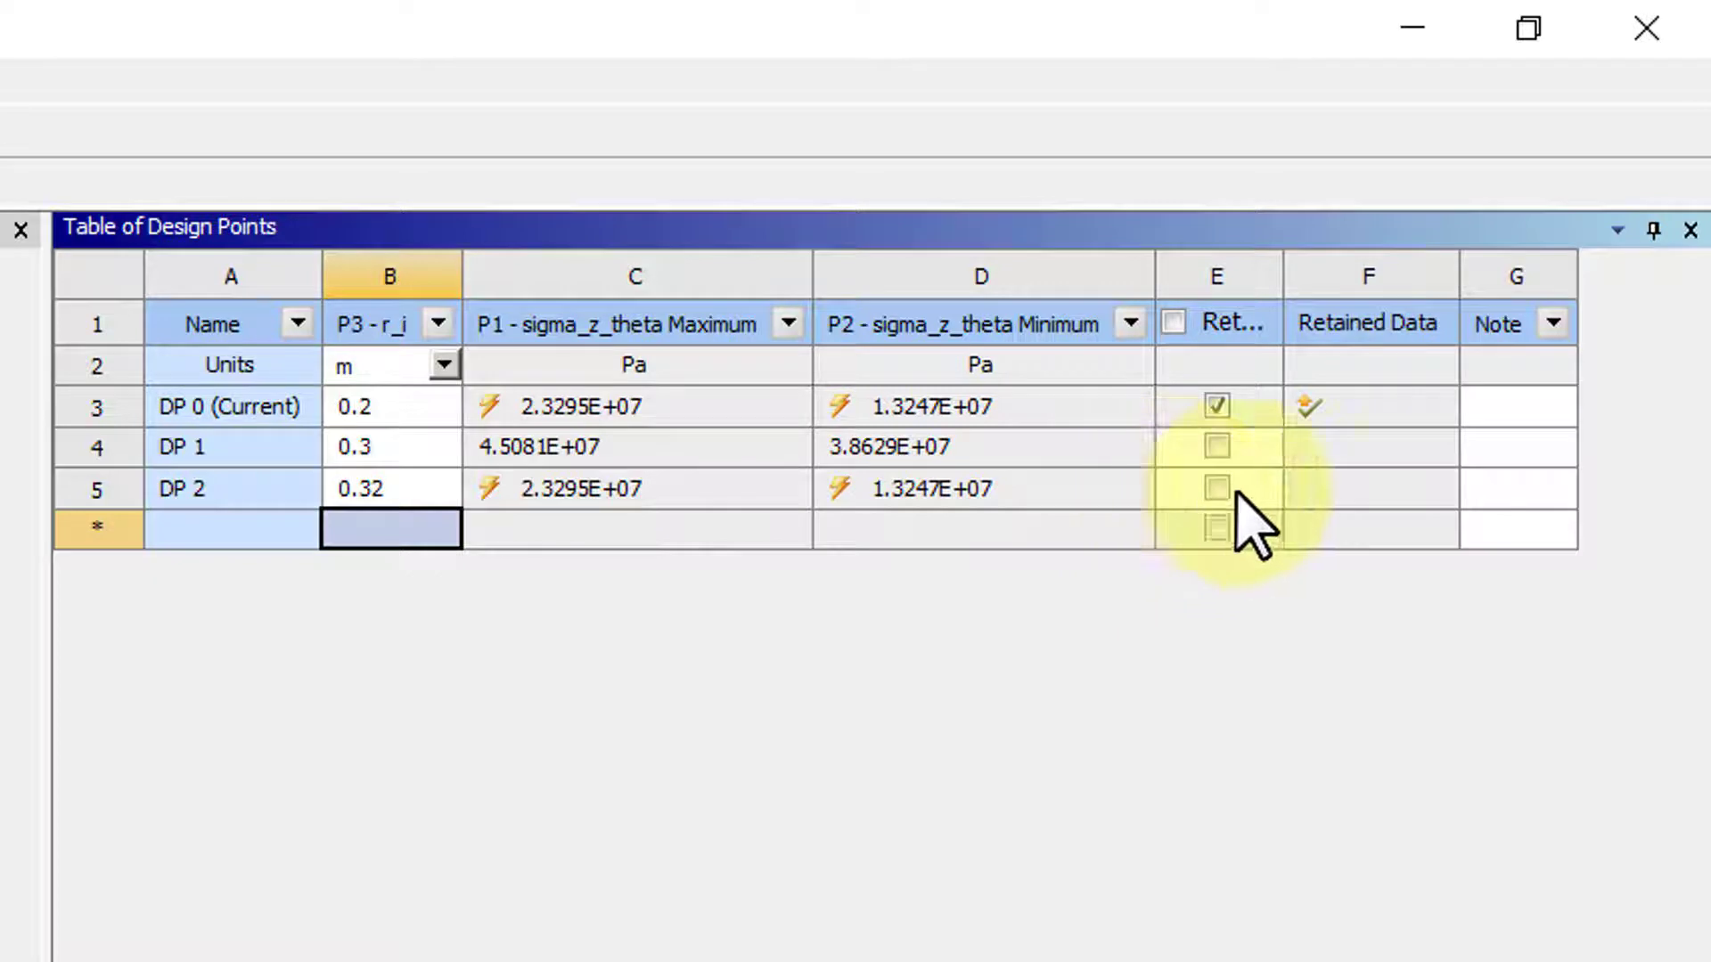
pyautogui.click(1213, 488)
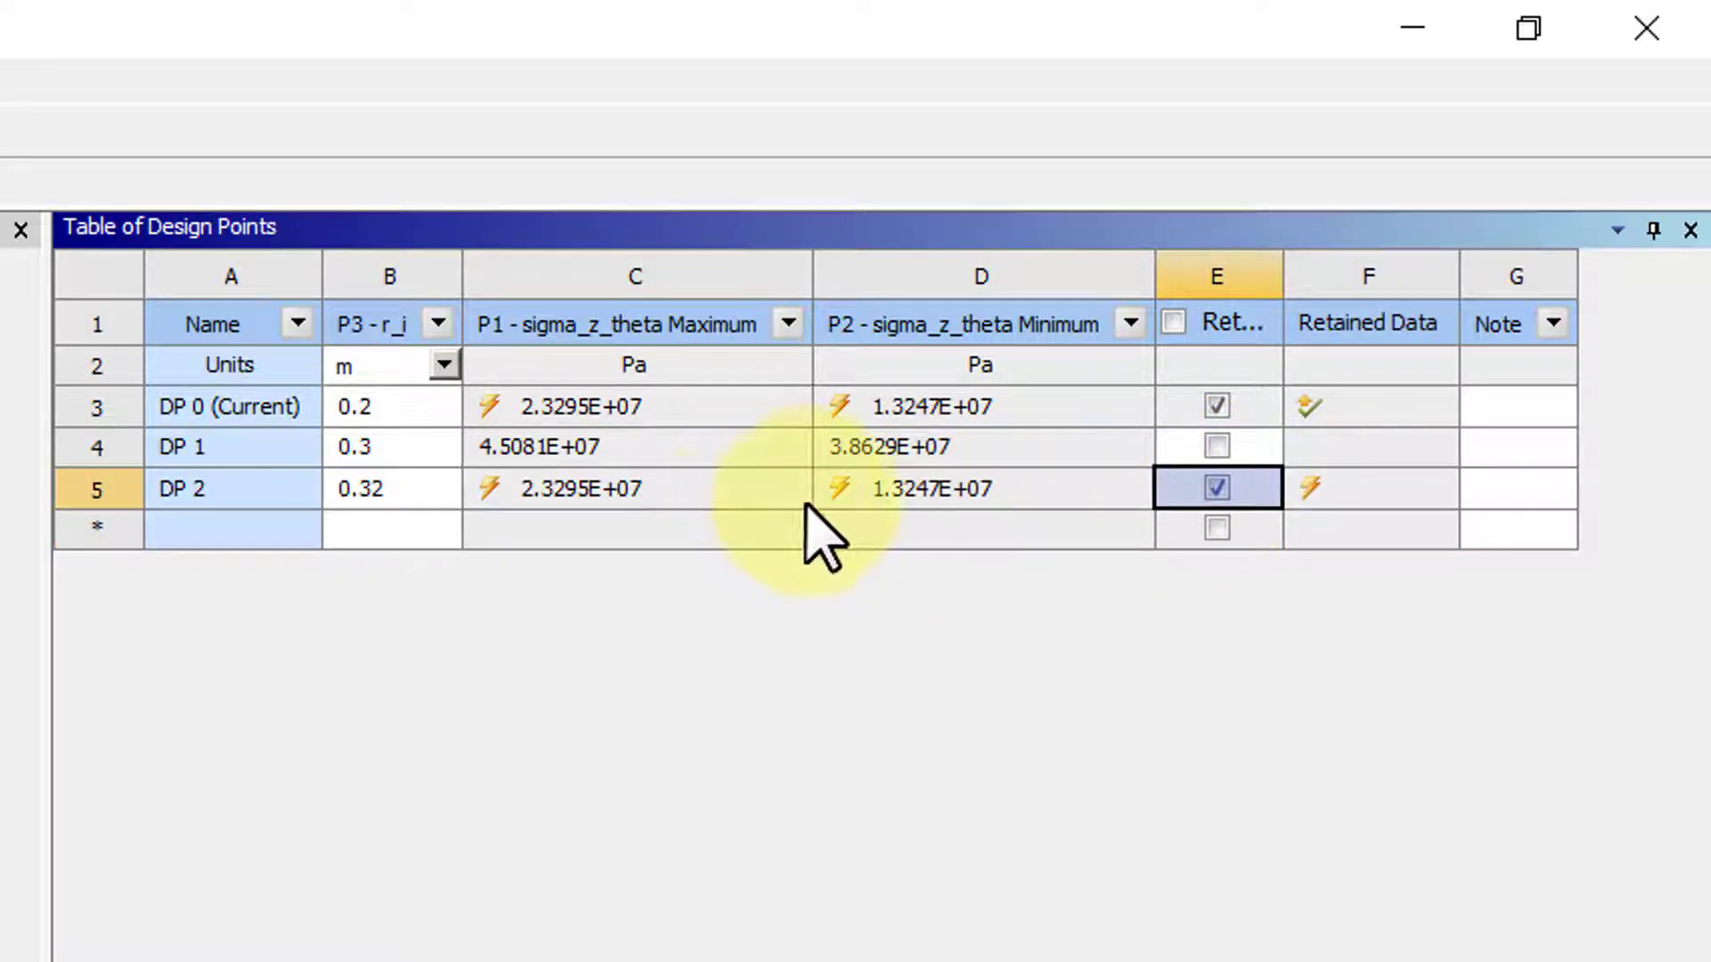
pyautogui.moveTo(714, 551)
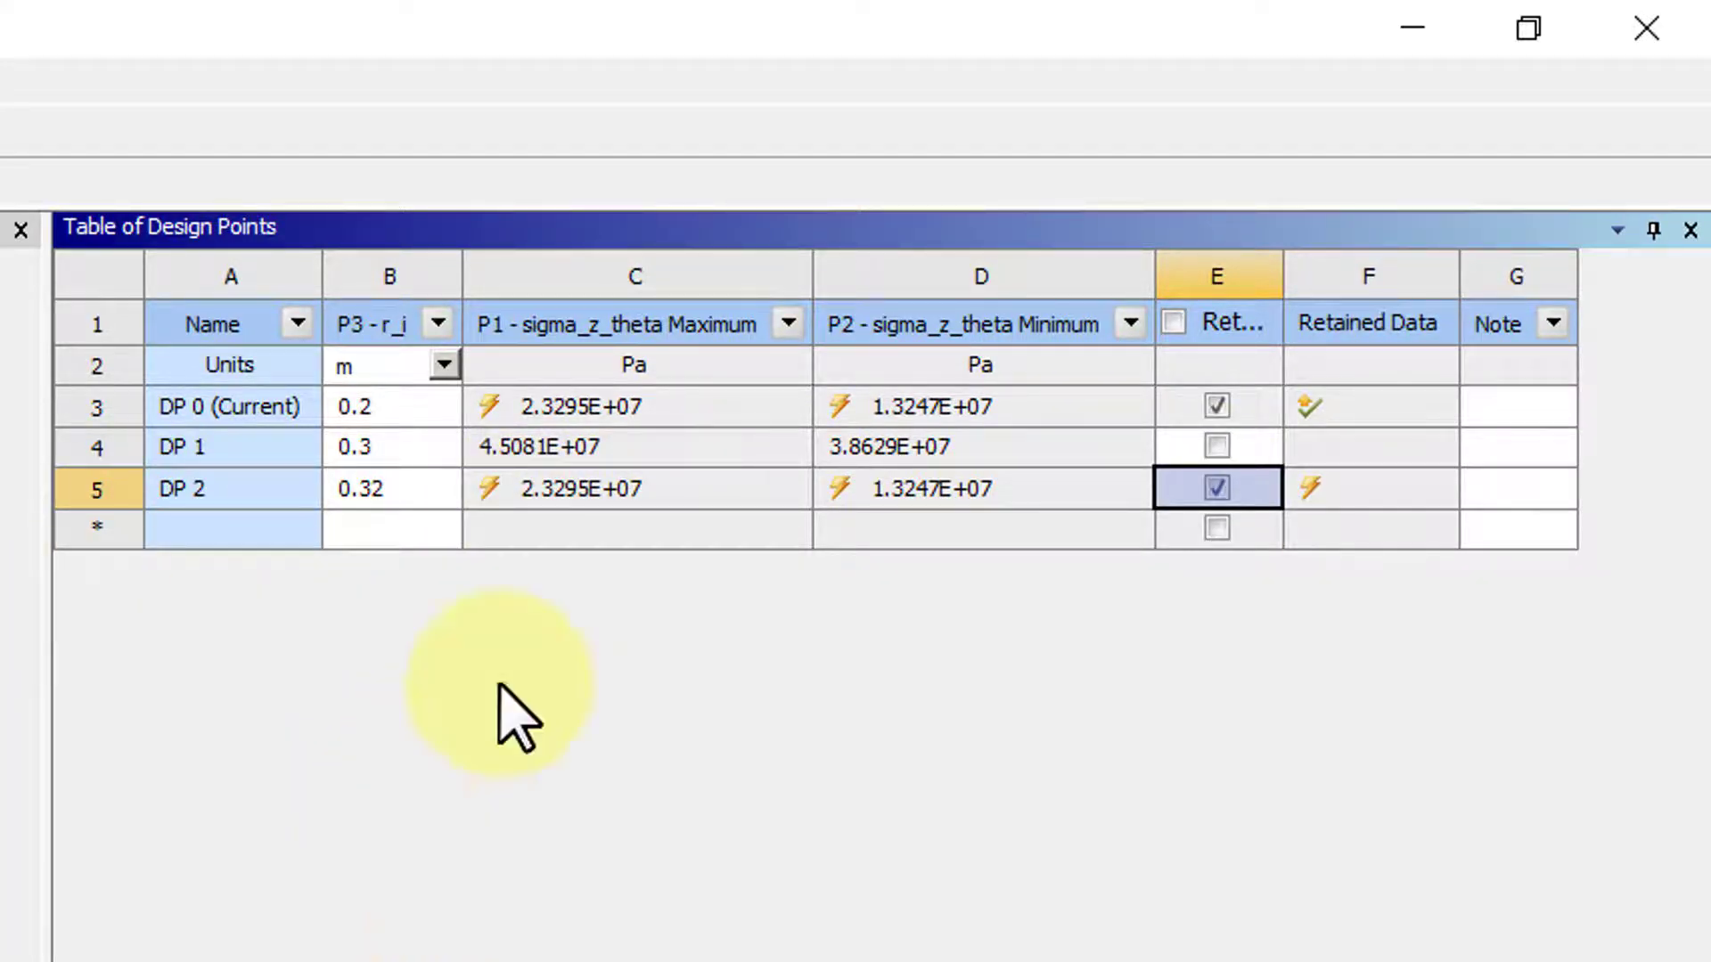
pyautogui.rightClick(230, 488)
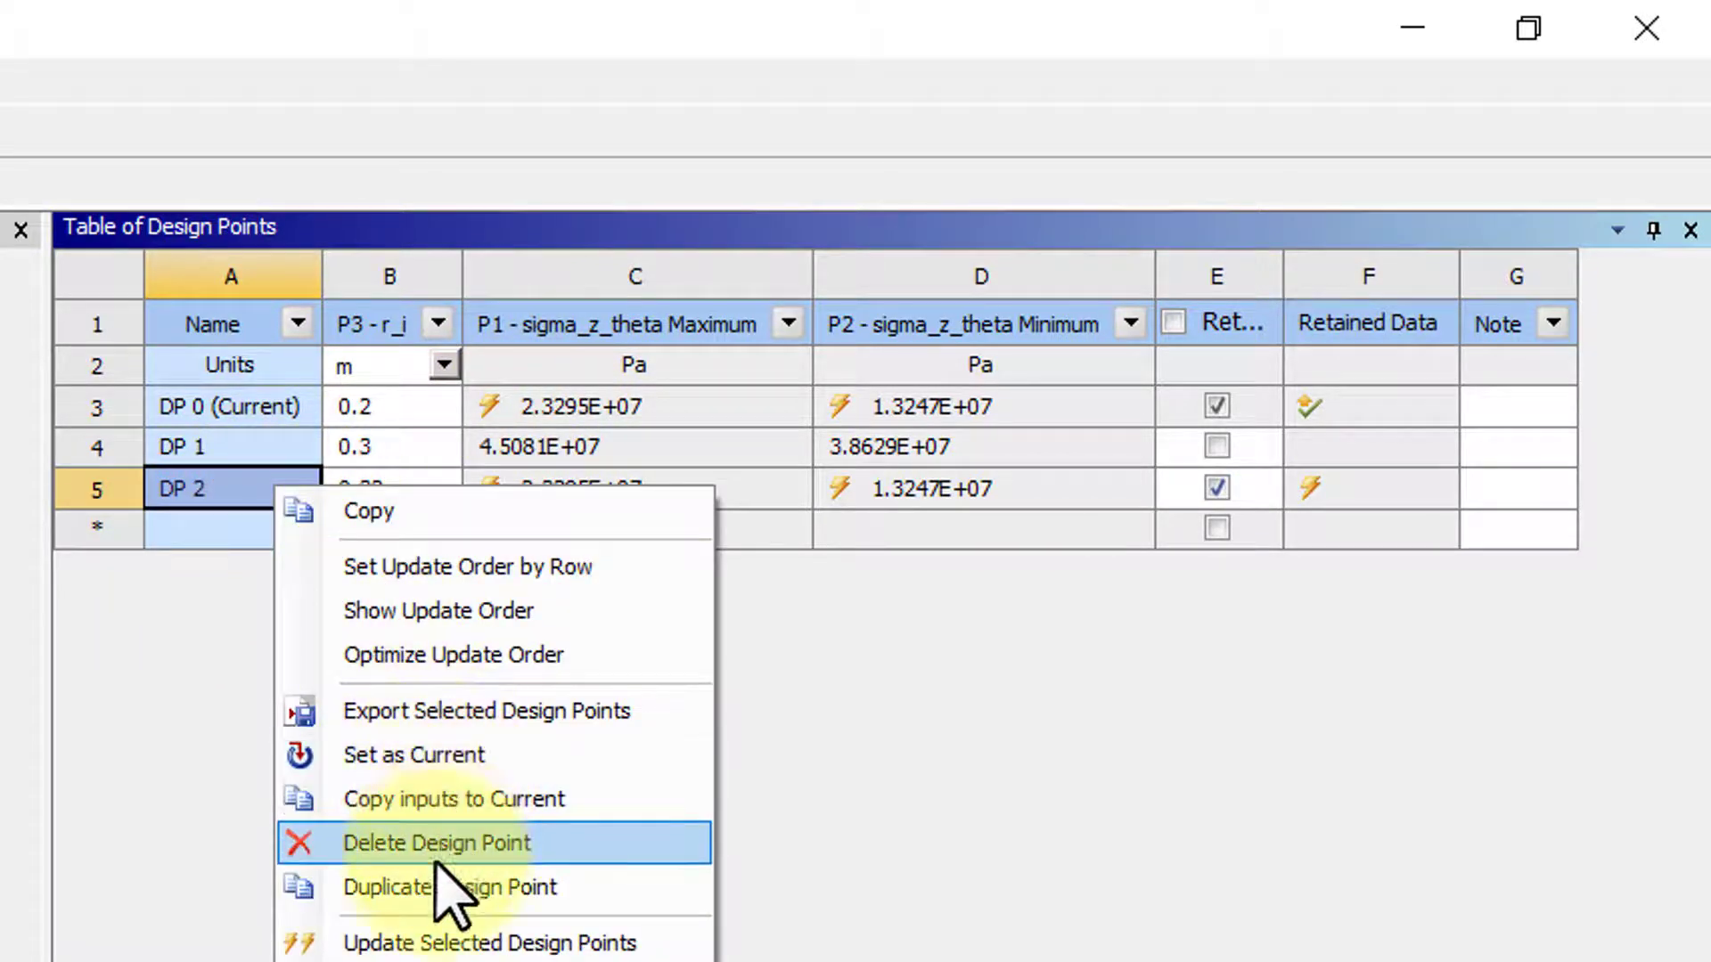
pyautogui.click(437, 843)
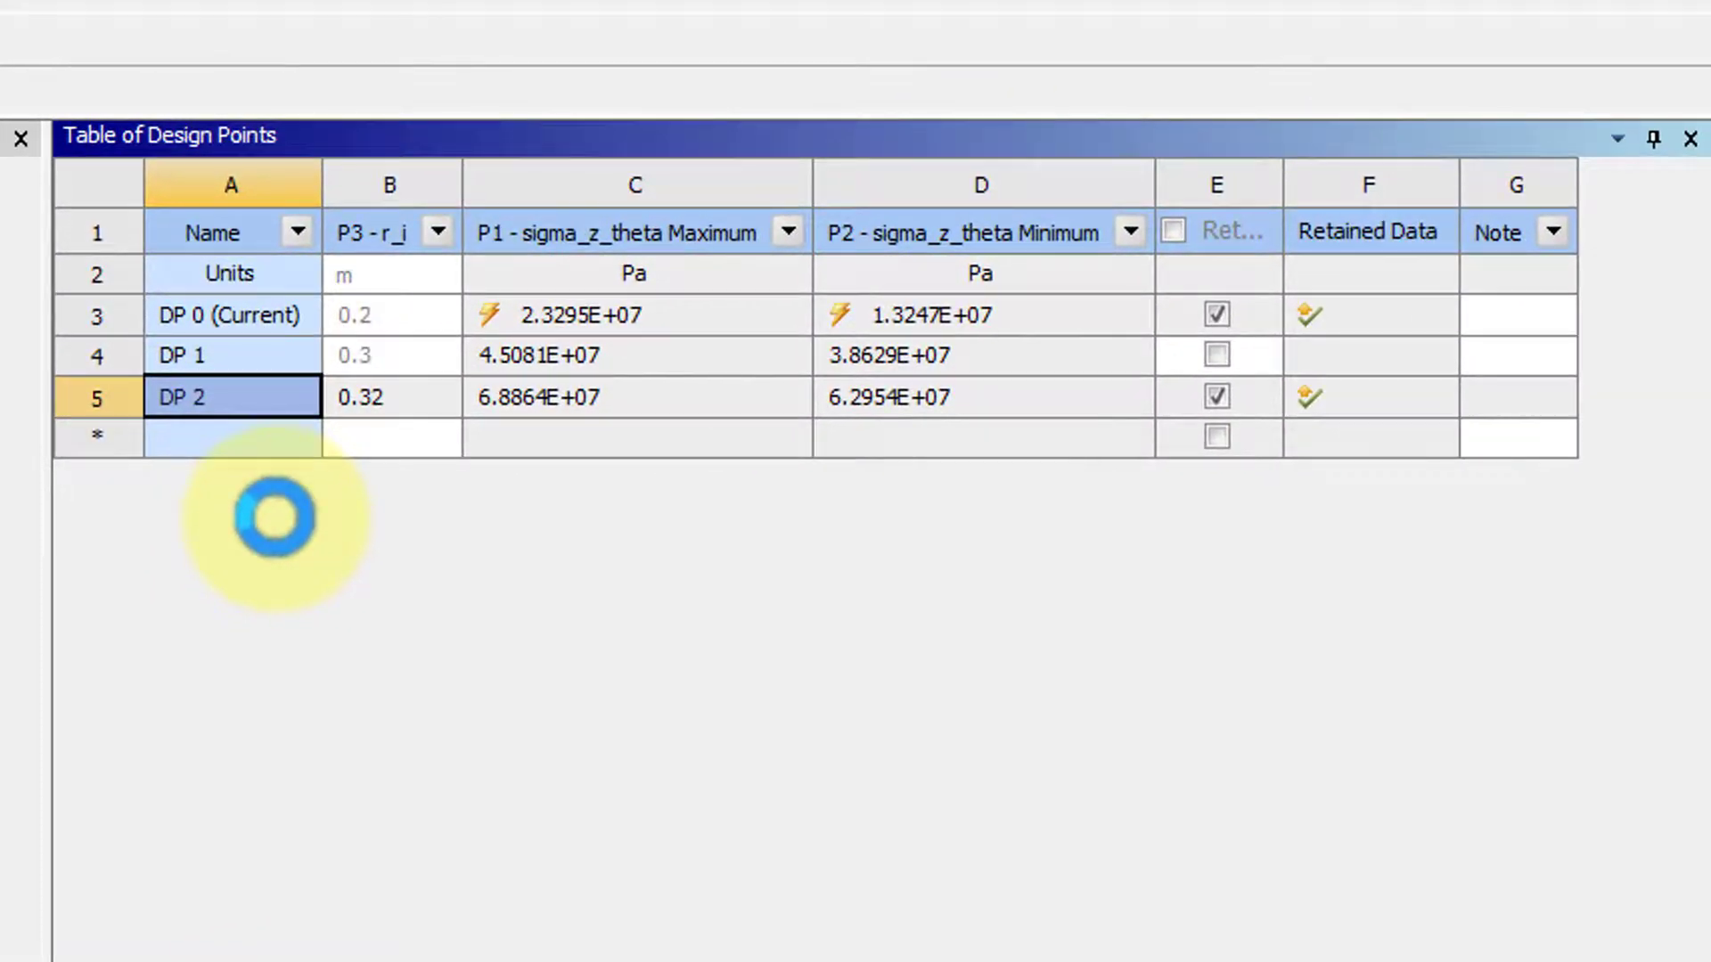
# Bring up the DP 2 context menu after its solve finishes
pyautogui.click(390, 396)
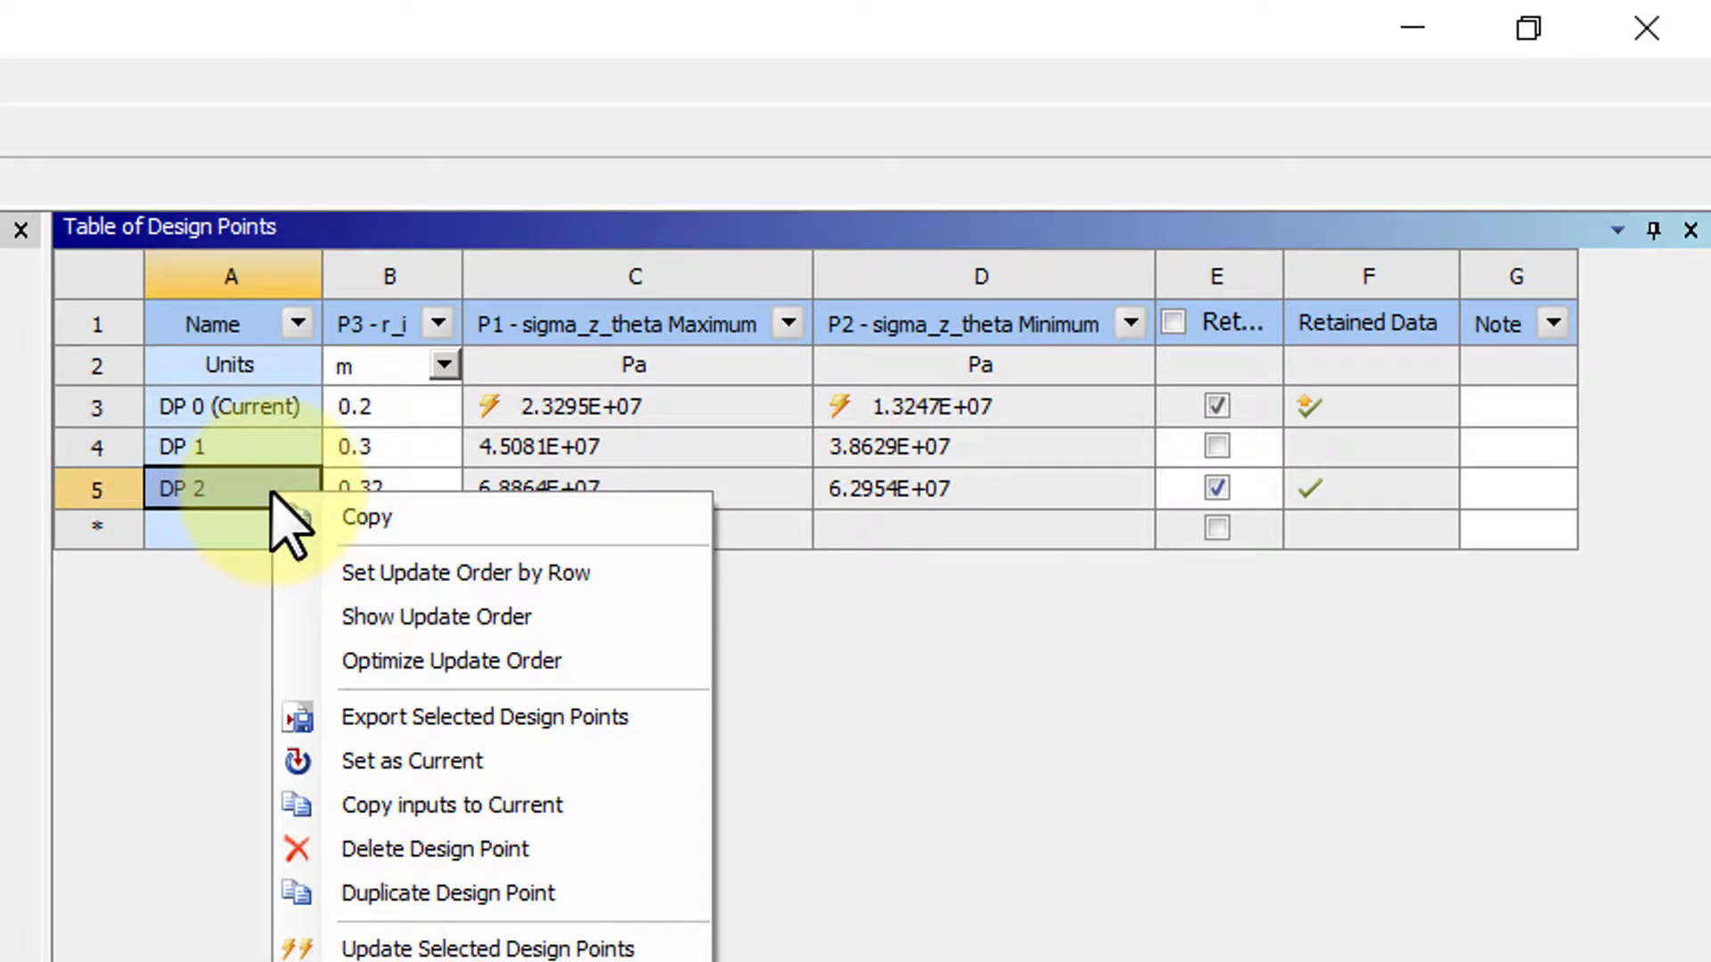
# Set DP 2 as the current design point and confirm the switch
pyautogui.click(412, 761)
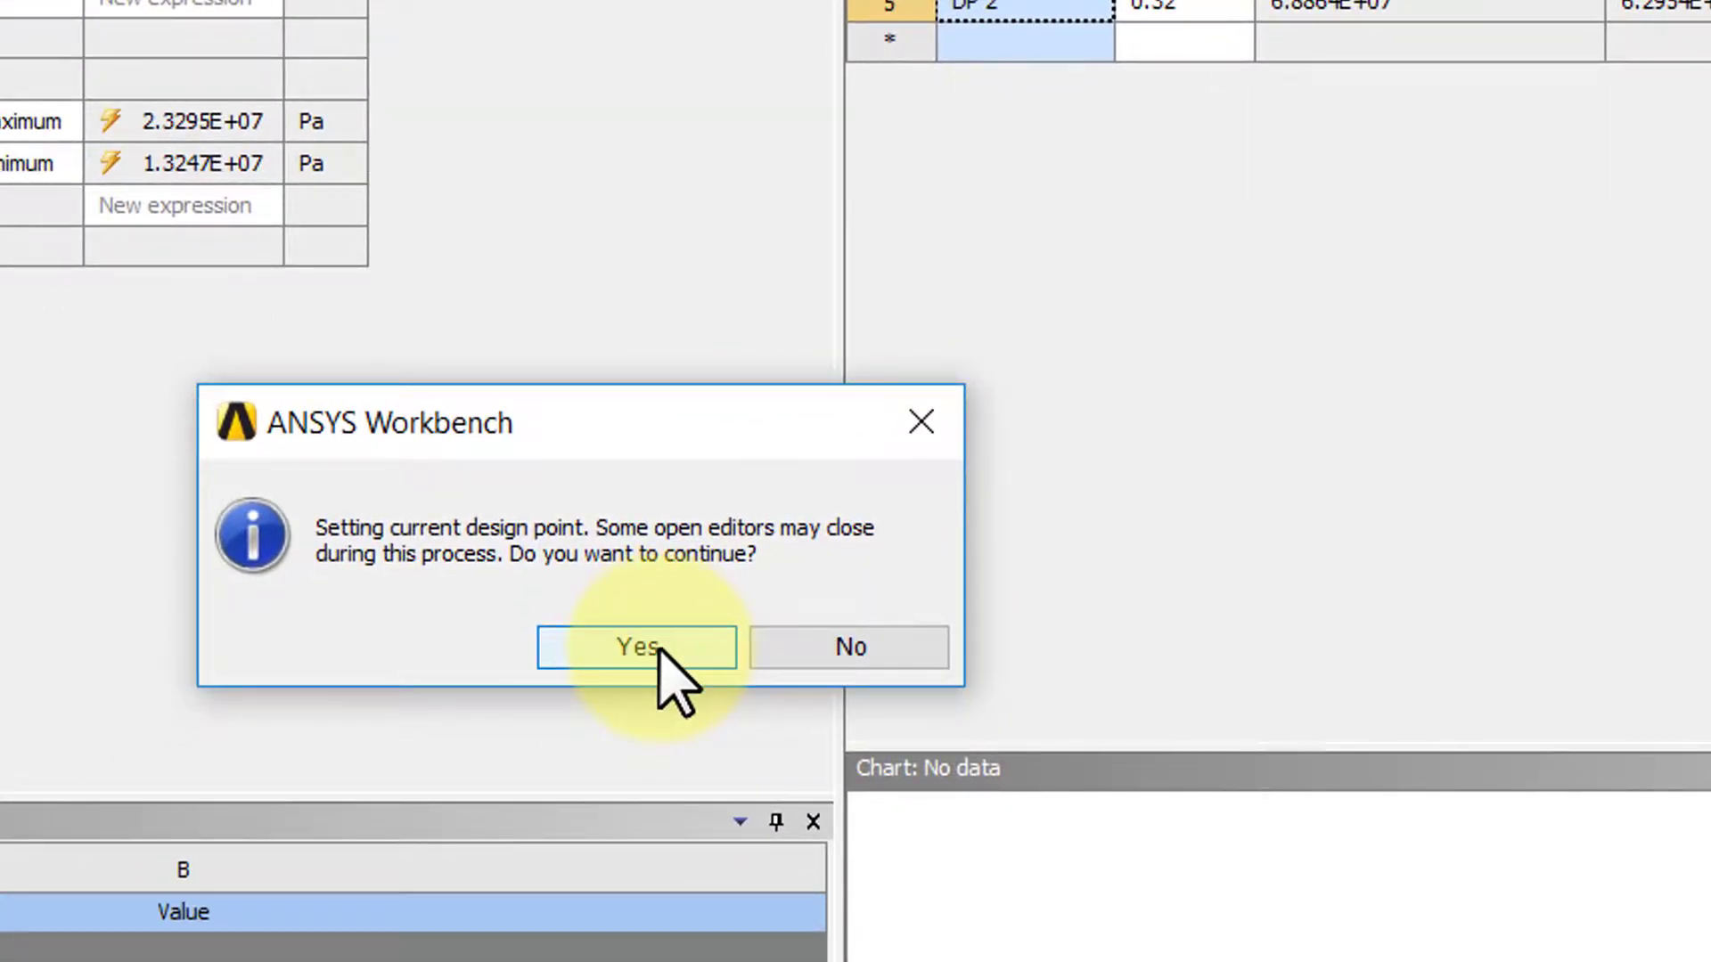
pyautogui.click(635, 645)
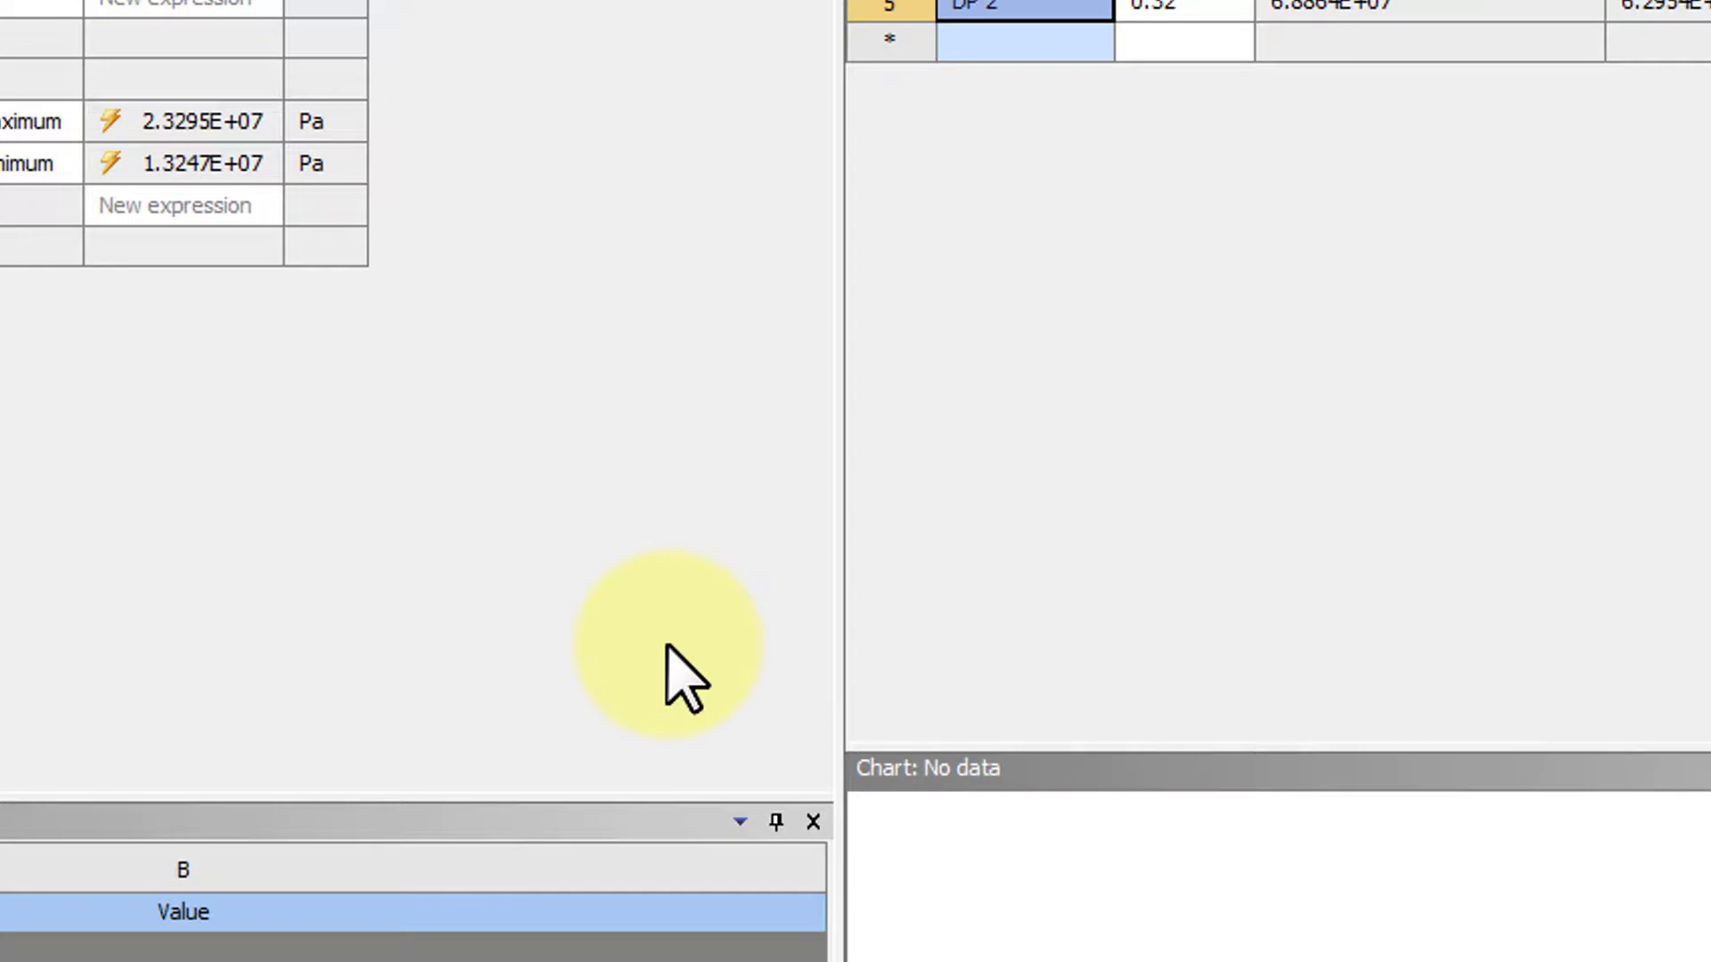